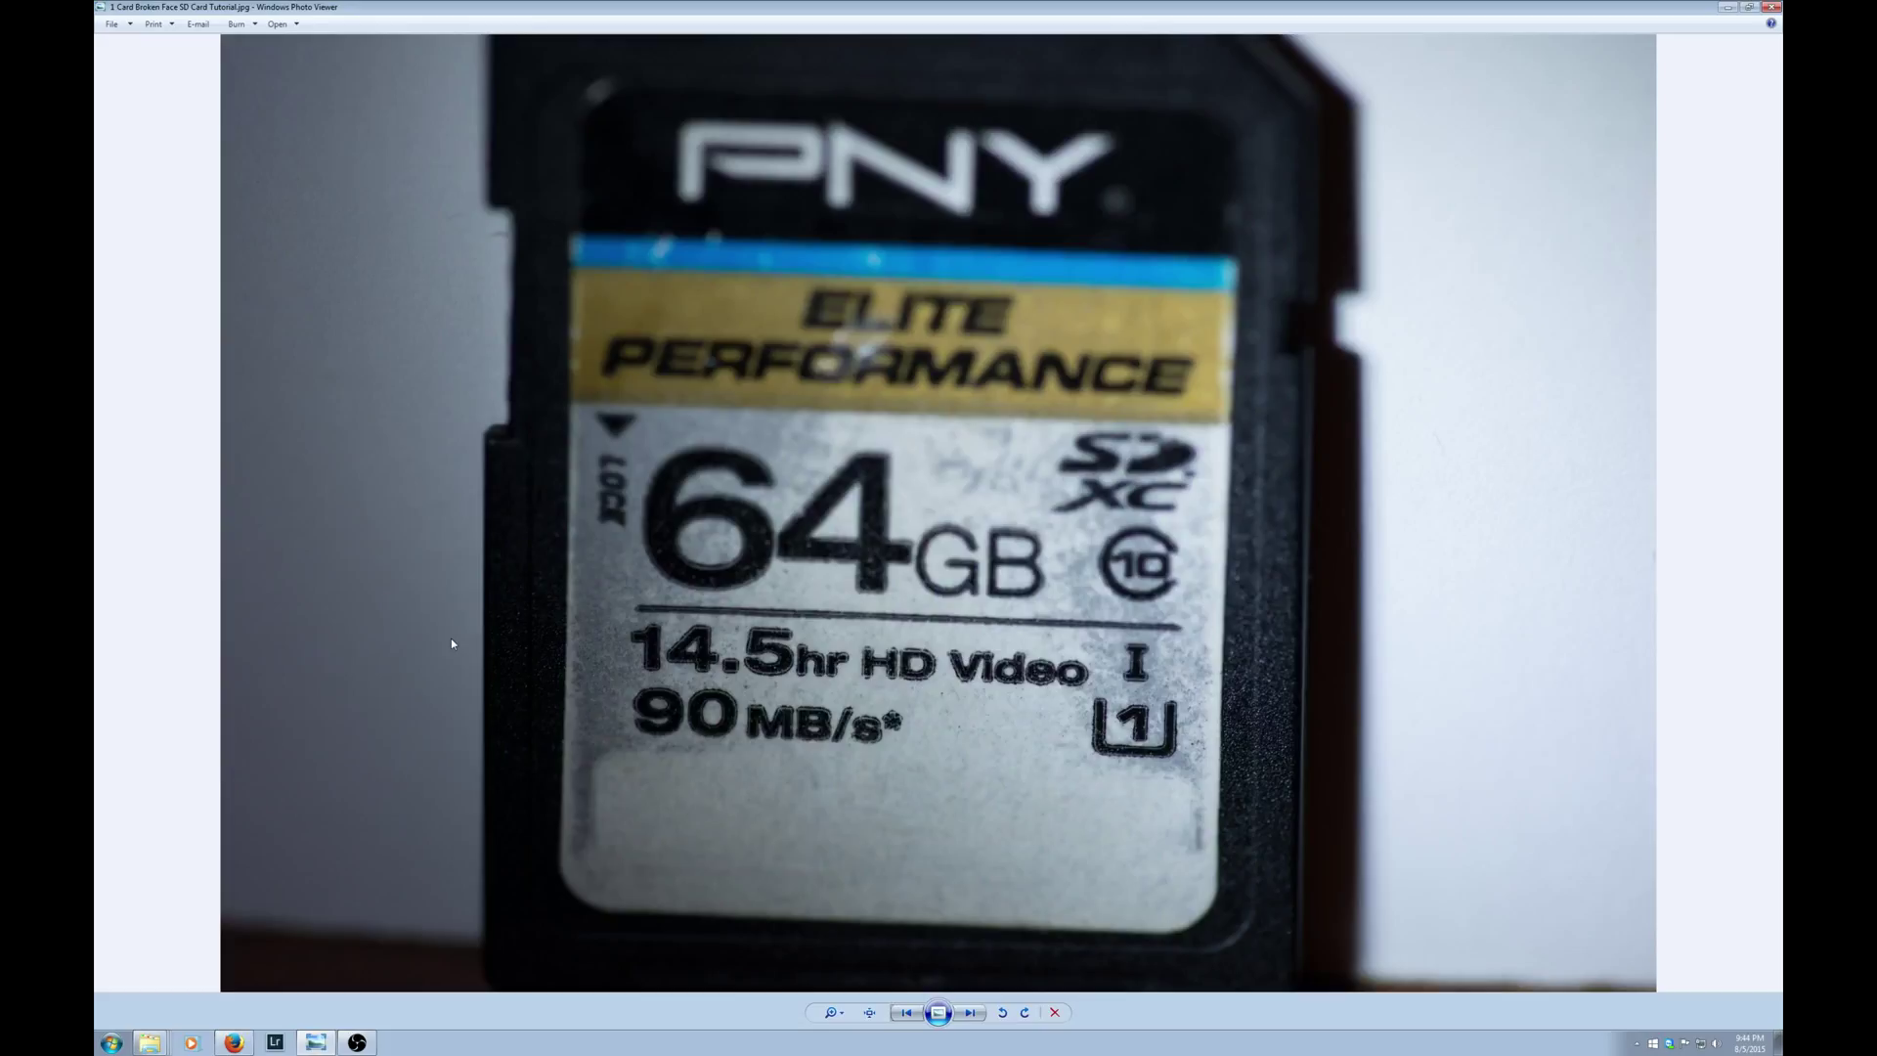
mouse_move(1515, 339)
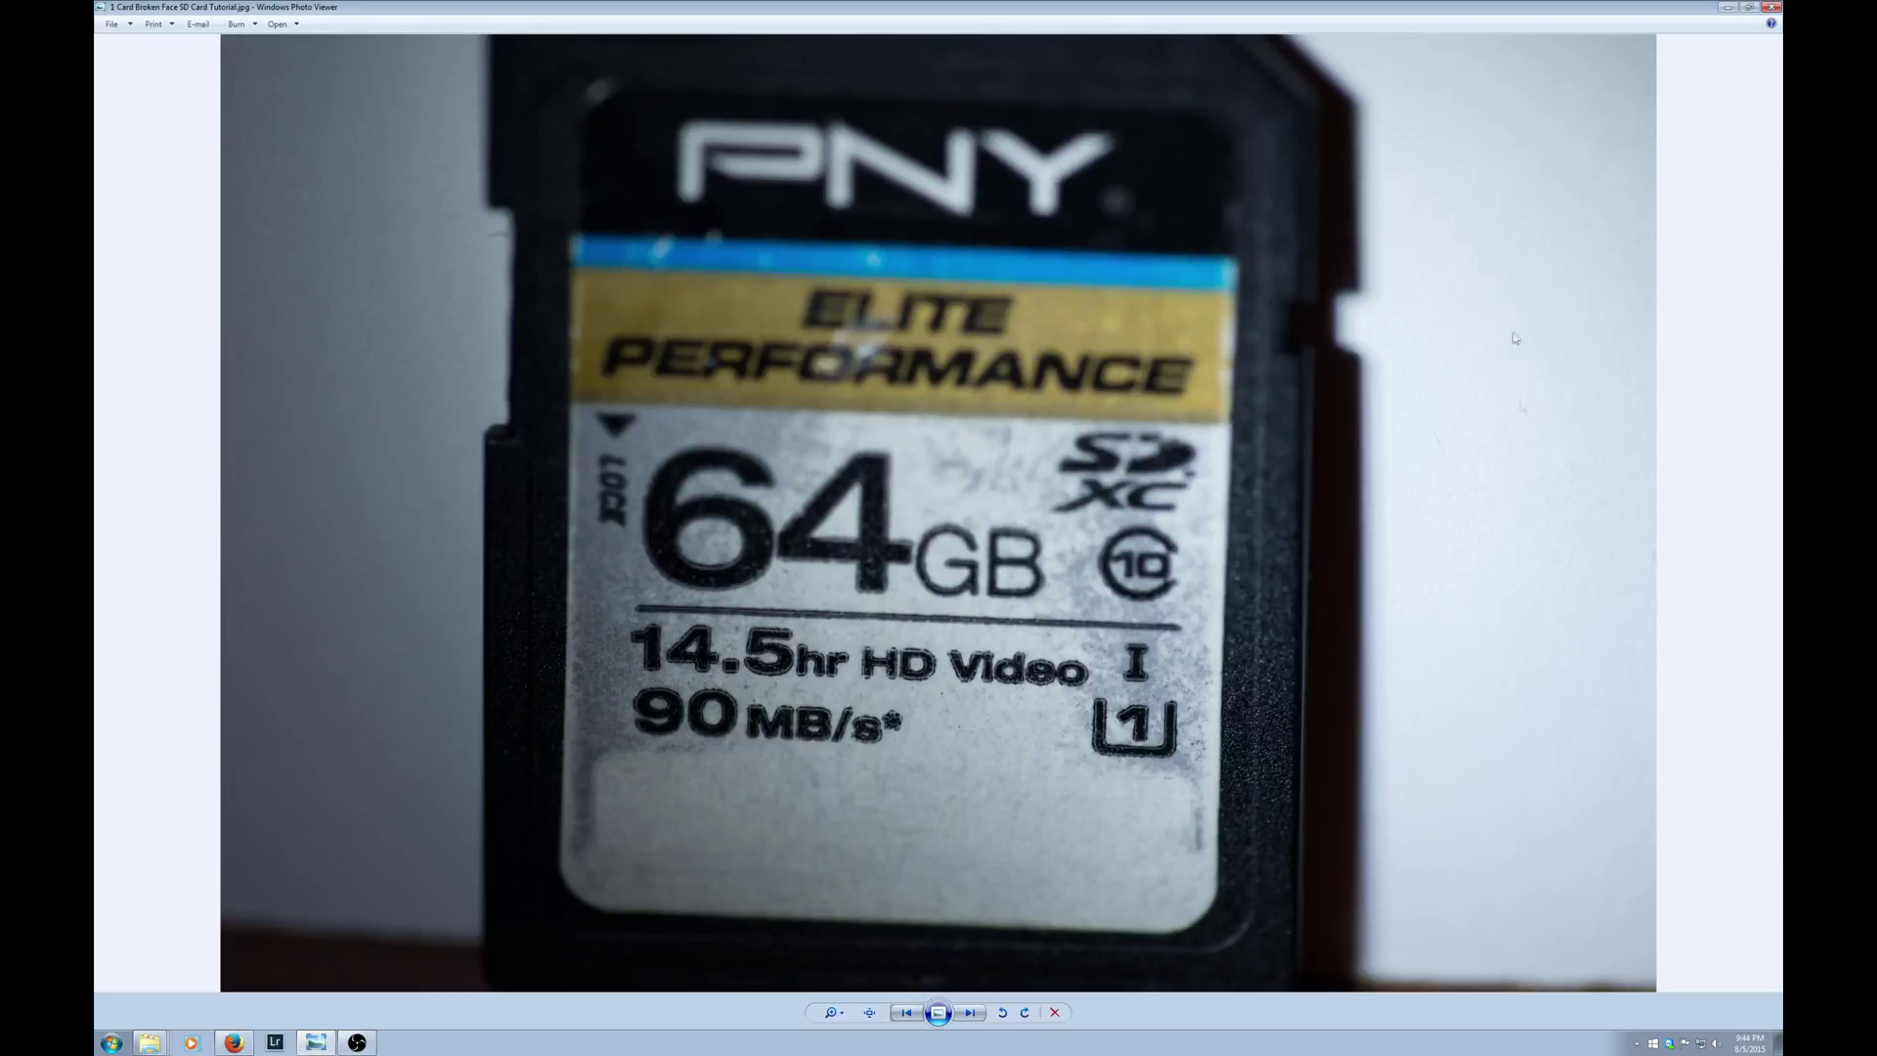
mouse_move(402, 213)
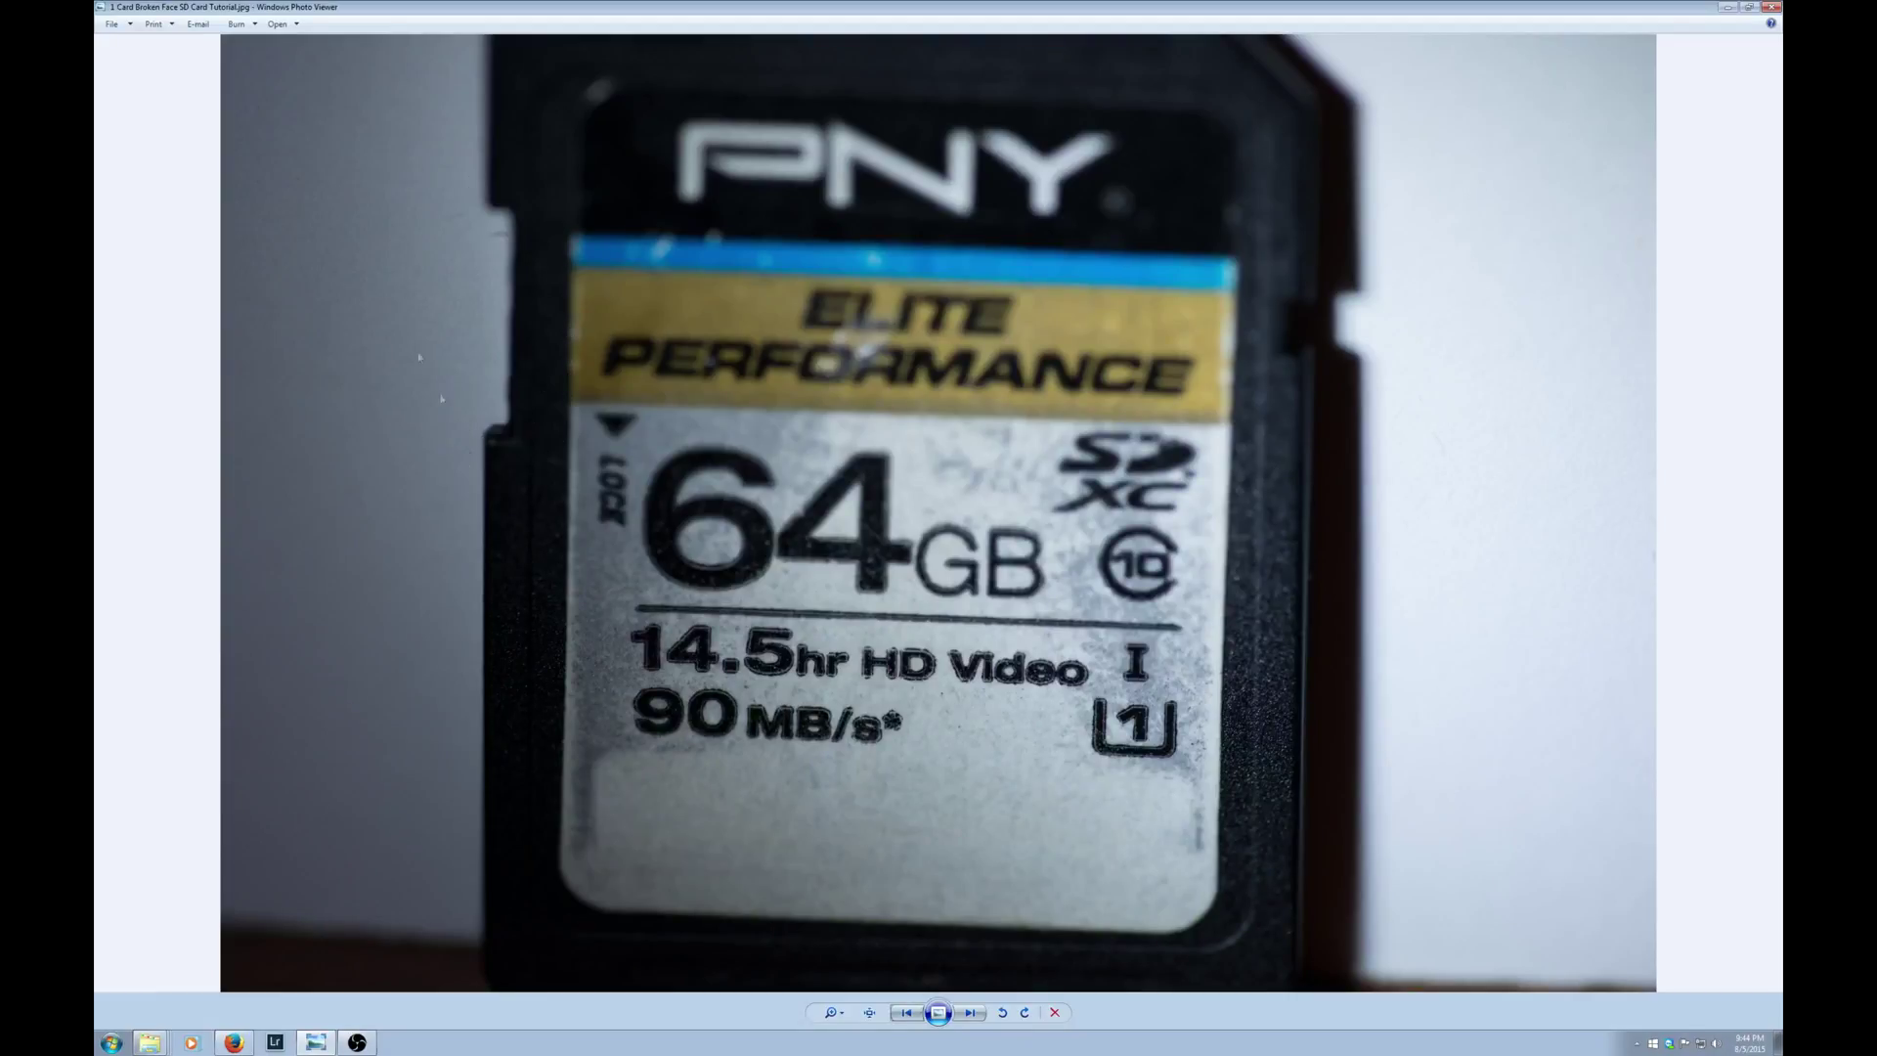
mouse_move(500, 335)
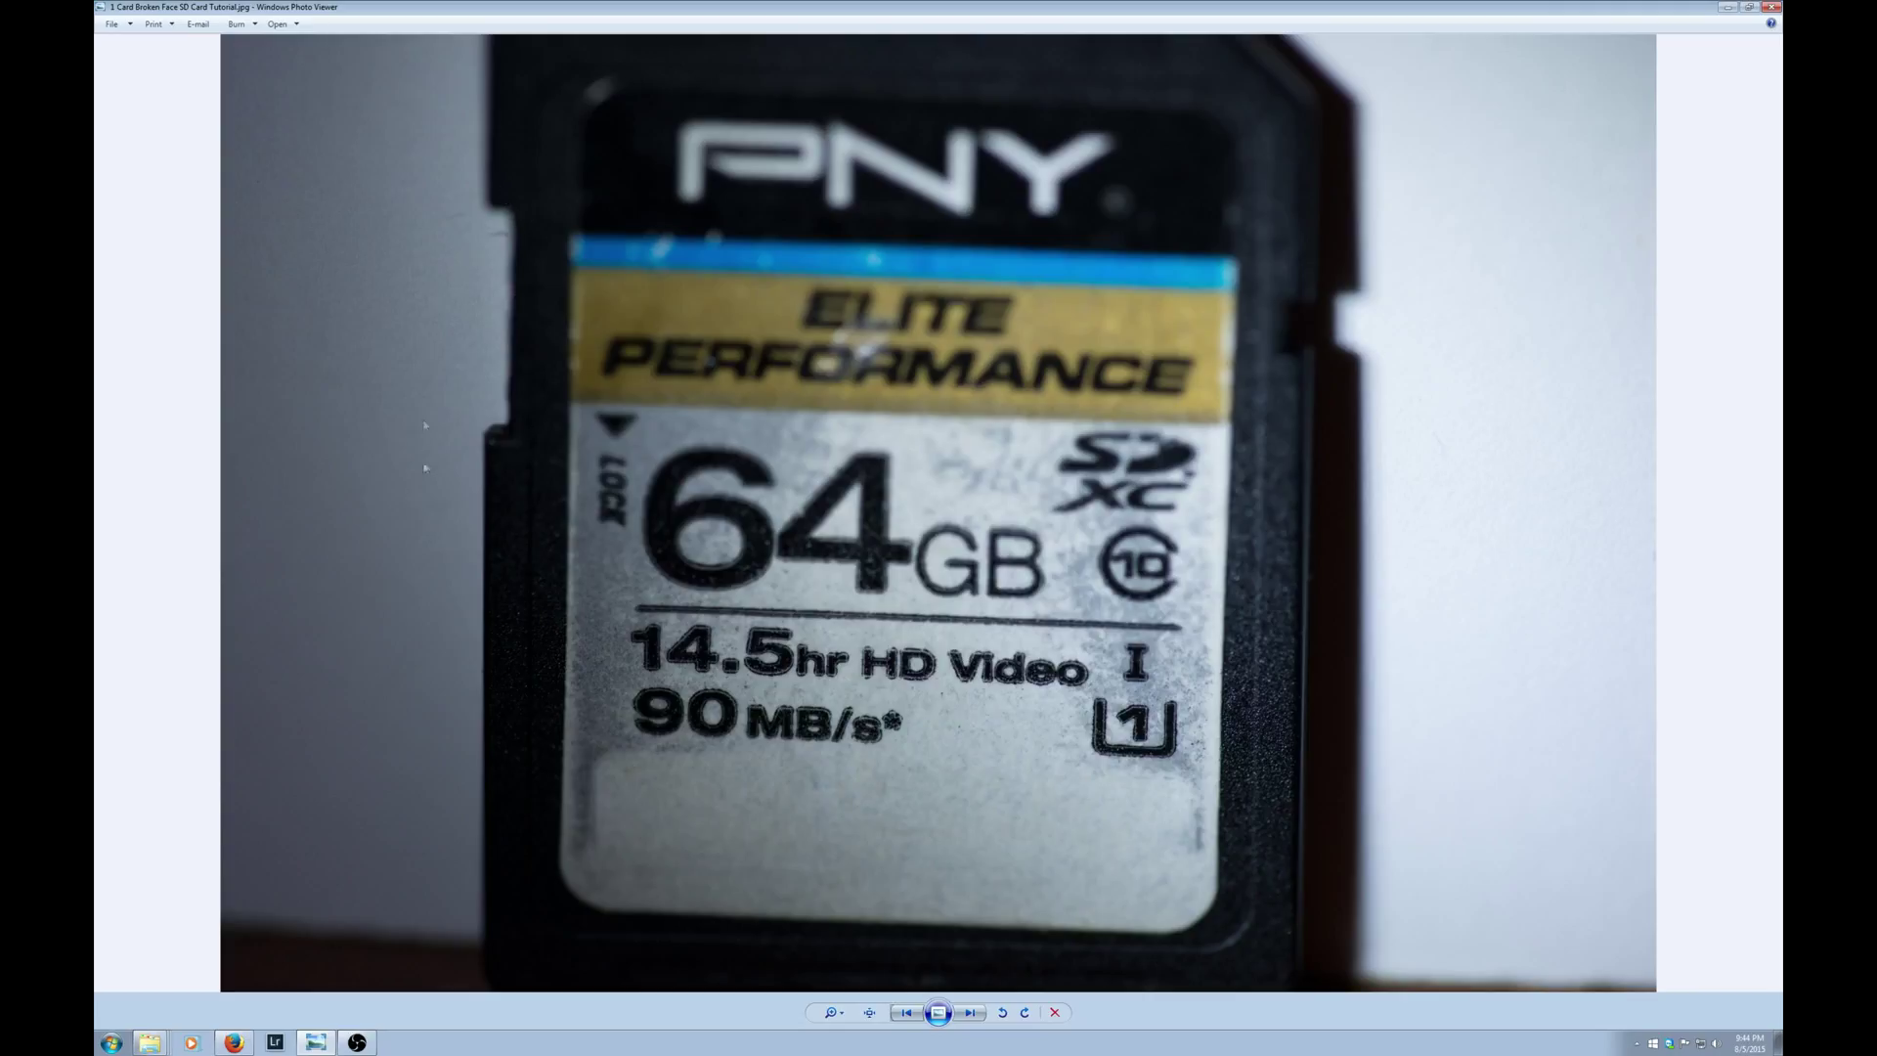
mouse_move(508, 273)
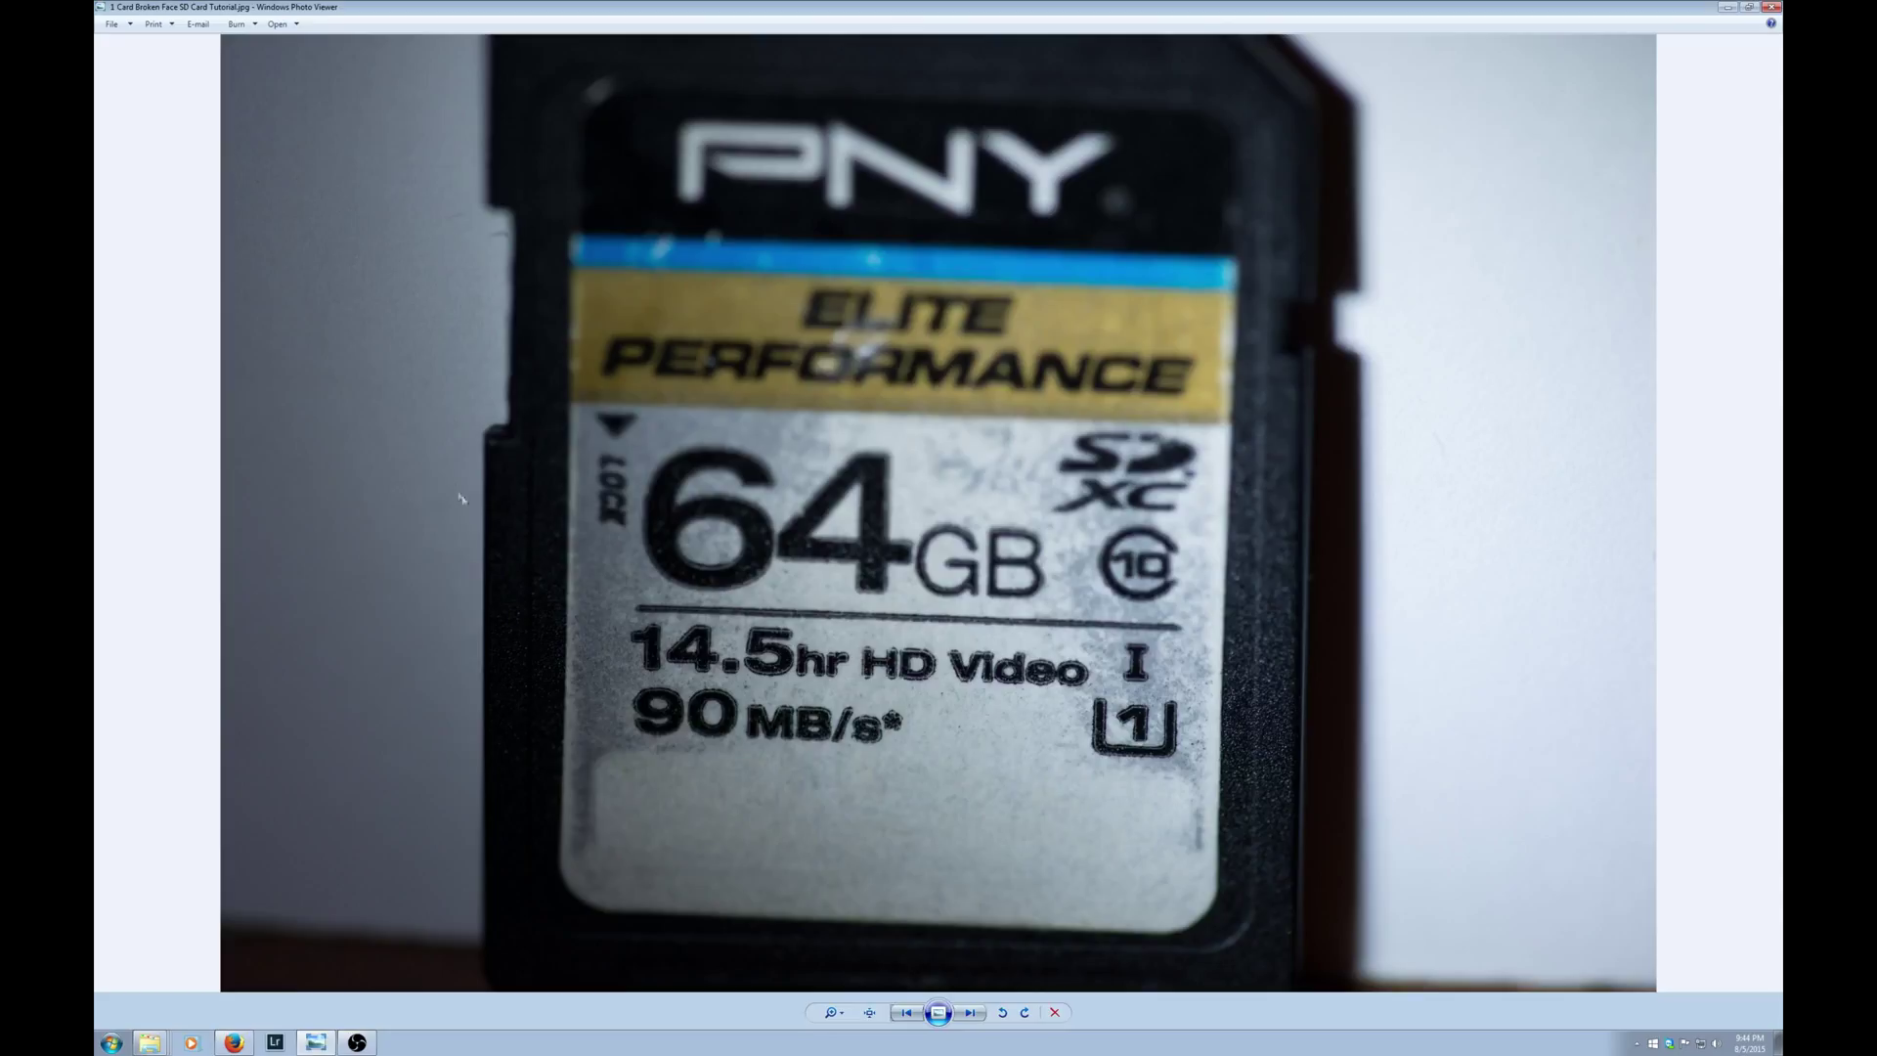
mouse_move(548, 171)
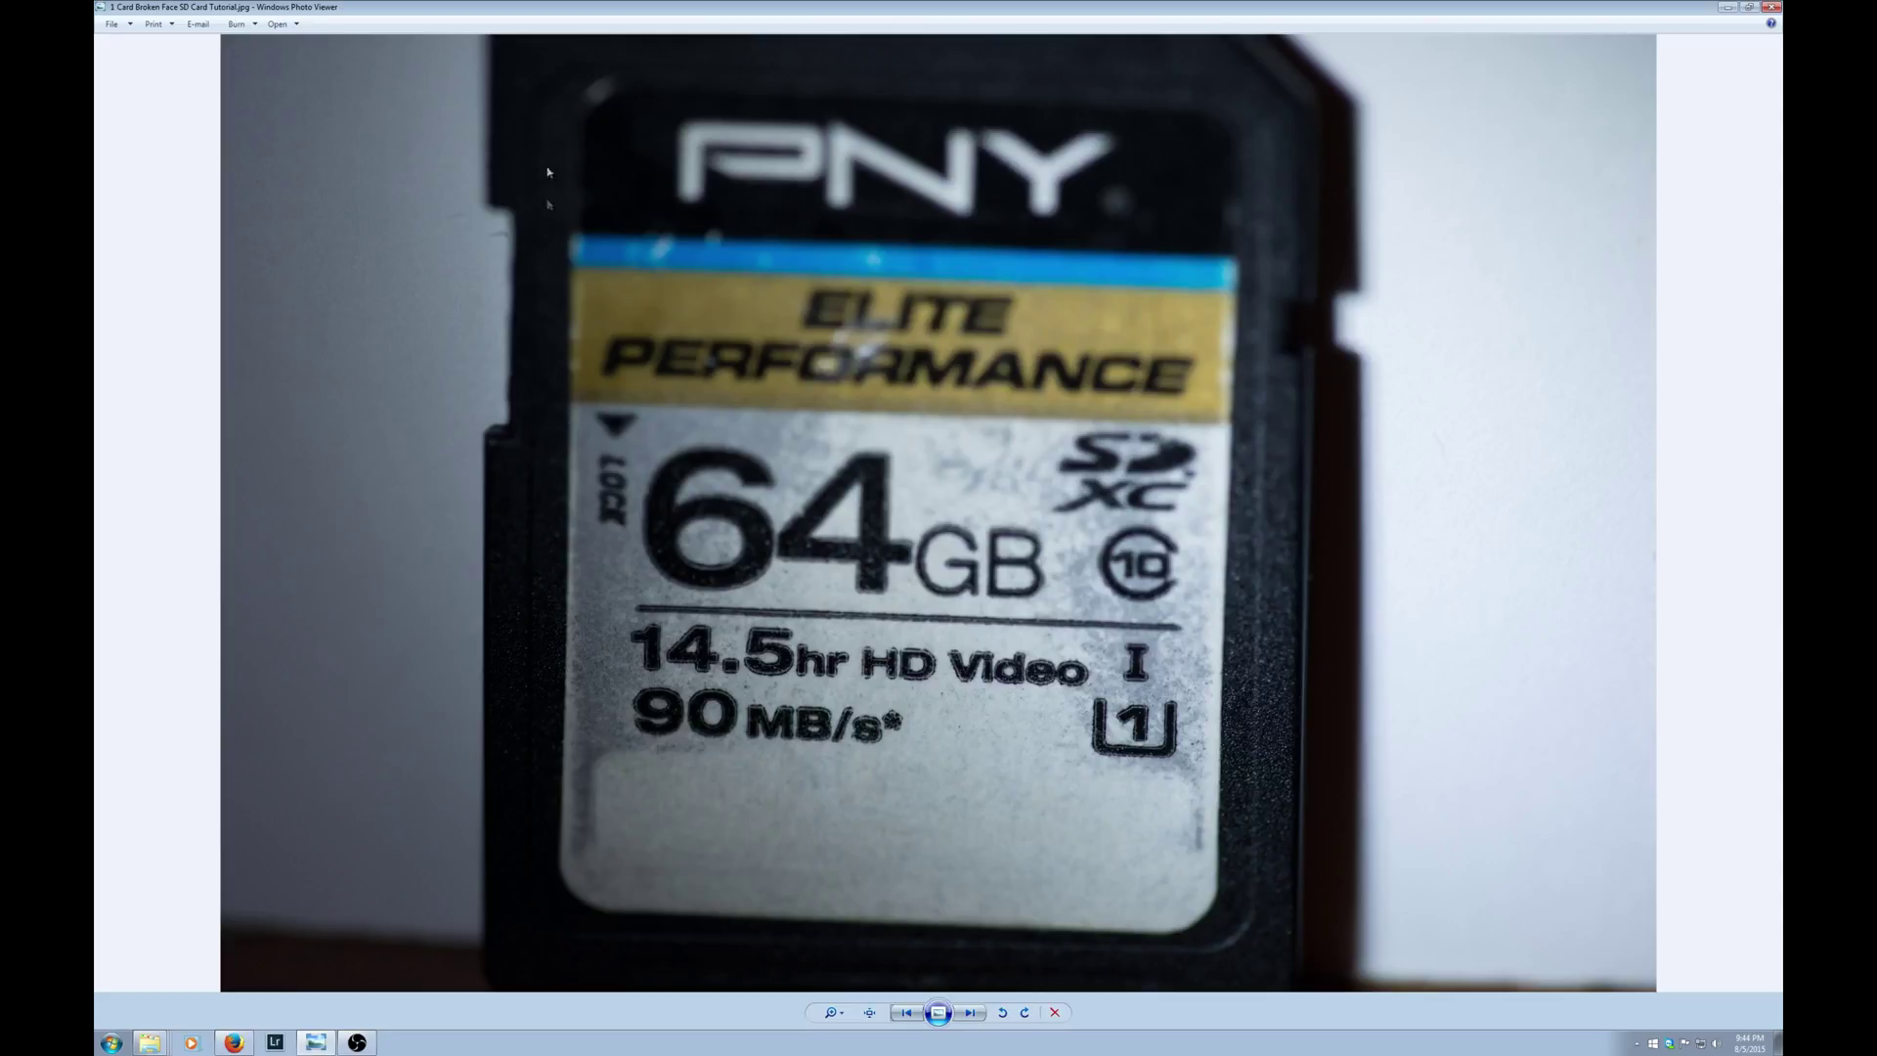
mouse_move(522, 179)
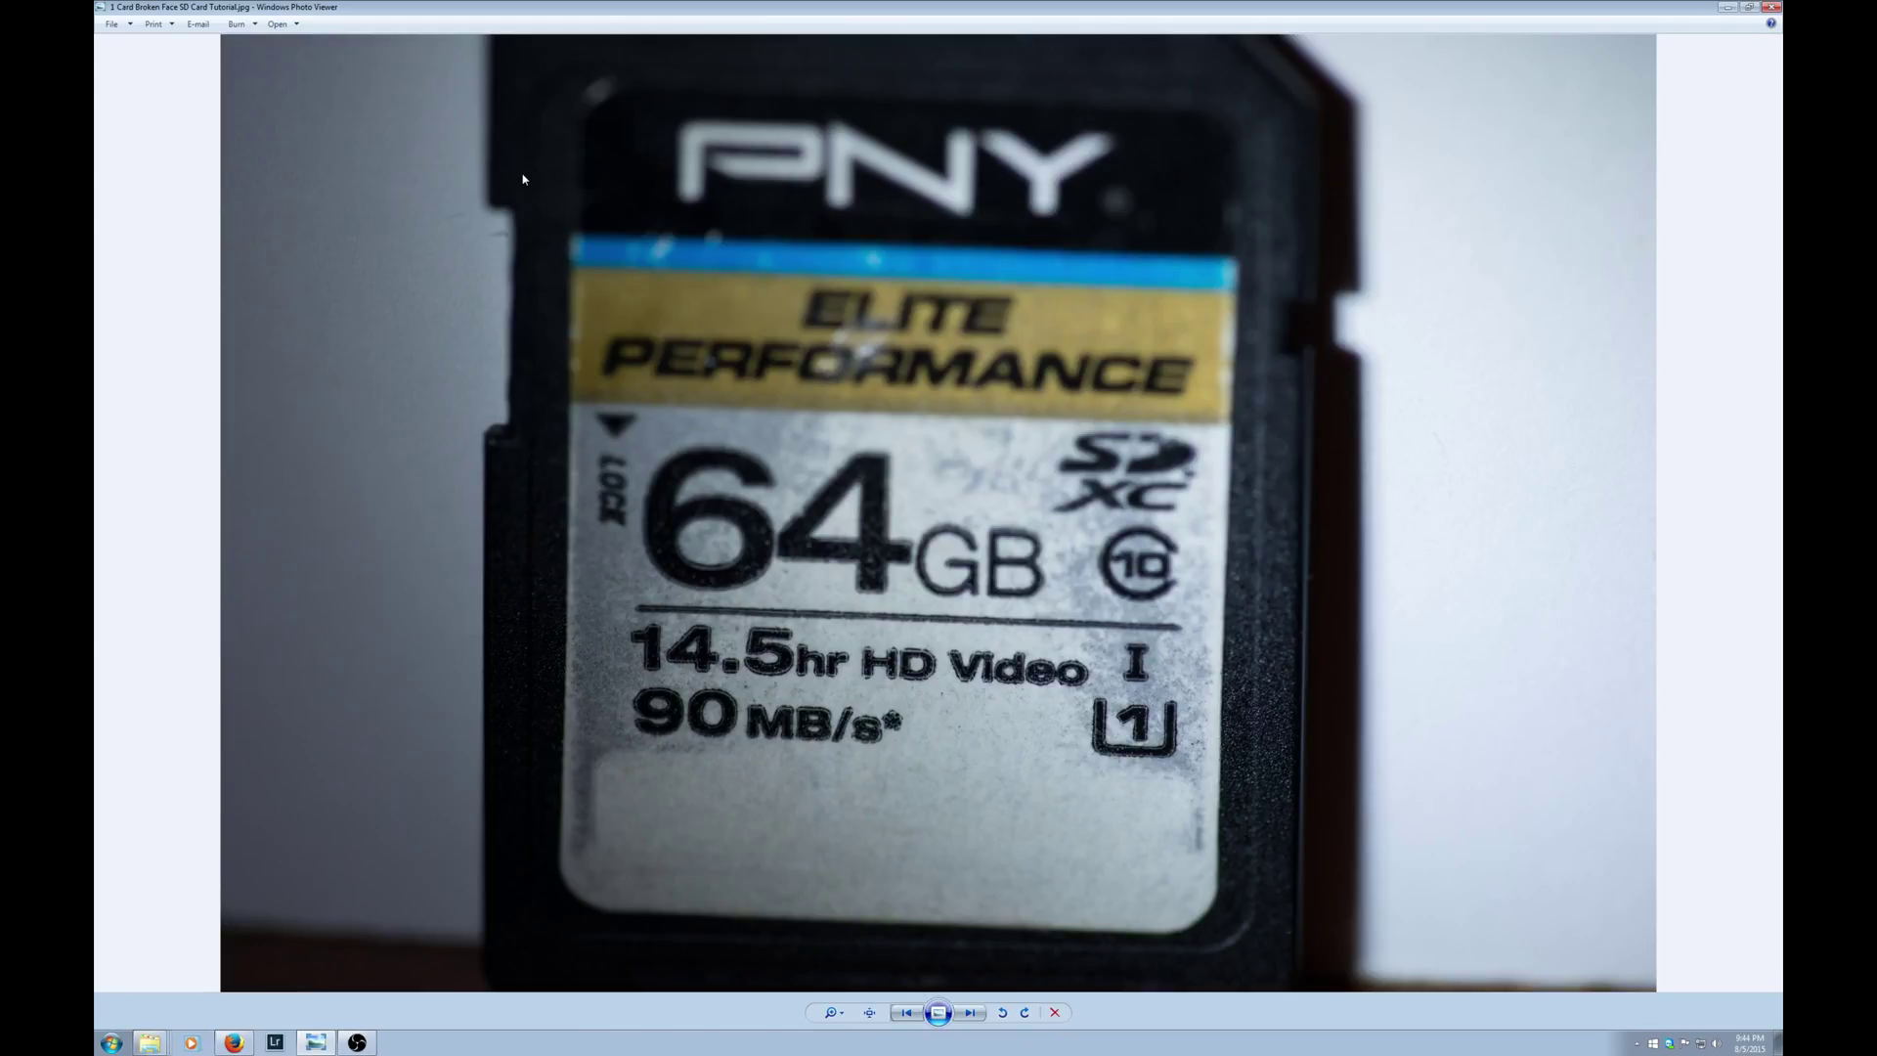
mouse_move(493, 298)
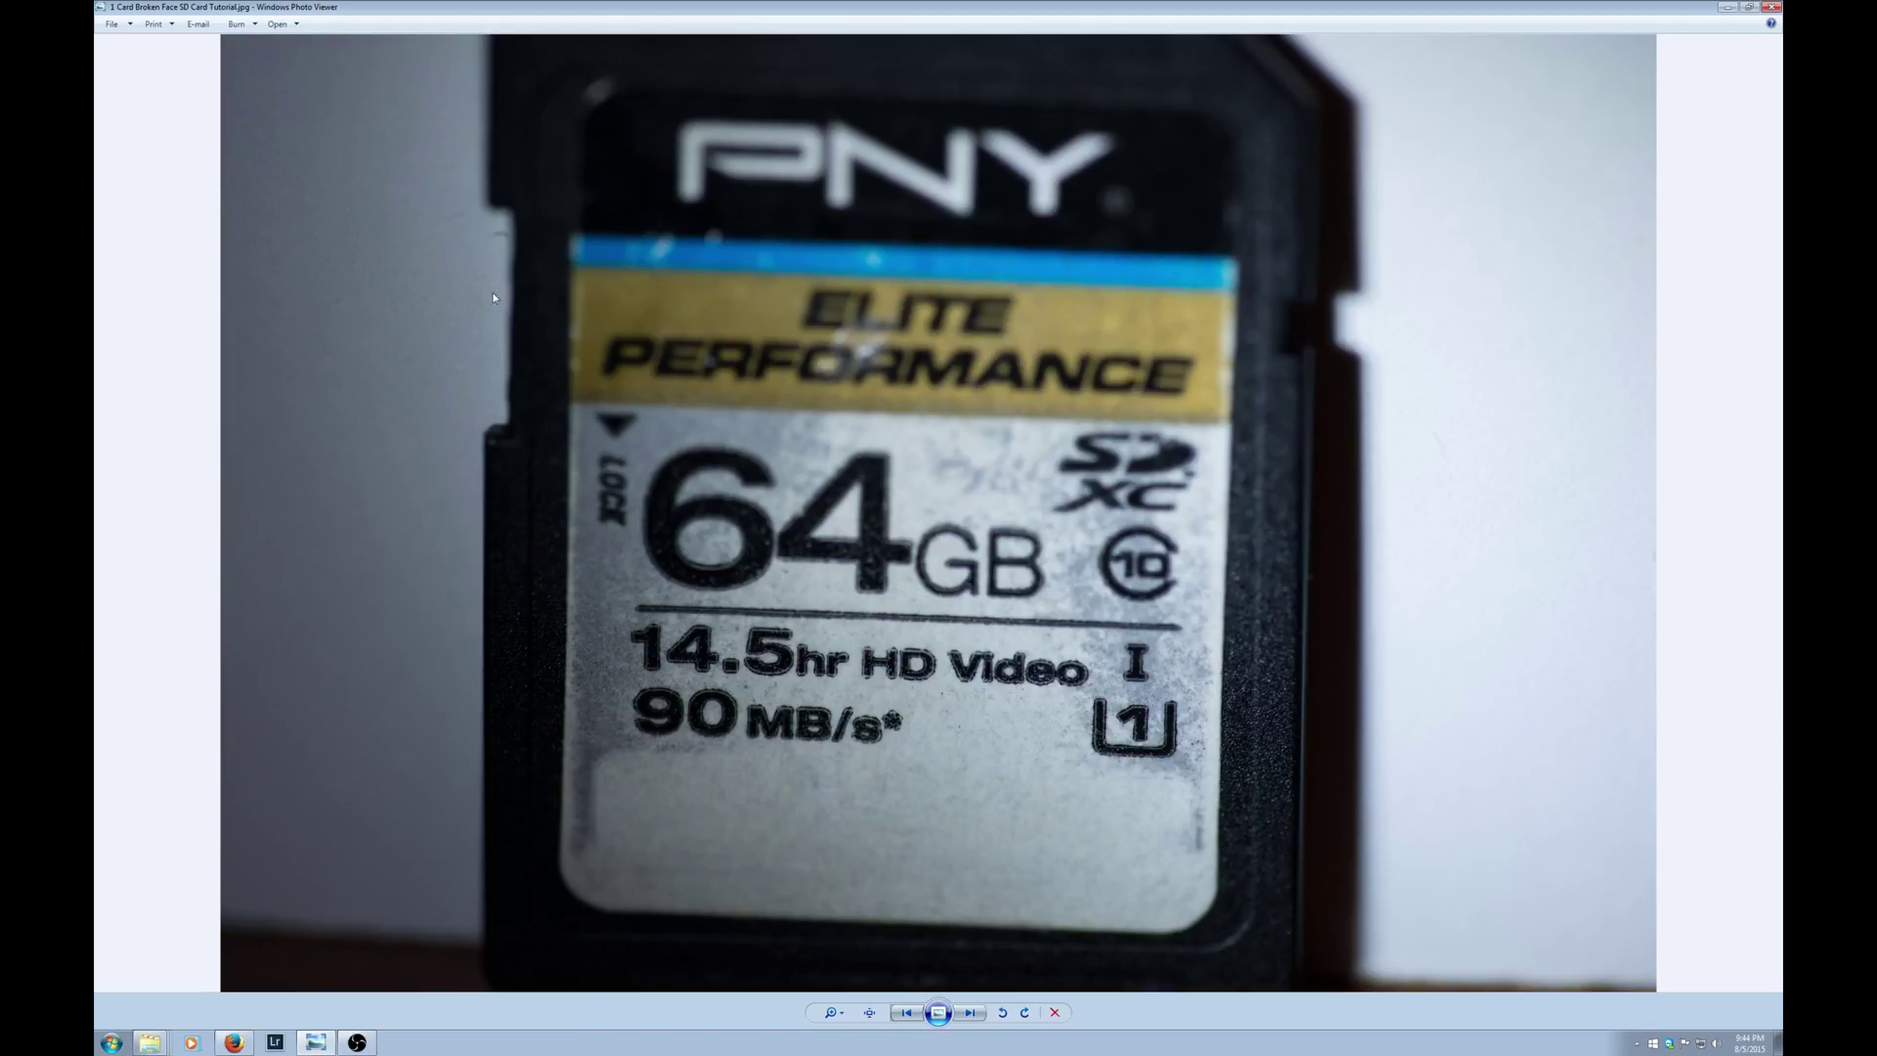
mouse_move(504, 235)
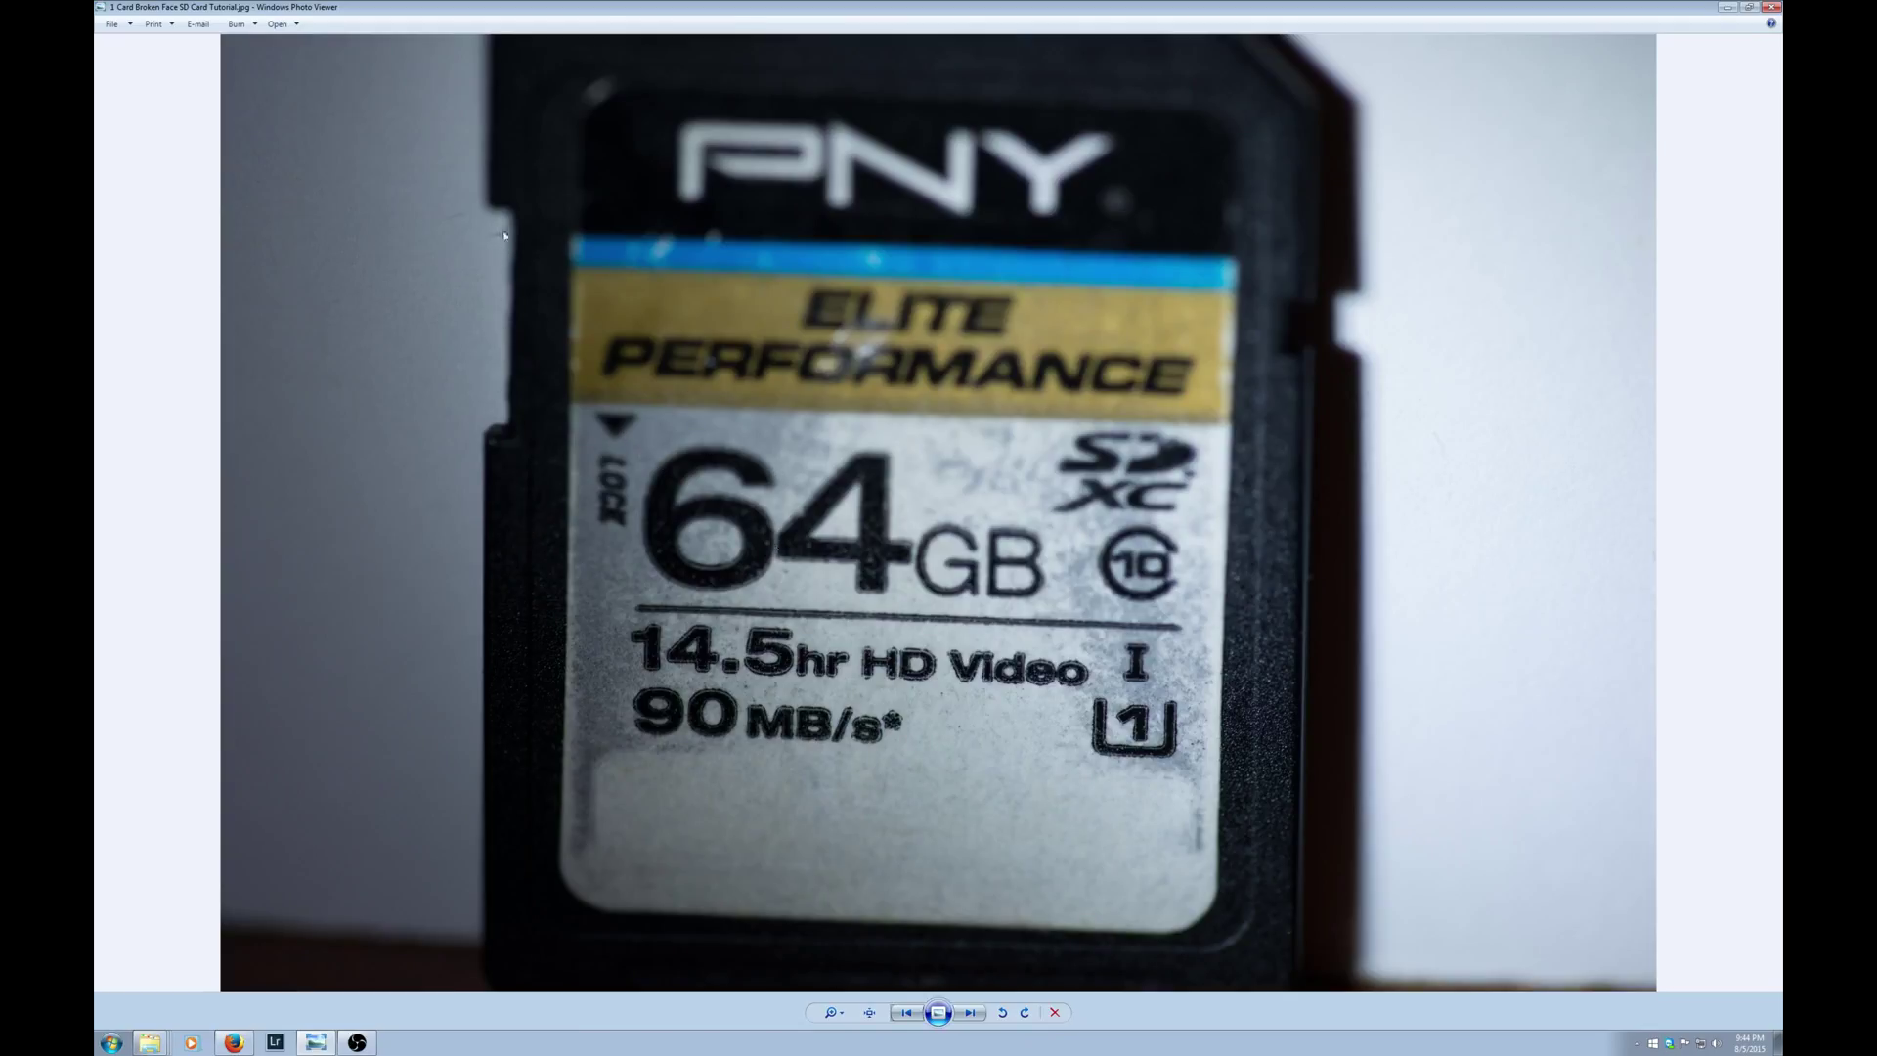
mouse_move(500, 411)
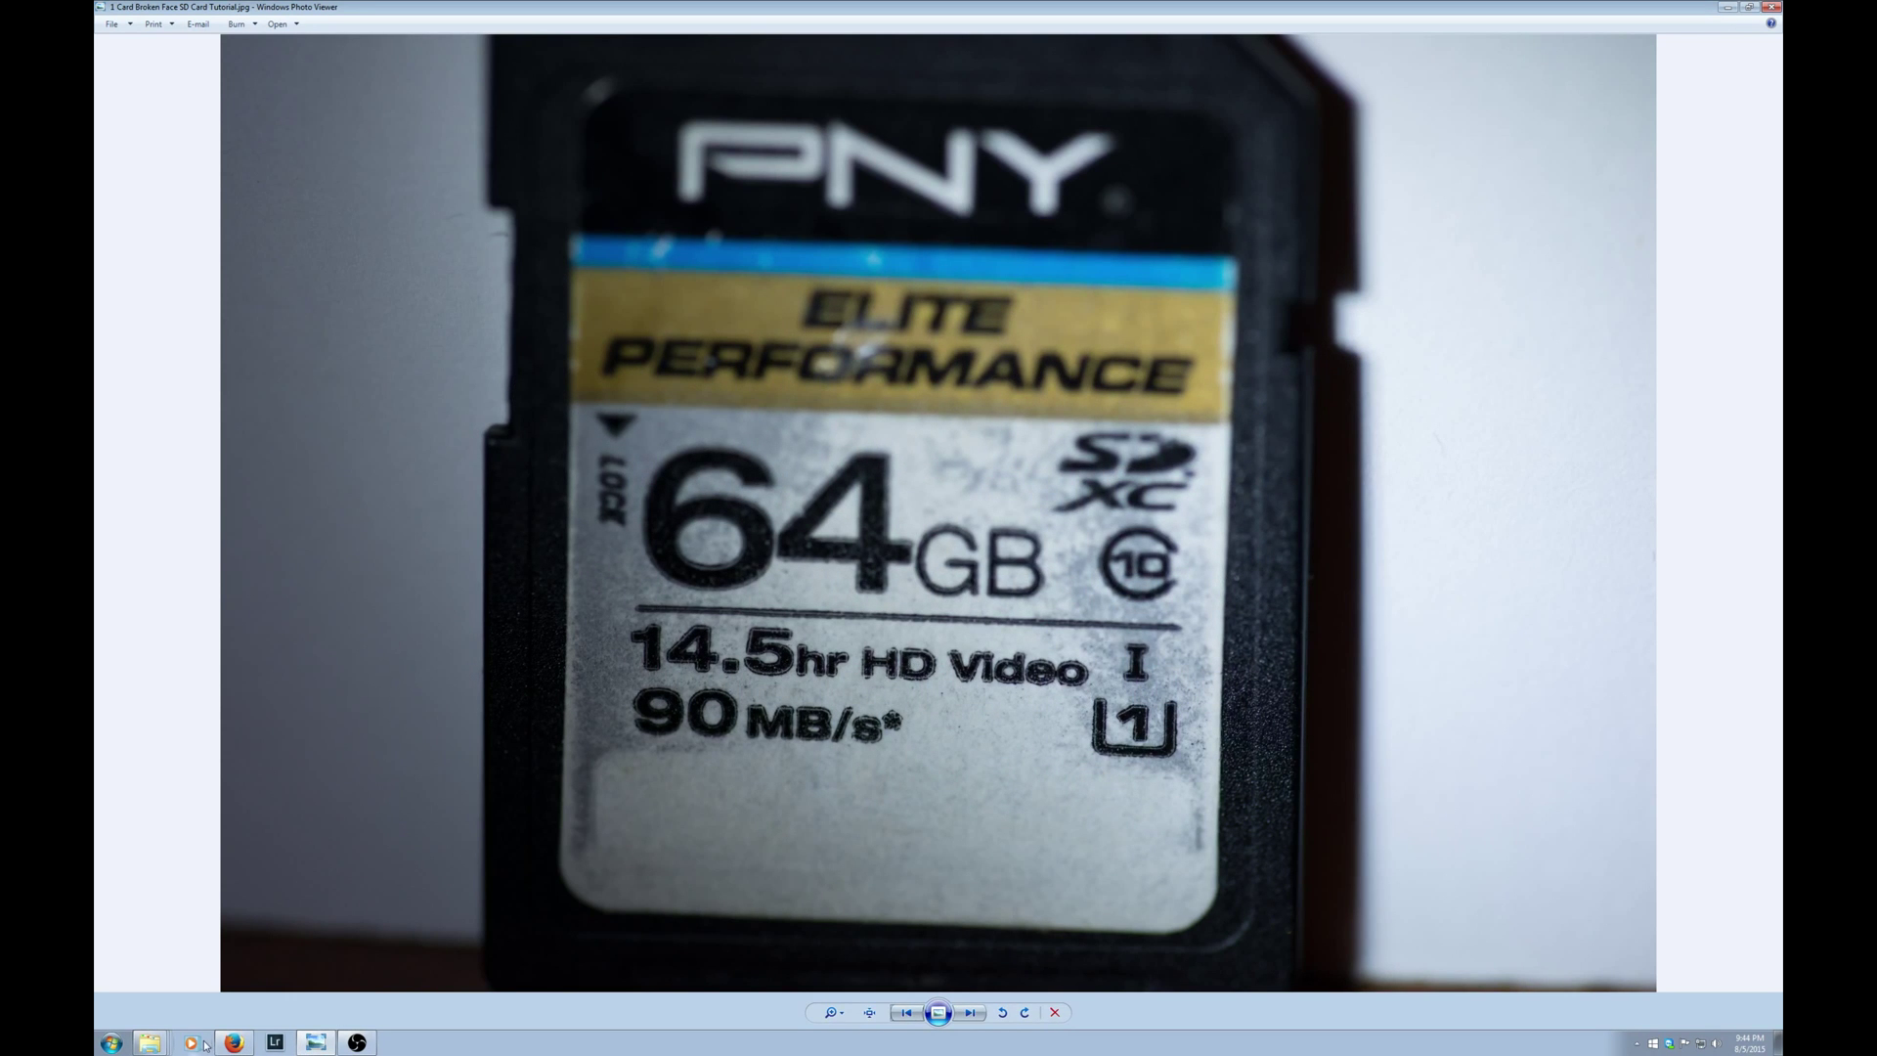
mouse_move(1023, 723)
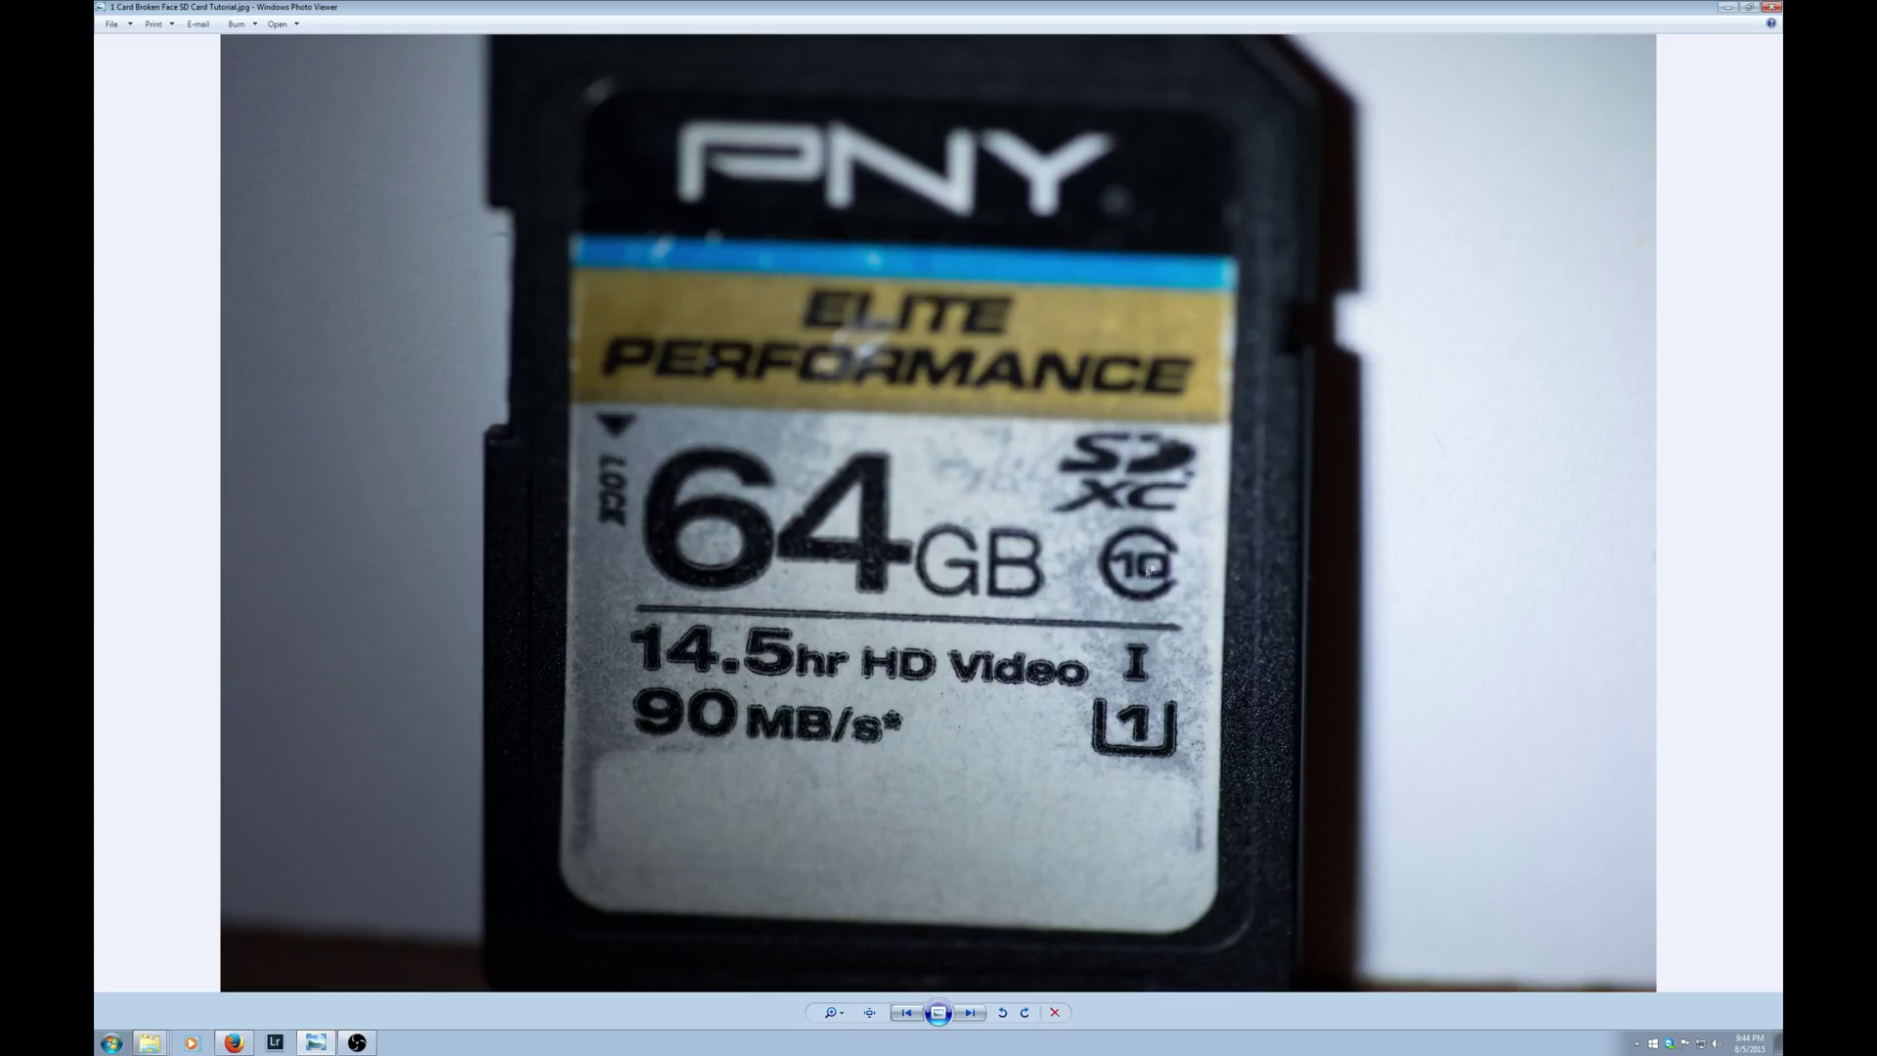
mouse_move(1263, 454)
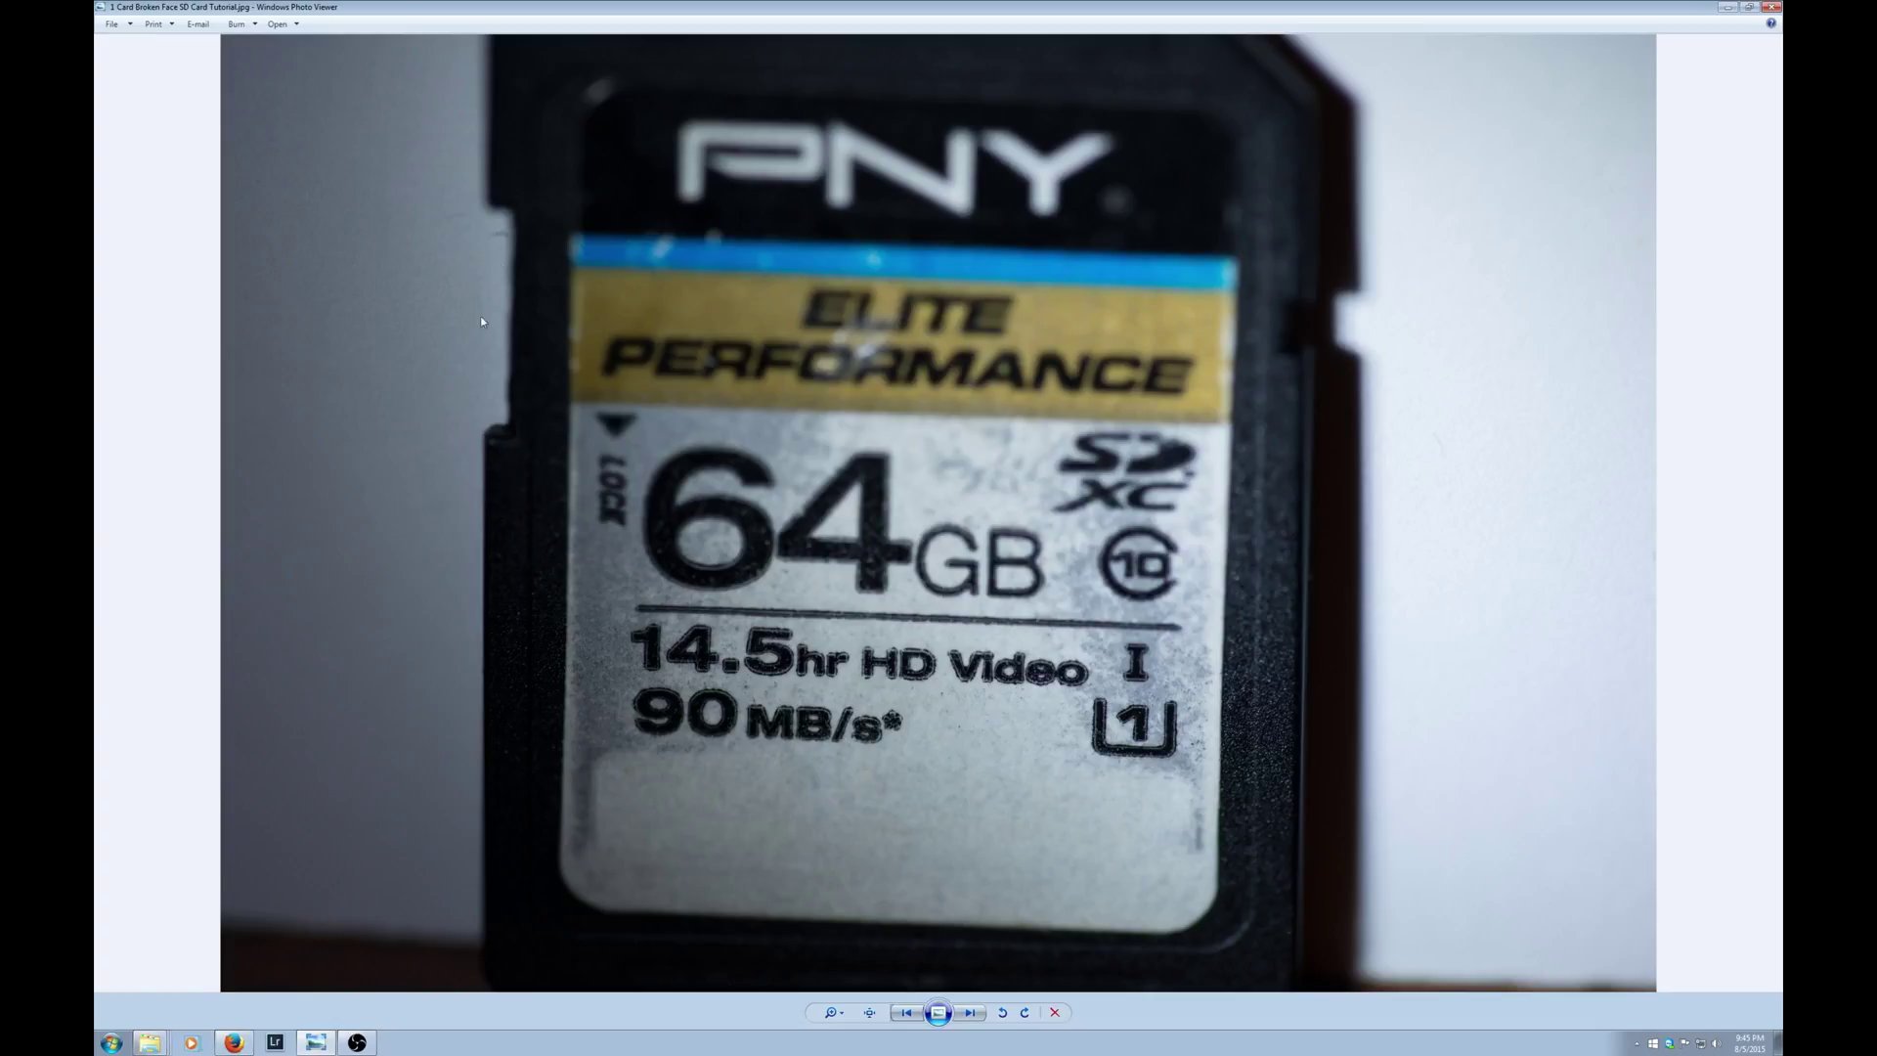
mouse_move(489, 266)
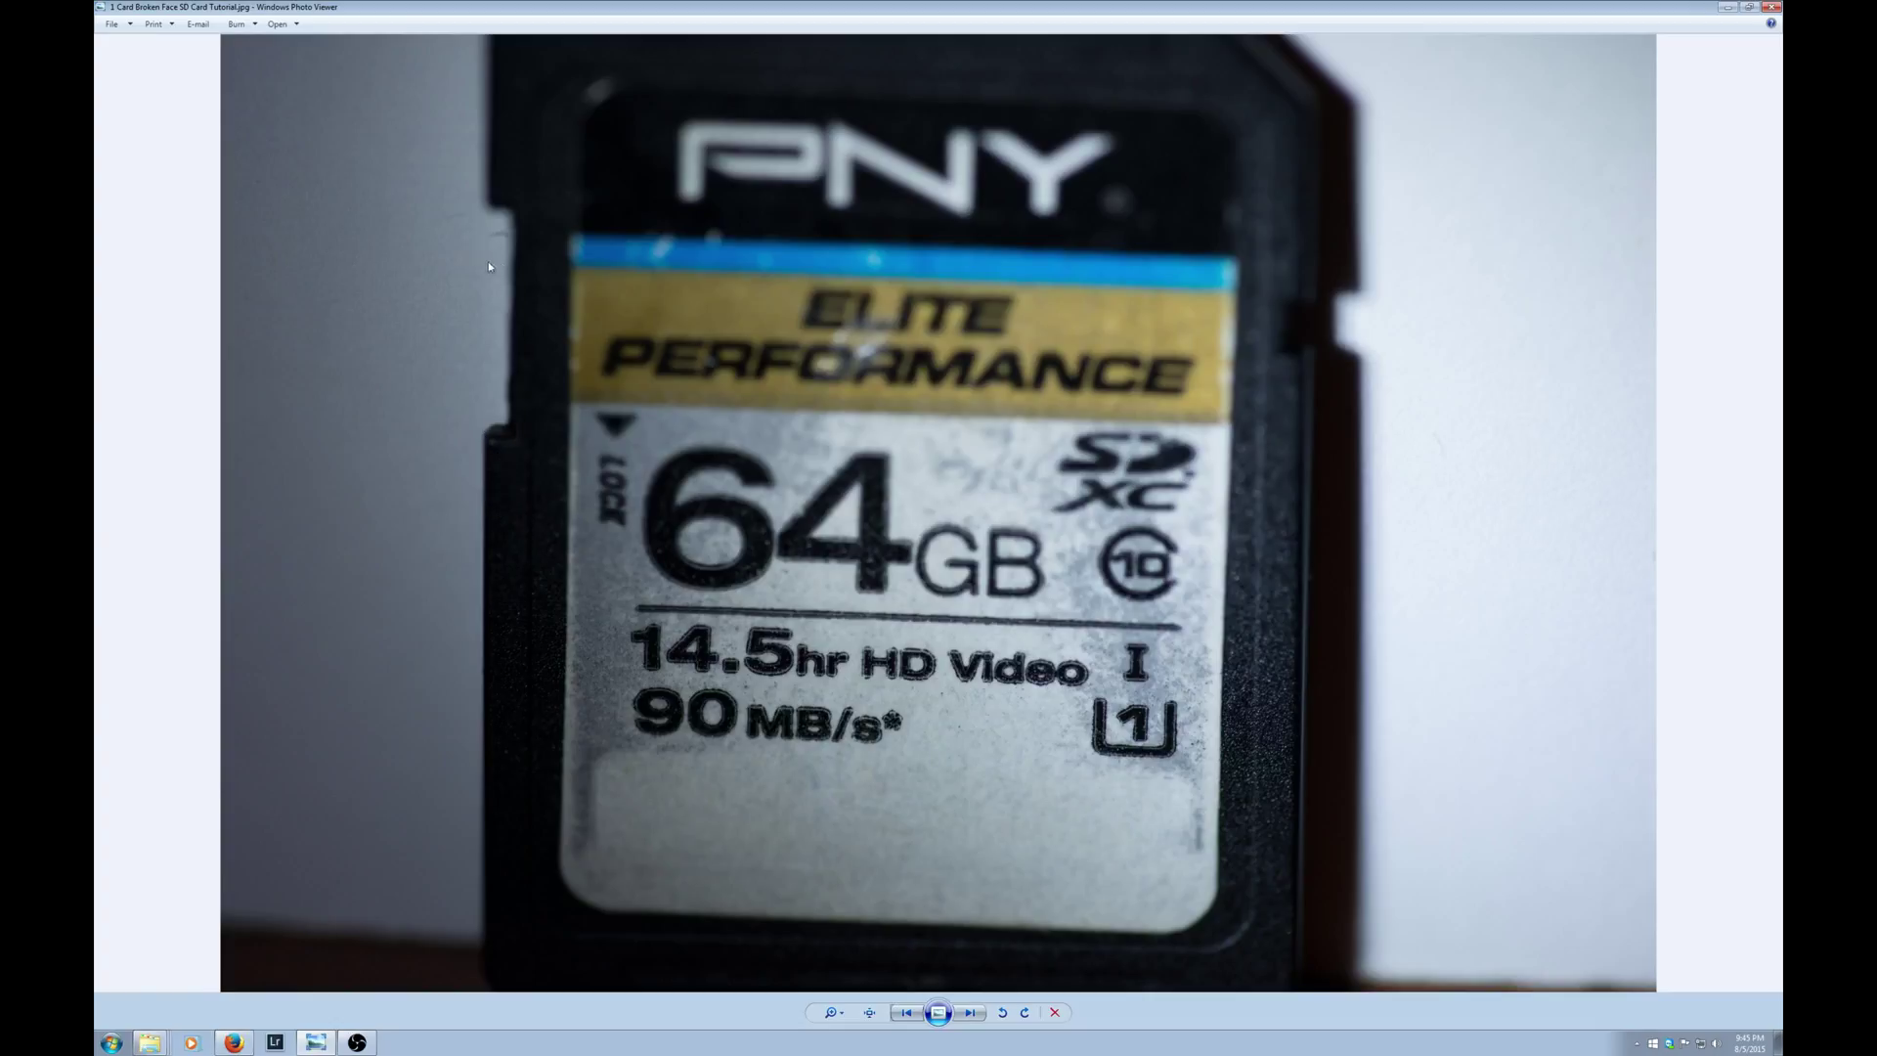
mouse_move(489, 342)
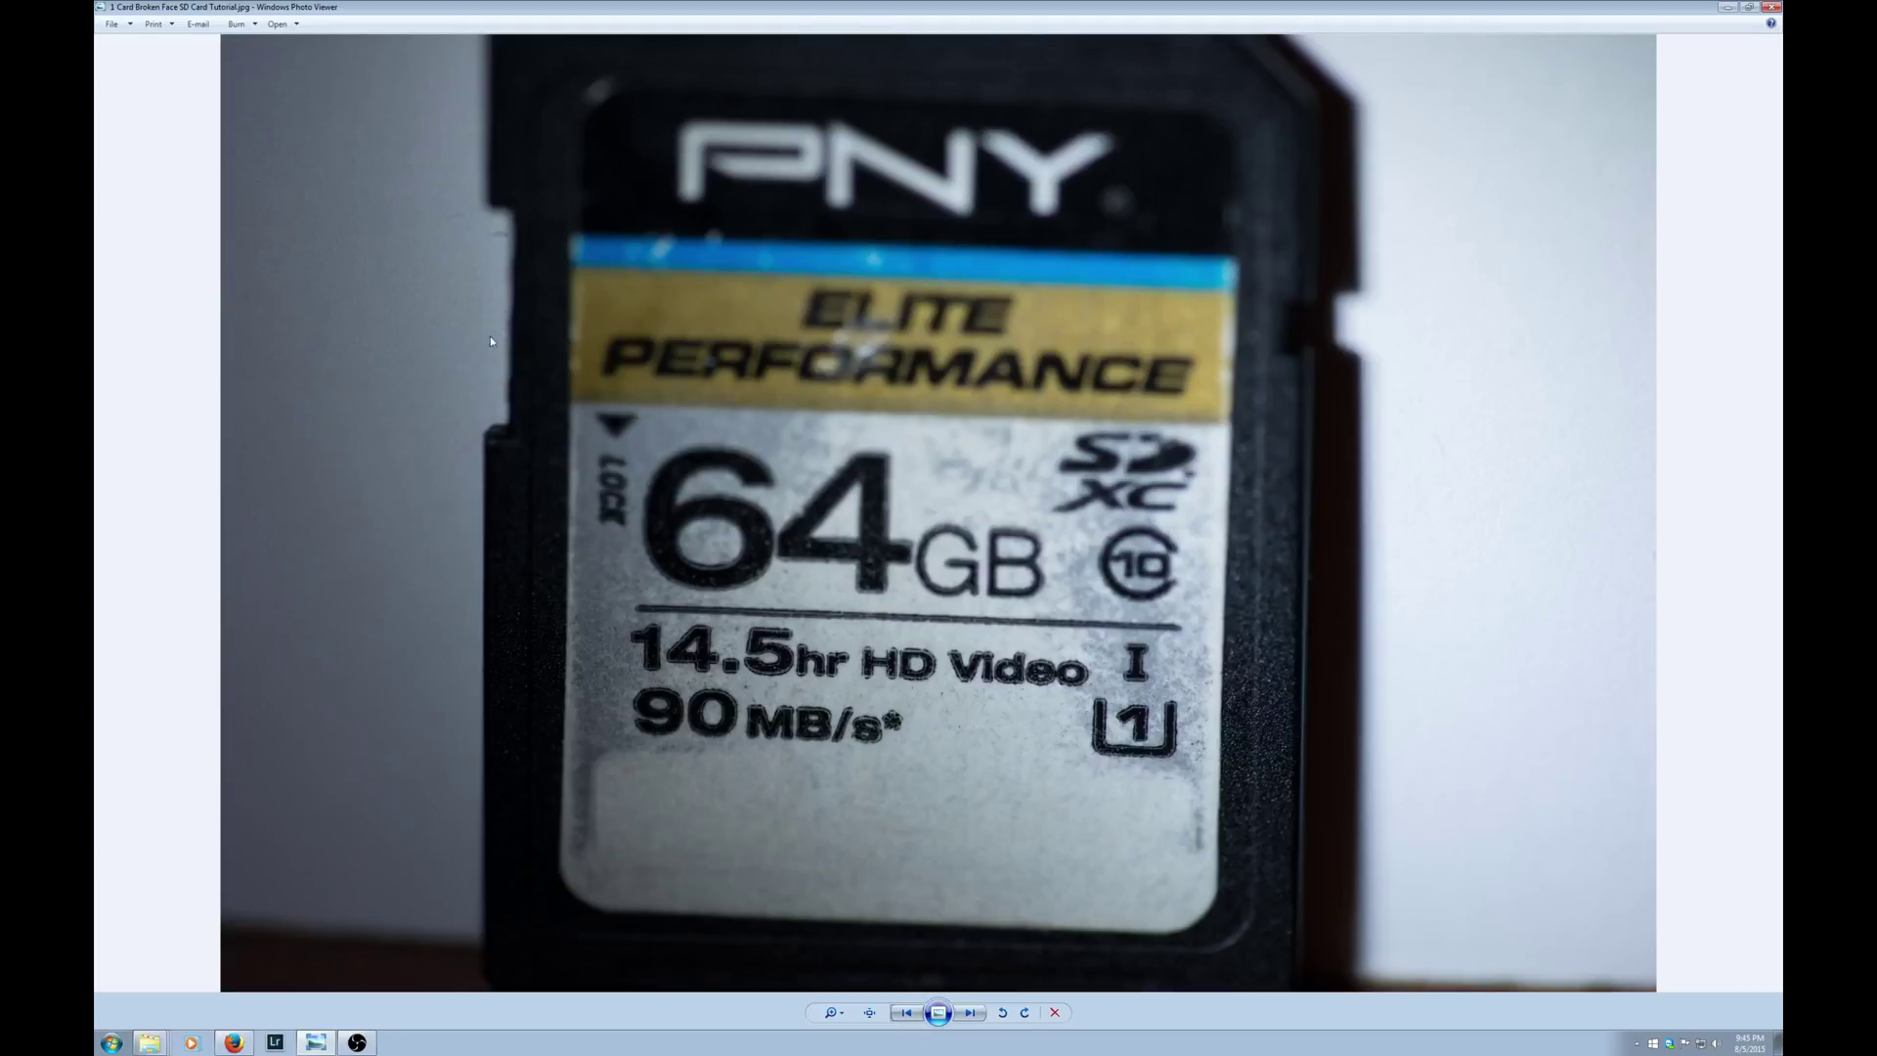
mouse_move(844, 757)
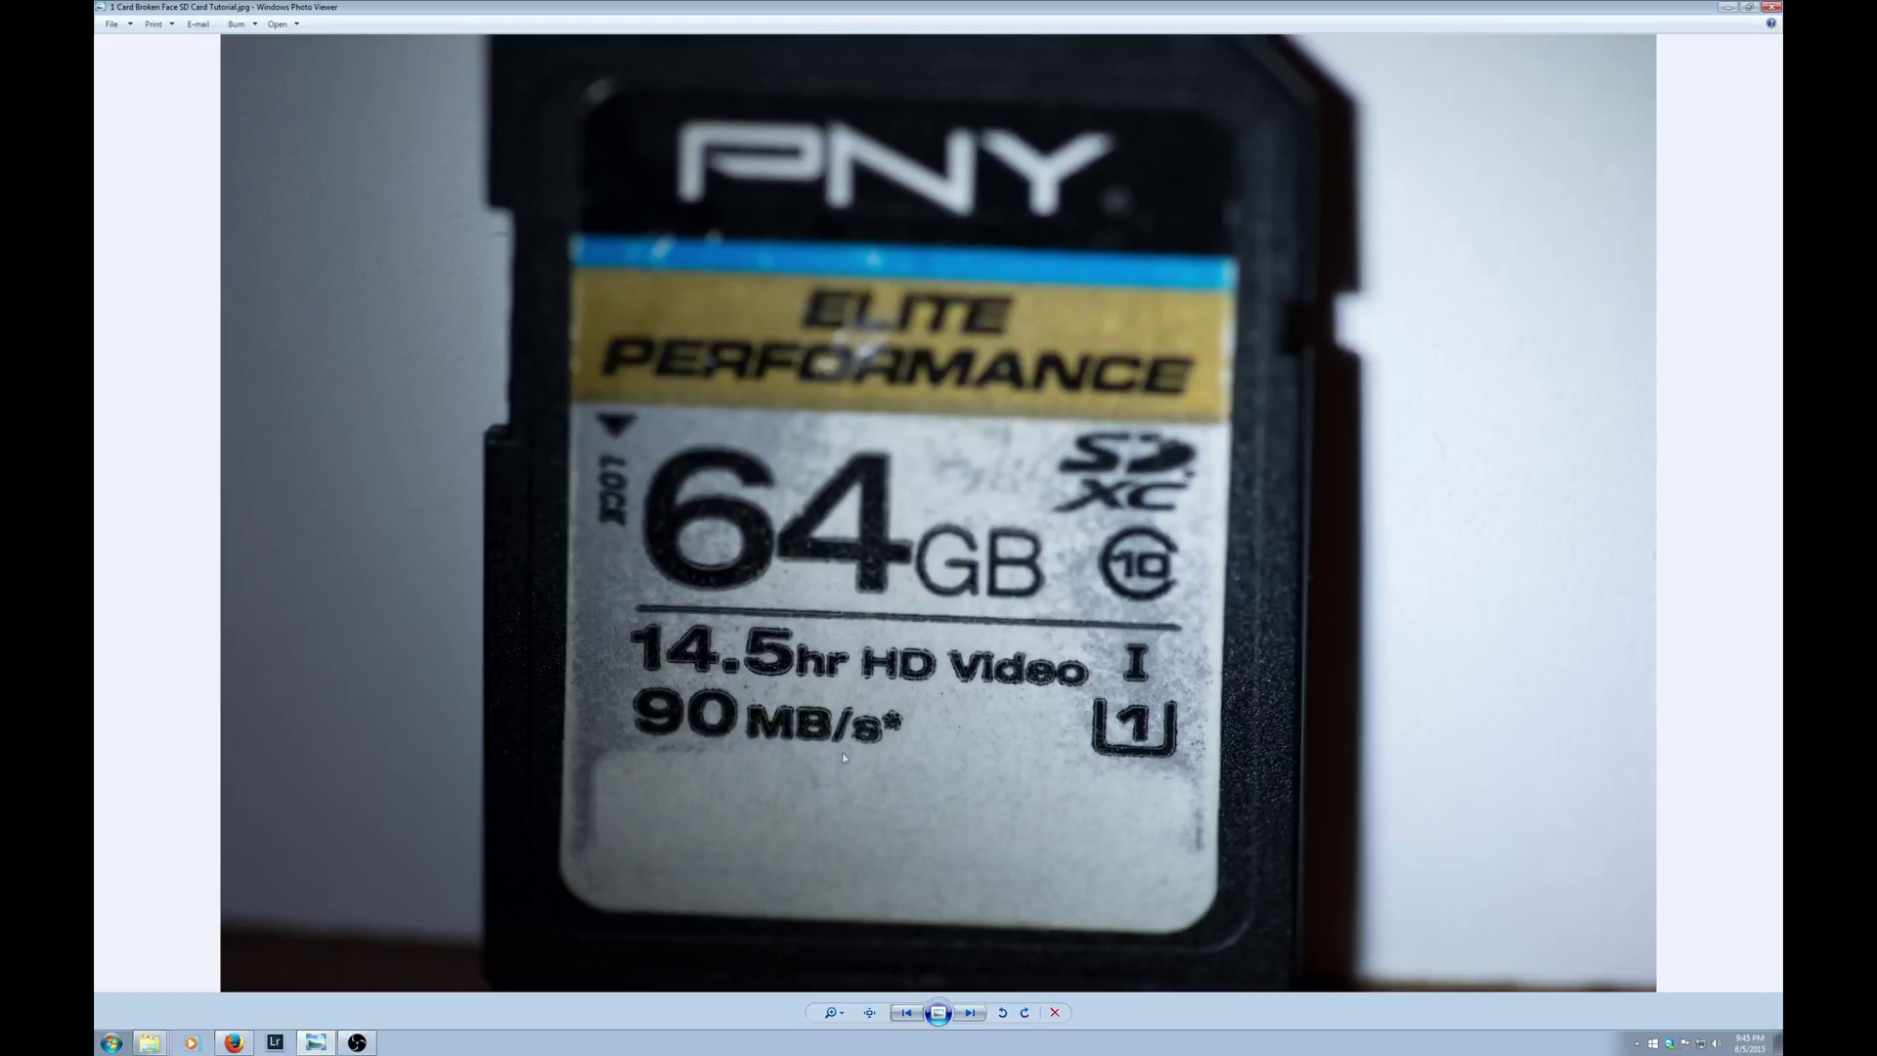
mouse_move(431, 241)
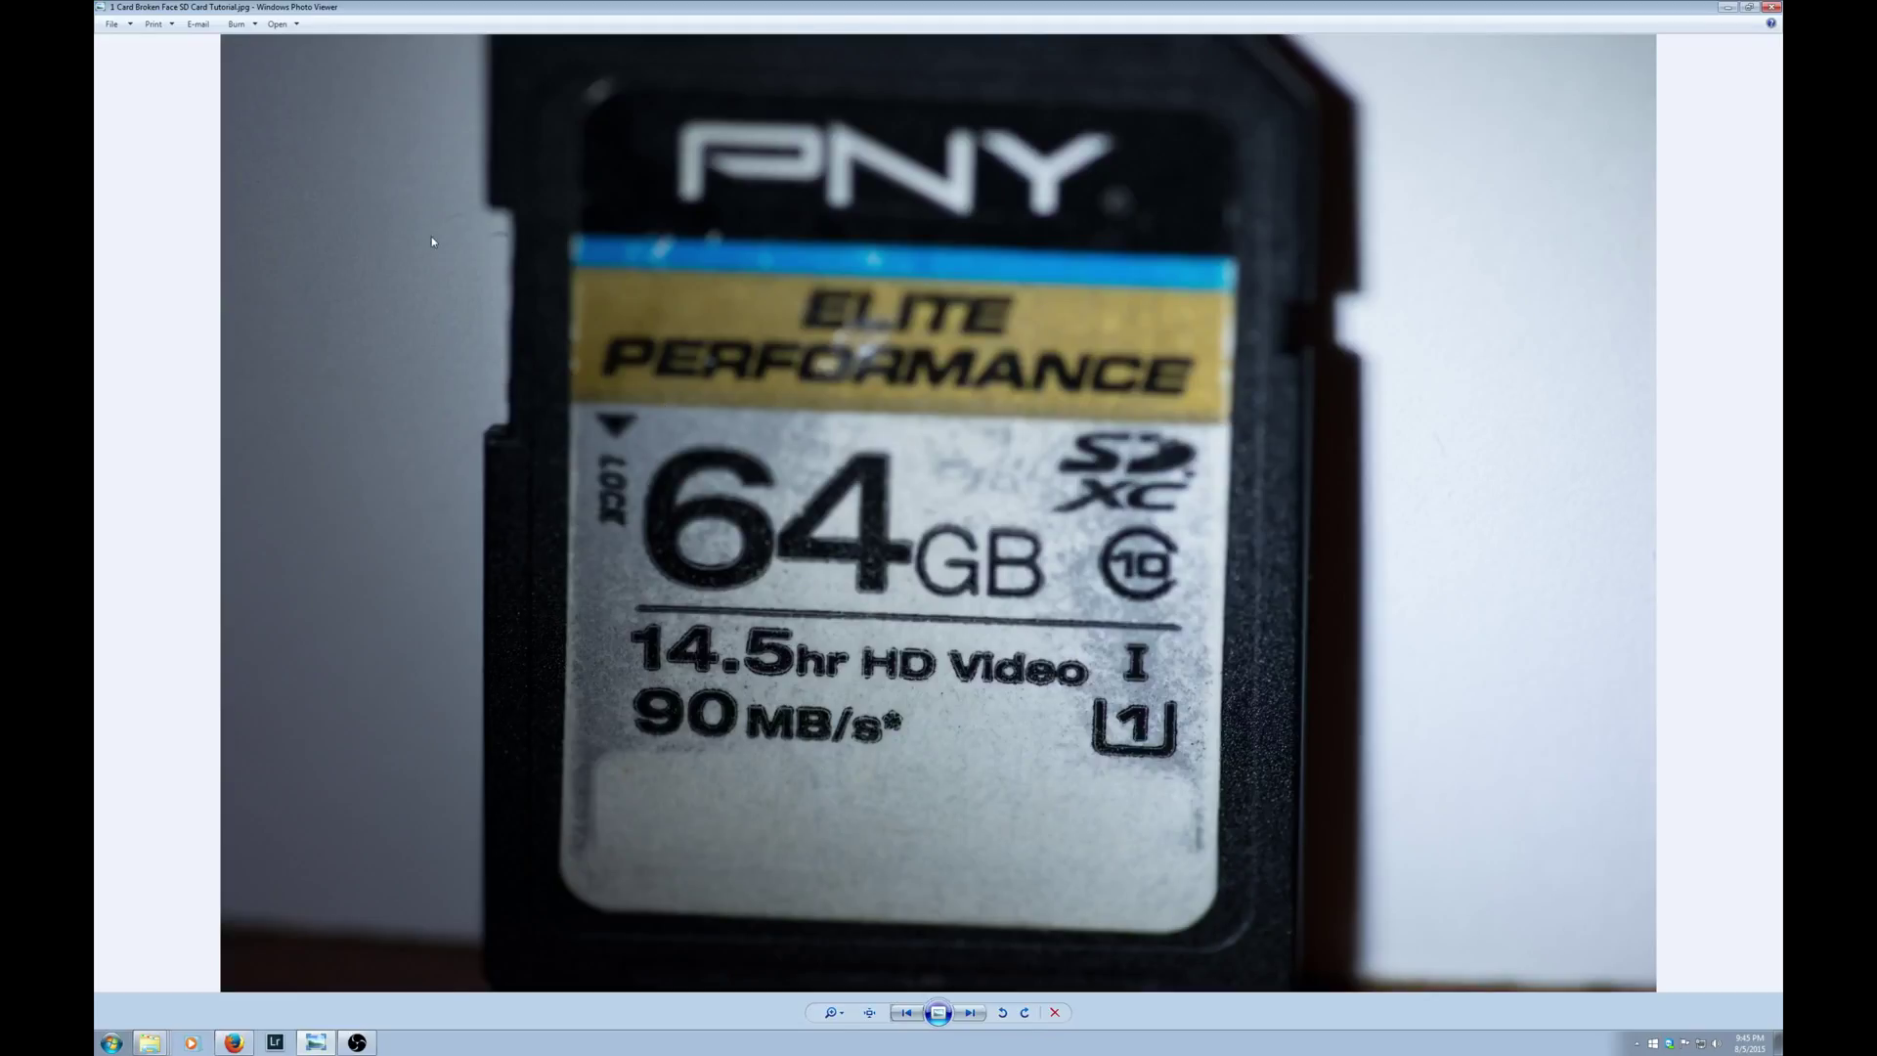
mouse_move(533, 305)
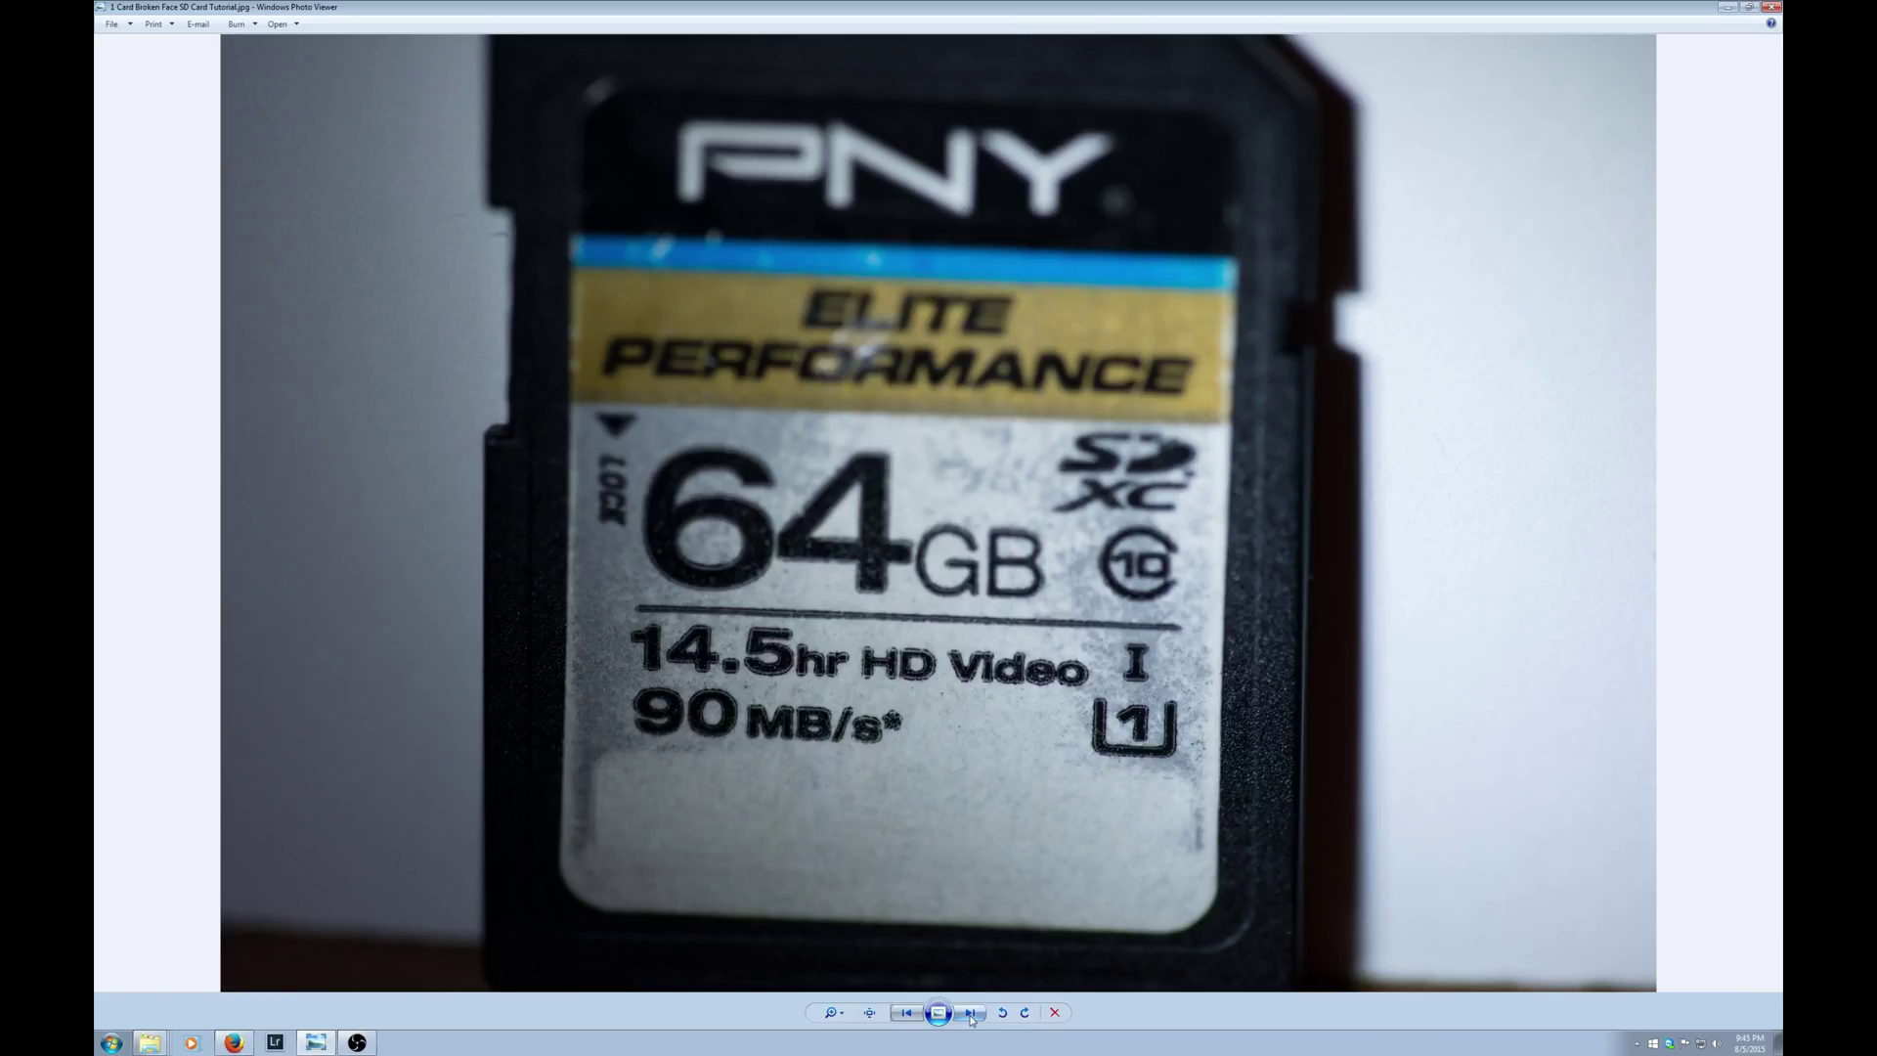
Advance past the Kingston 1GB card close-ups to the needed-items photo
left_click(969, 1012)
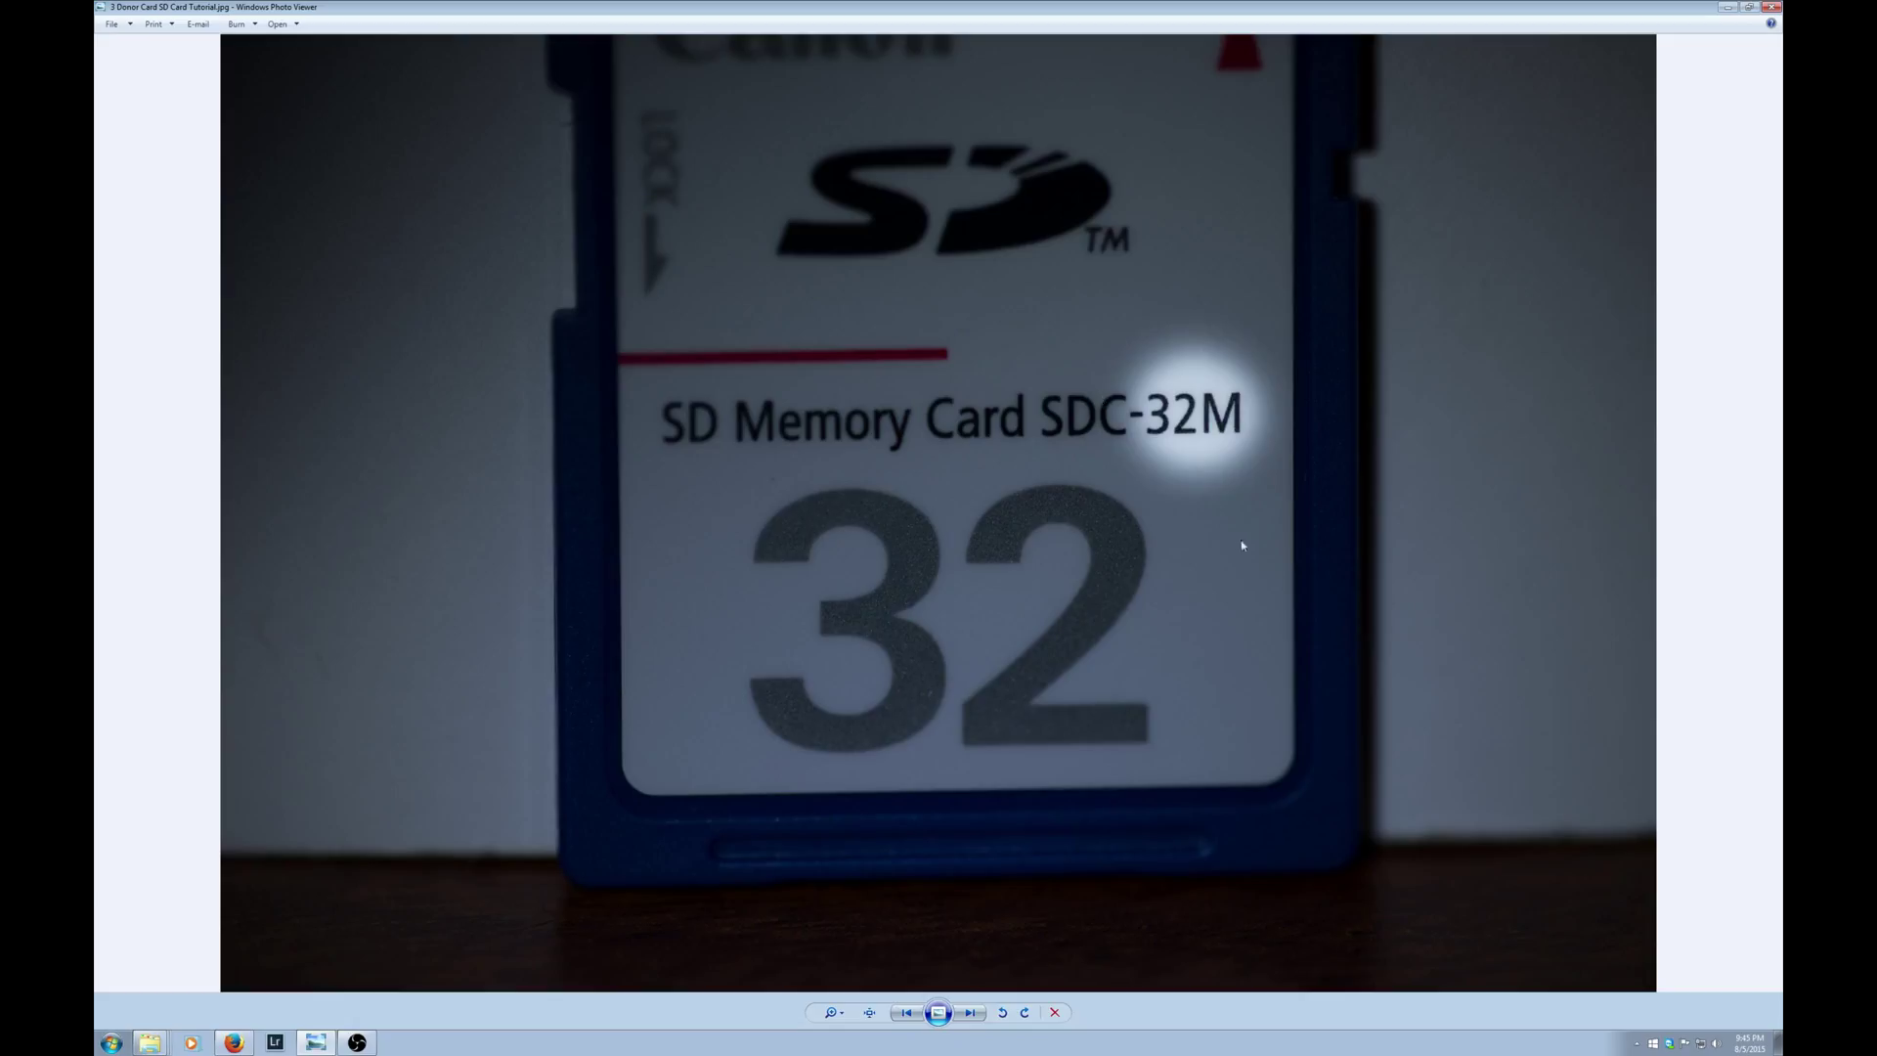
mouse_move(1223, 499)
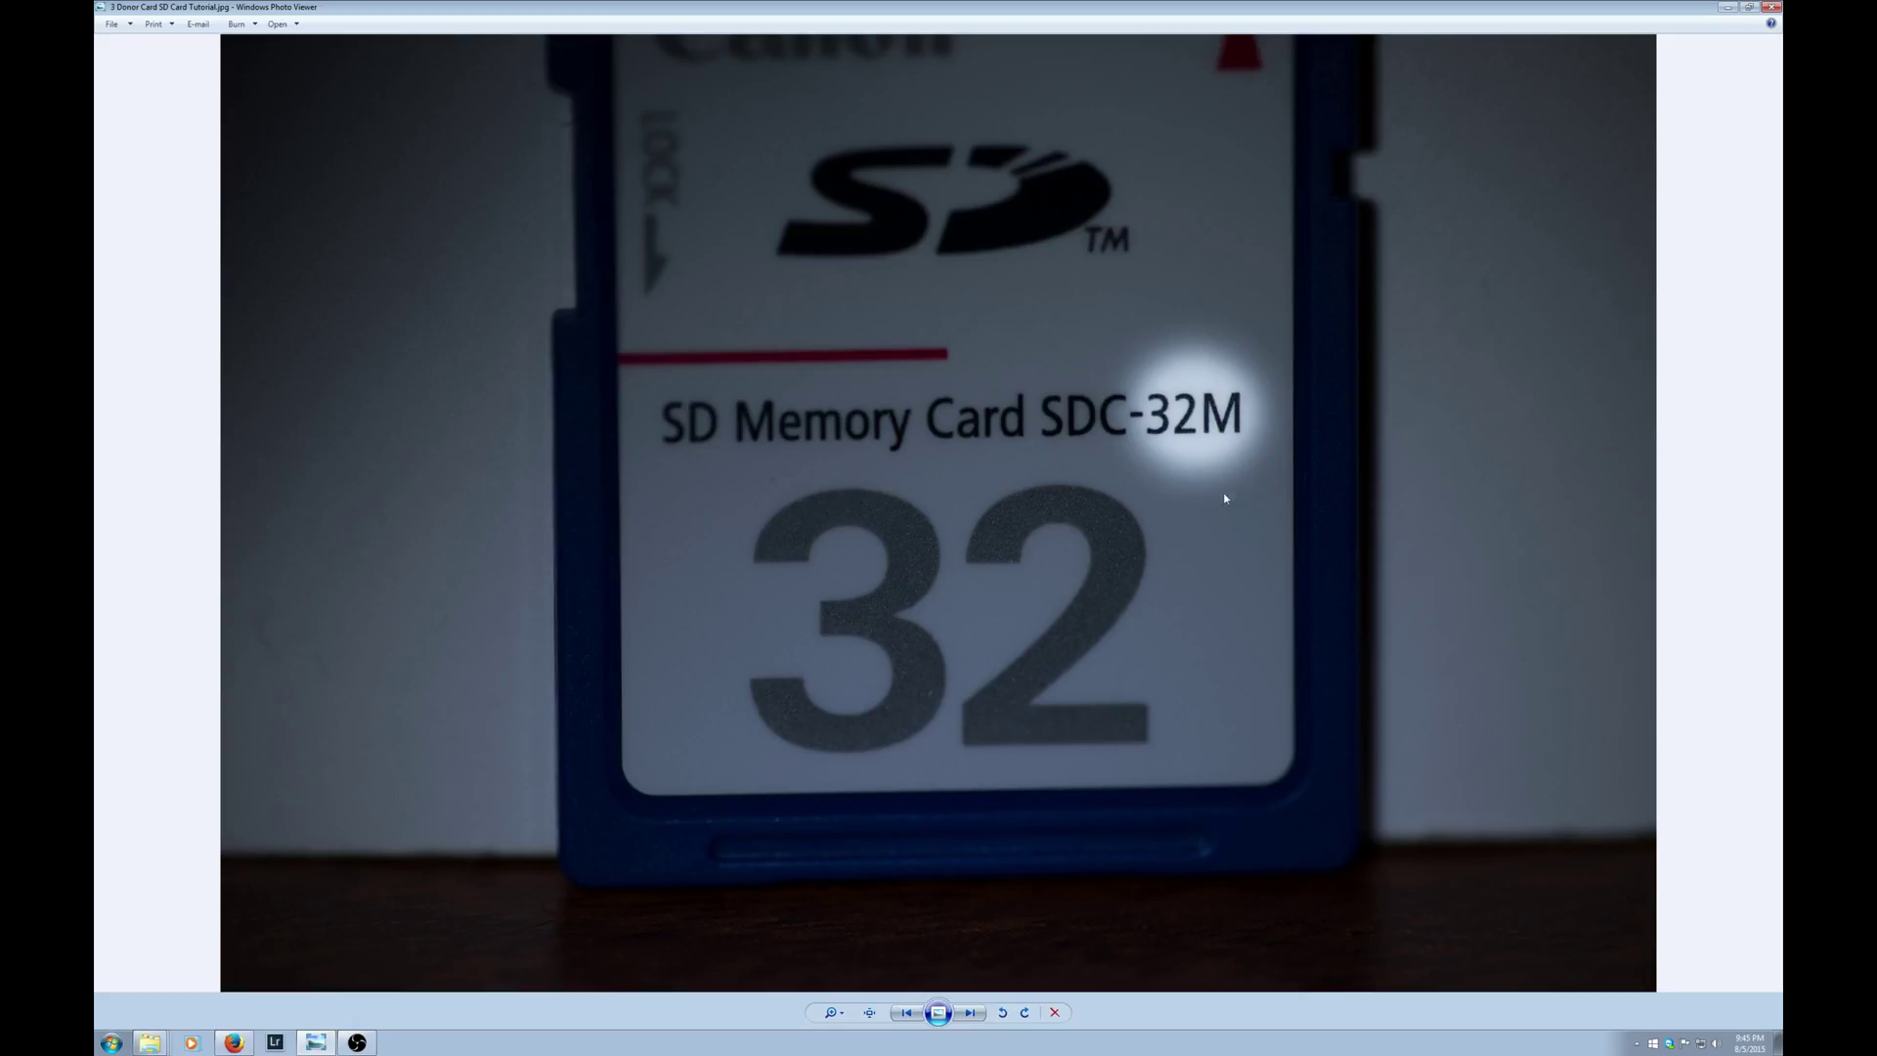
mouse_move(1117, 452)
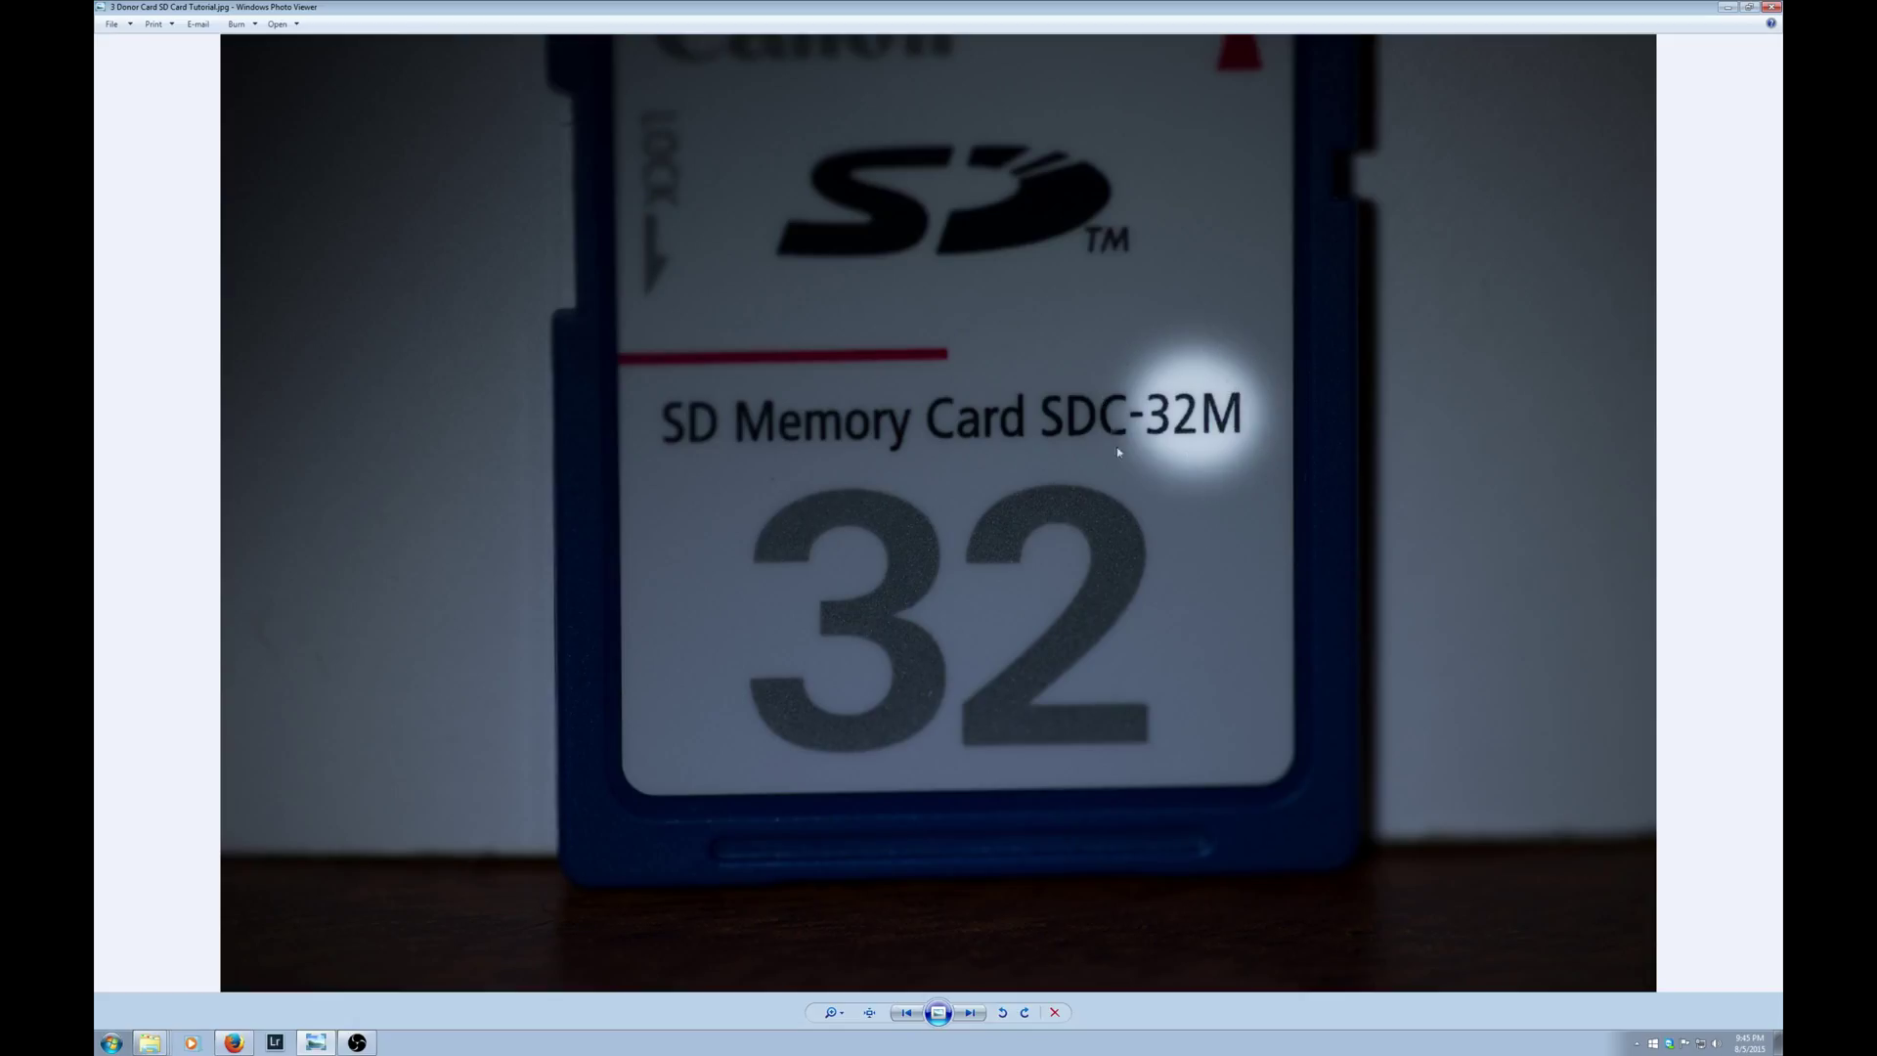
mouse_move(1168, 519)
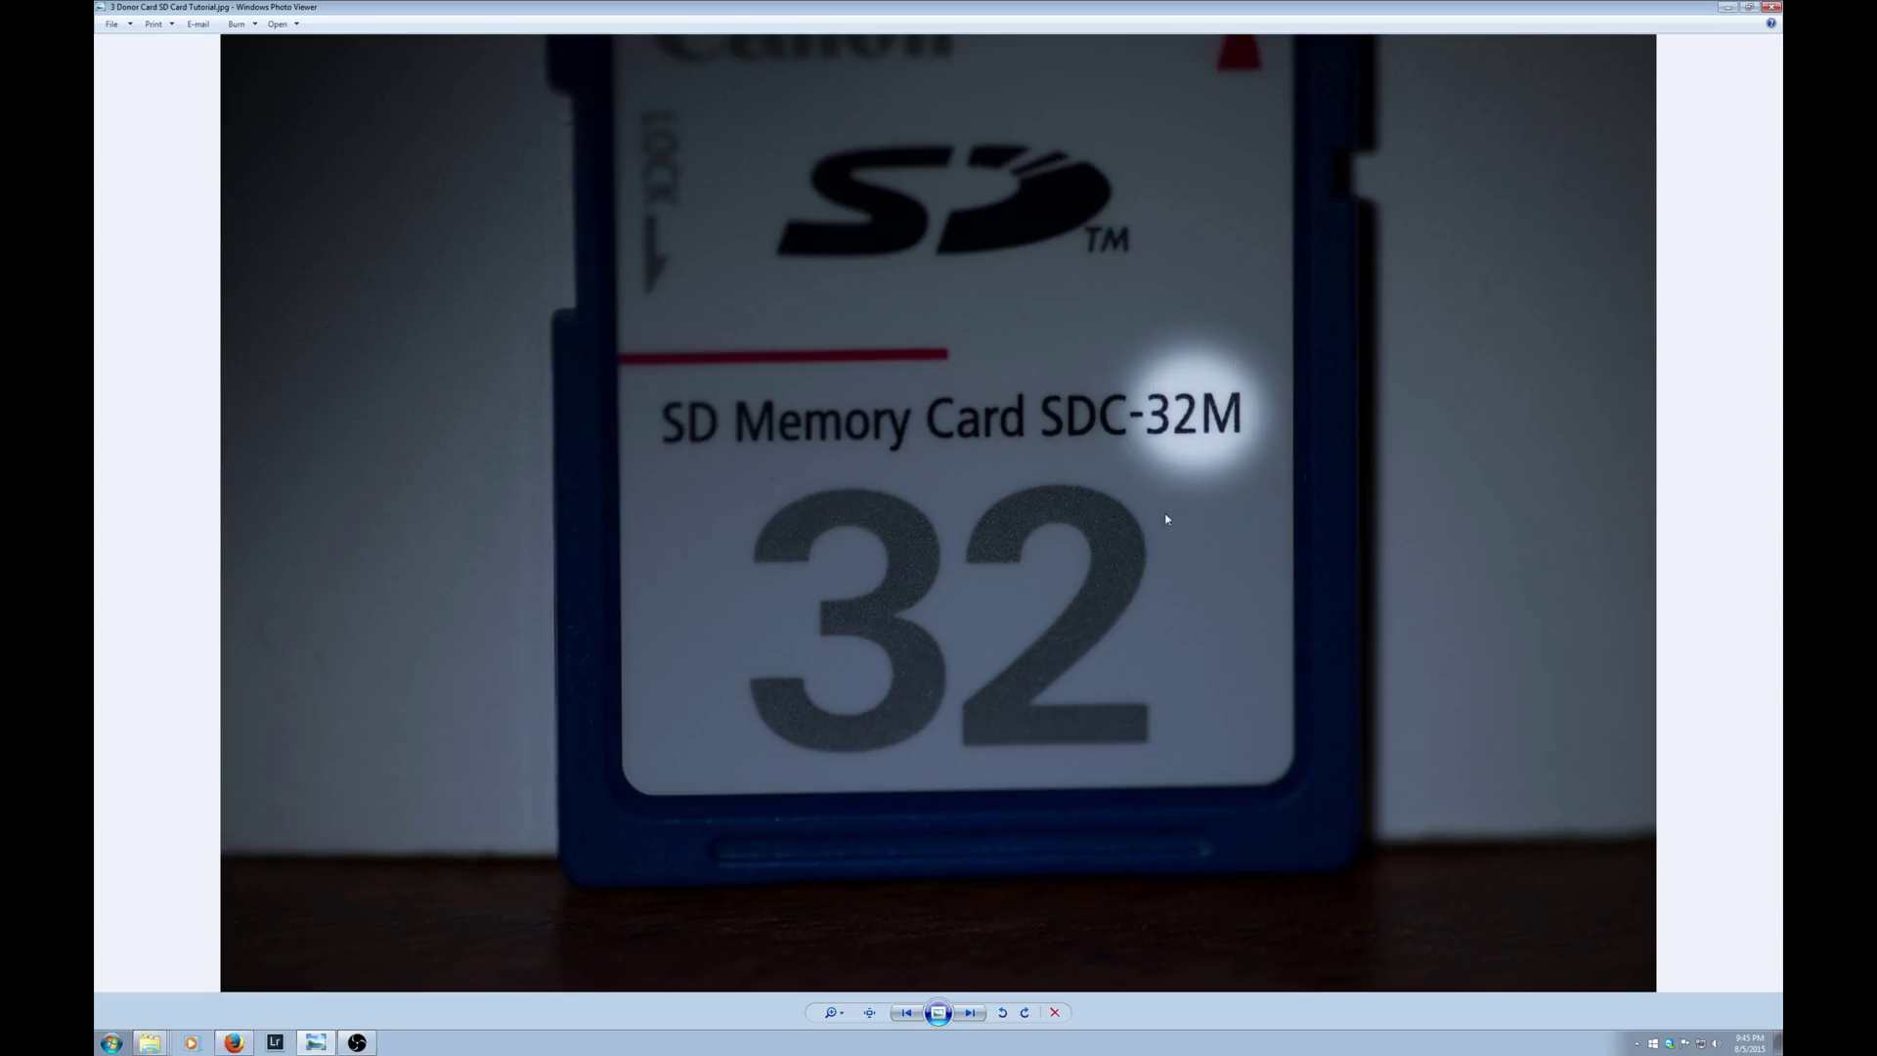
mouse_move(1273, 485)
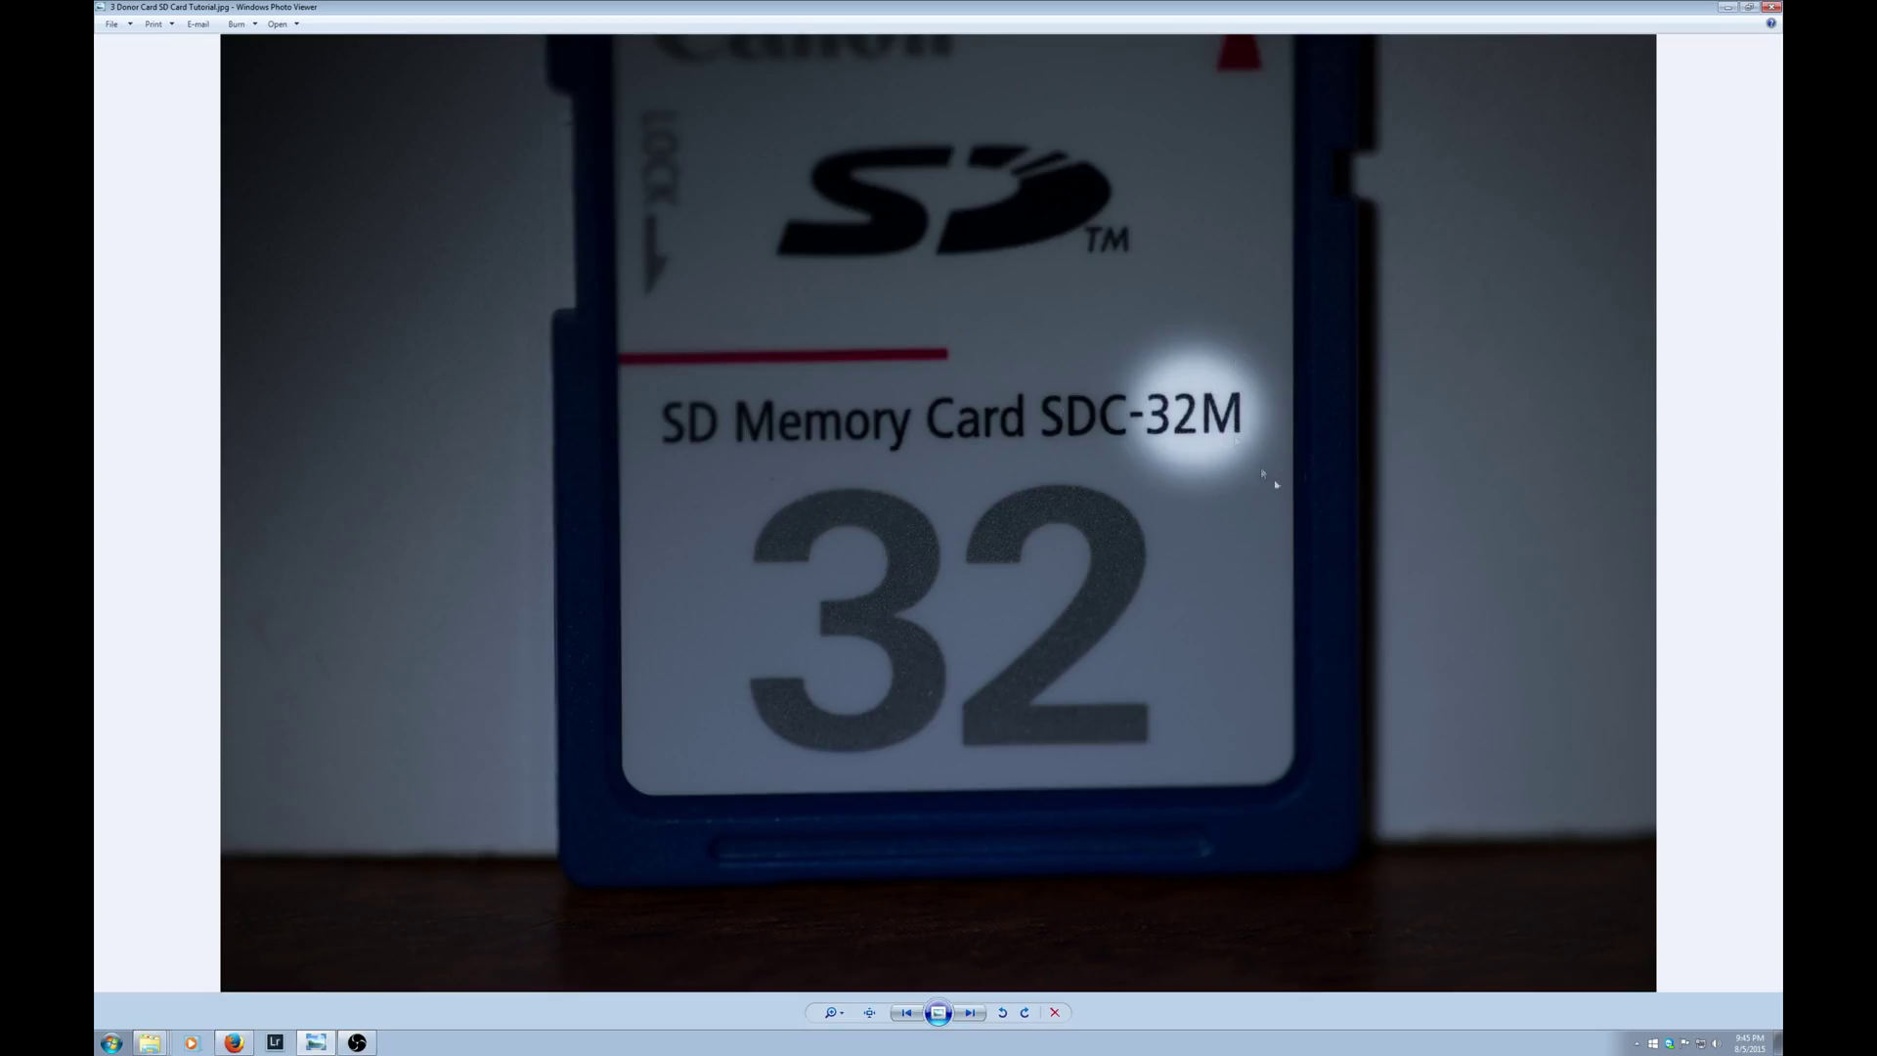
mouse_move(1232, 467)
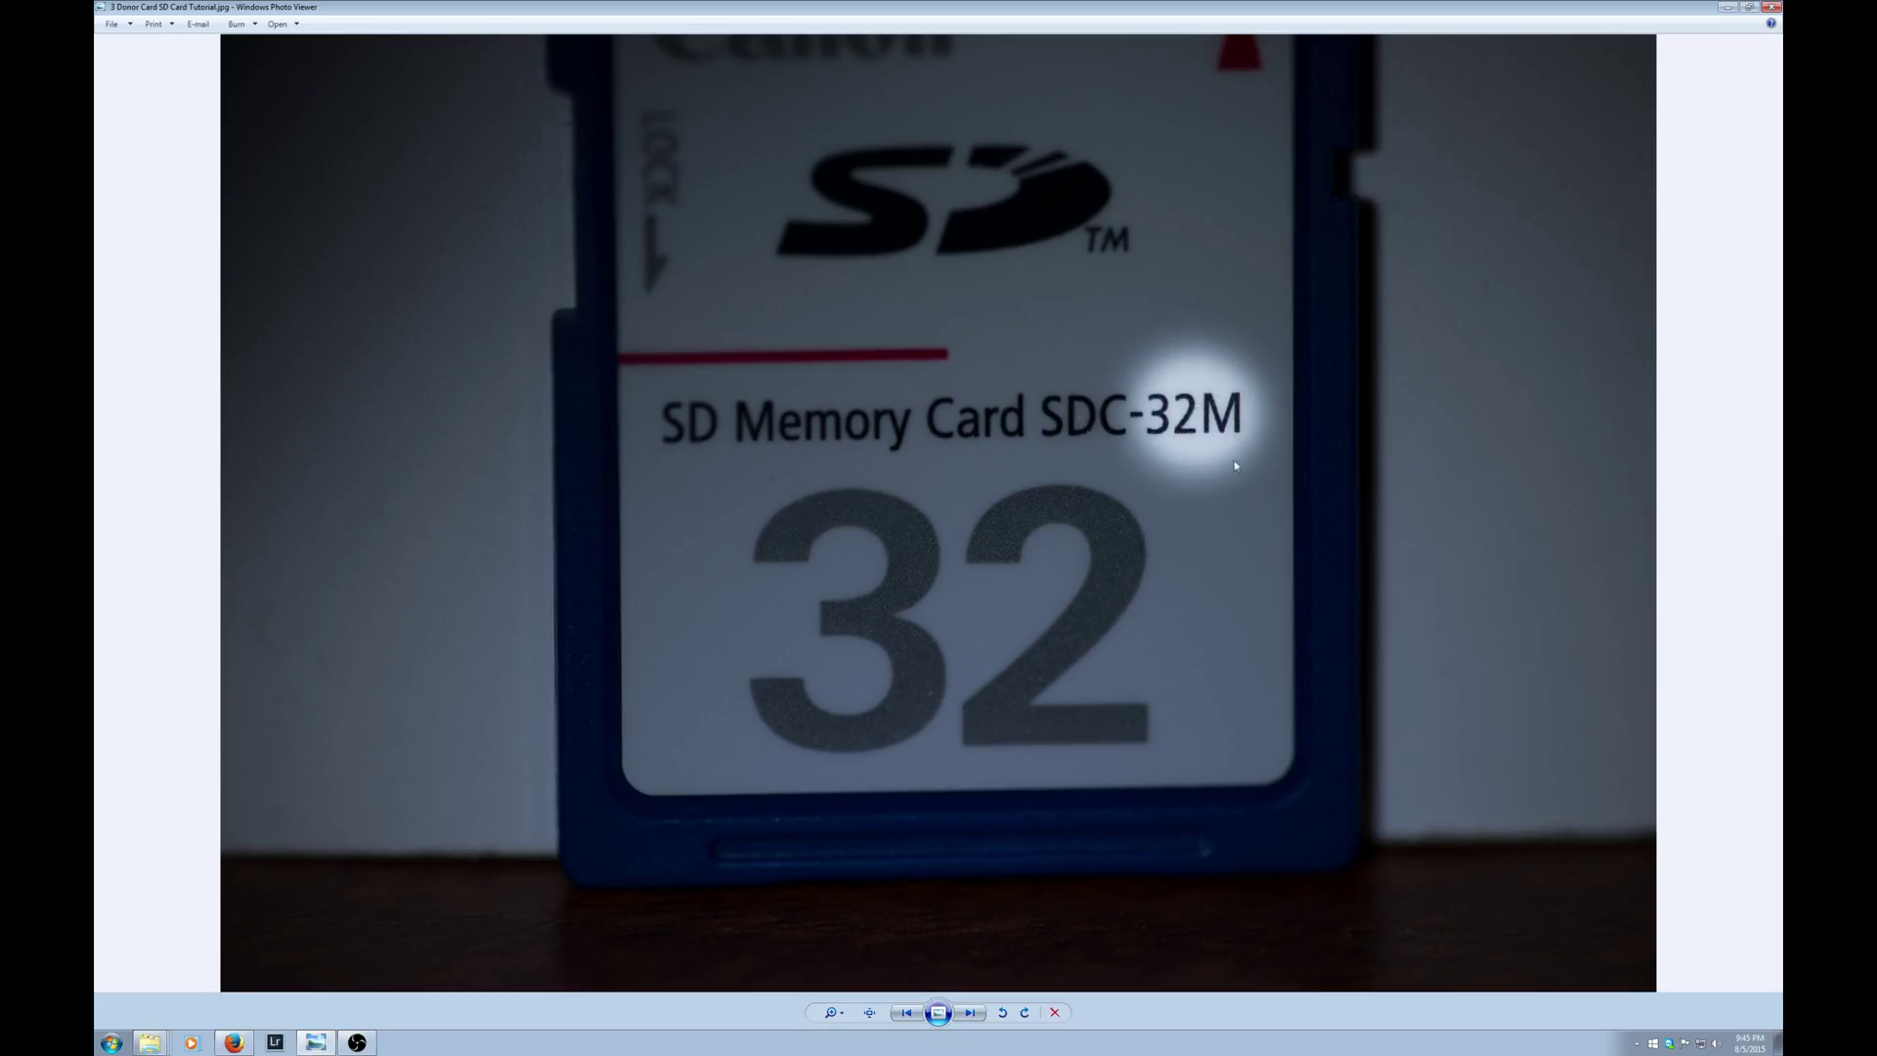
mouse_move(992, 802)
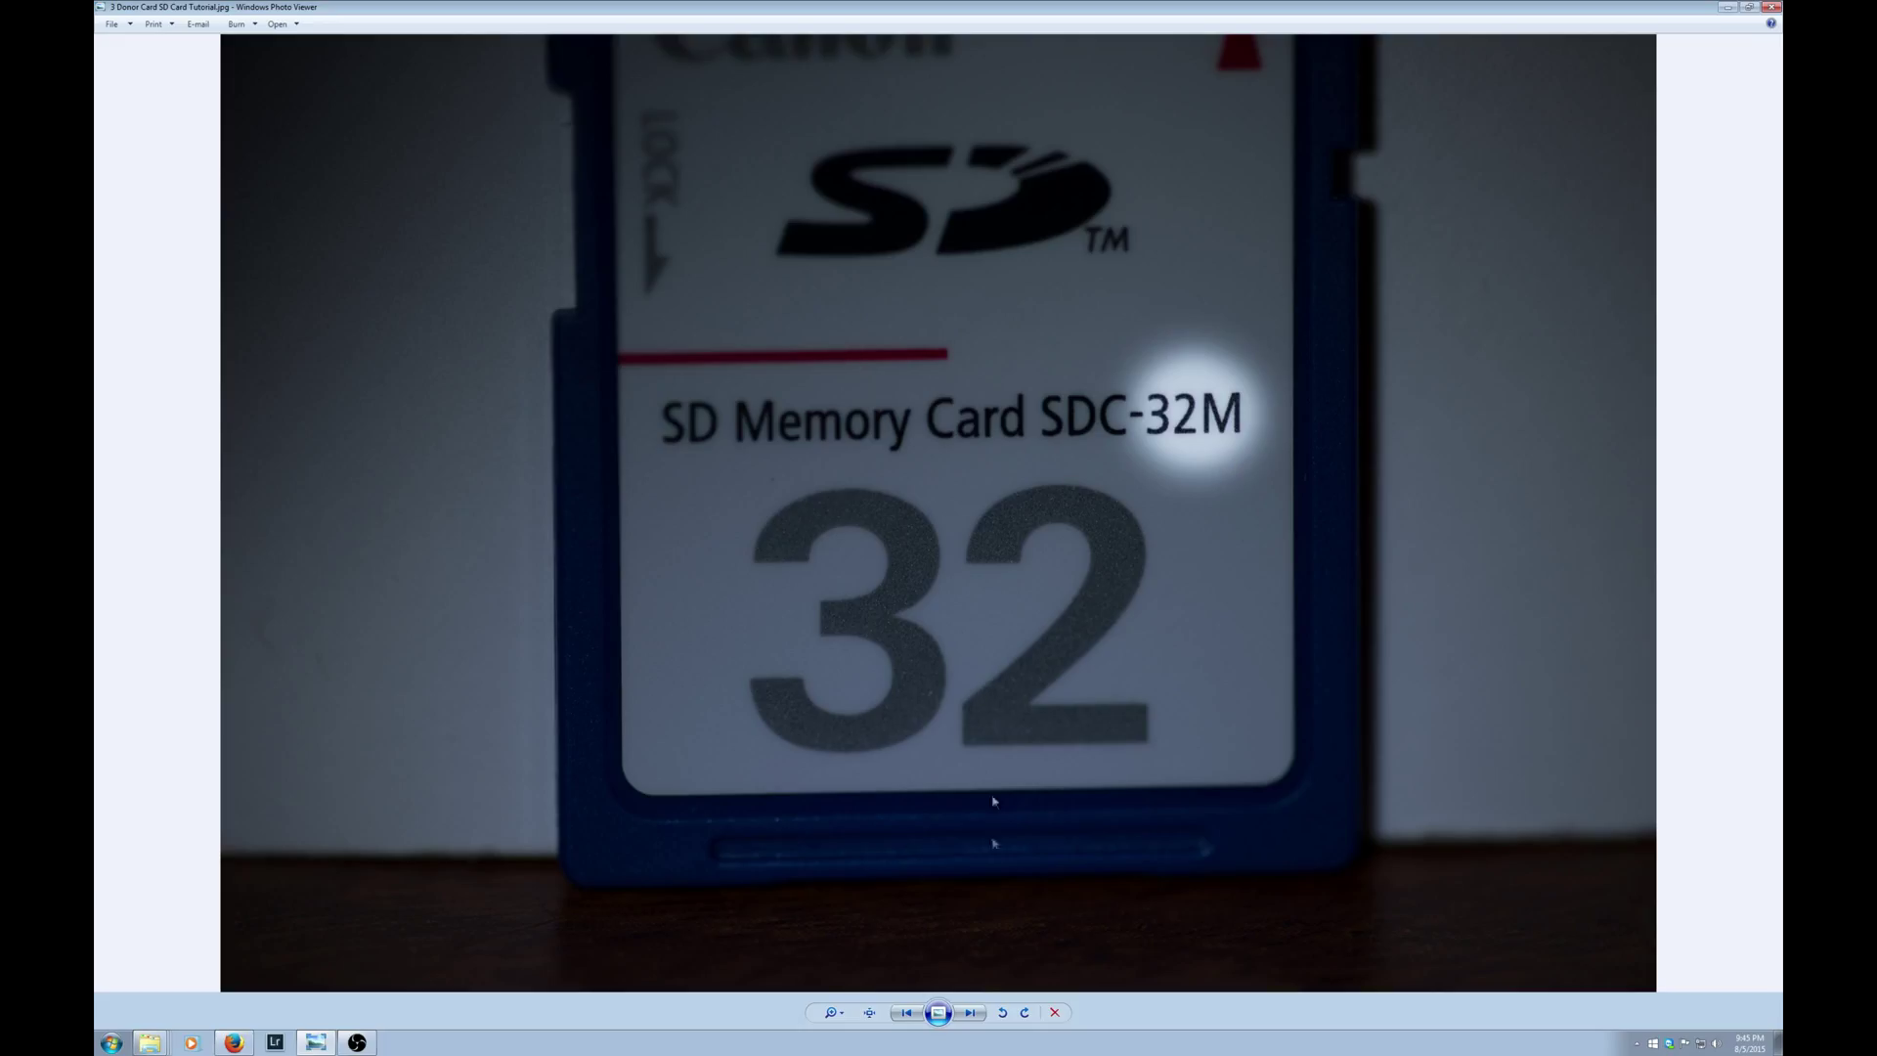
left_click(970, 1012)
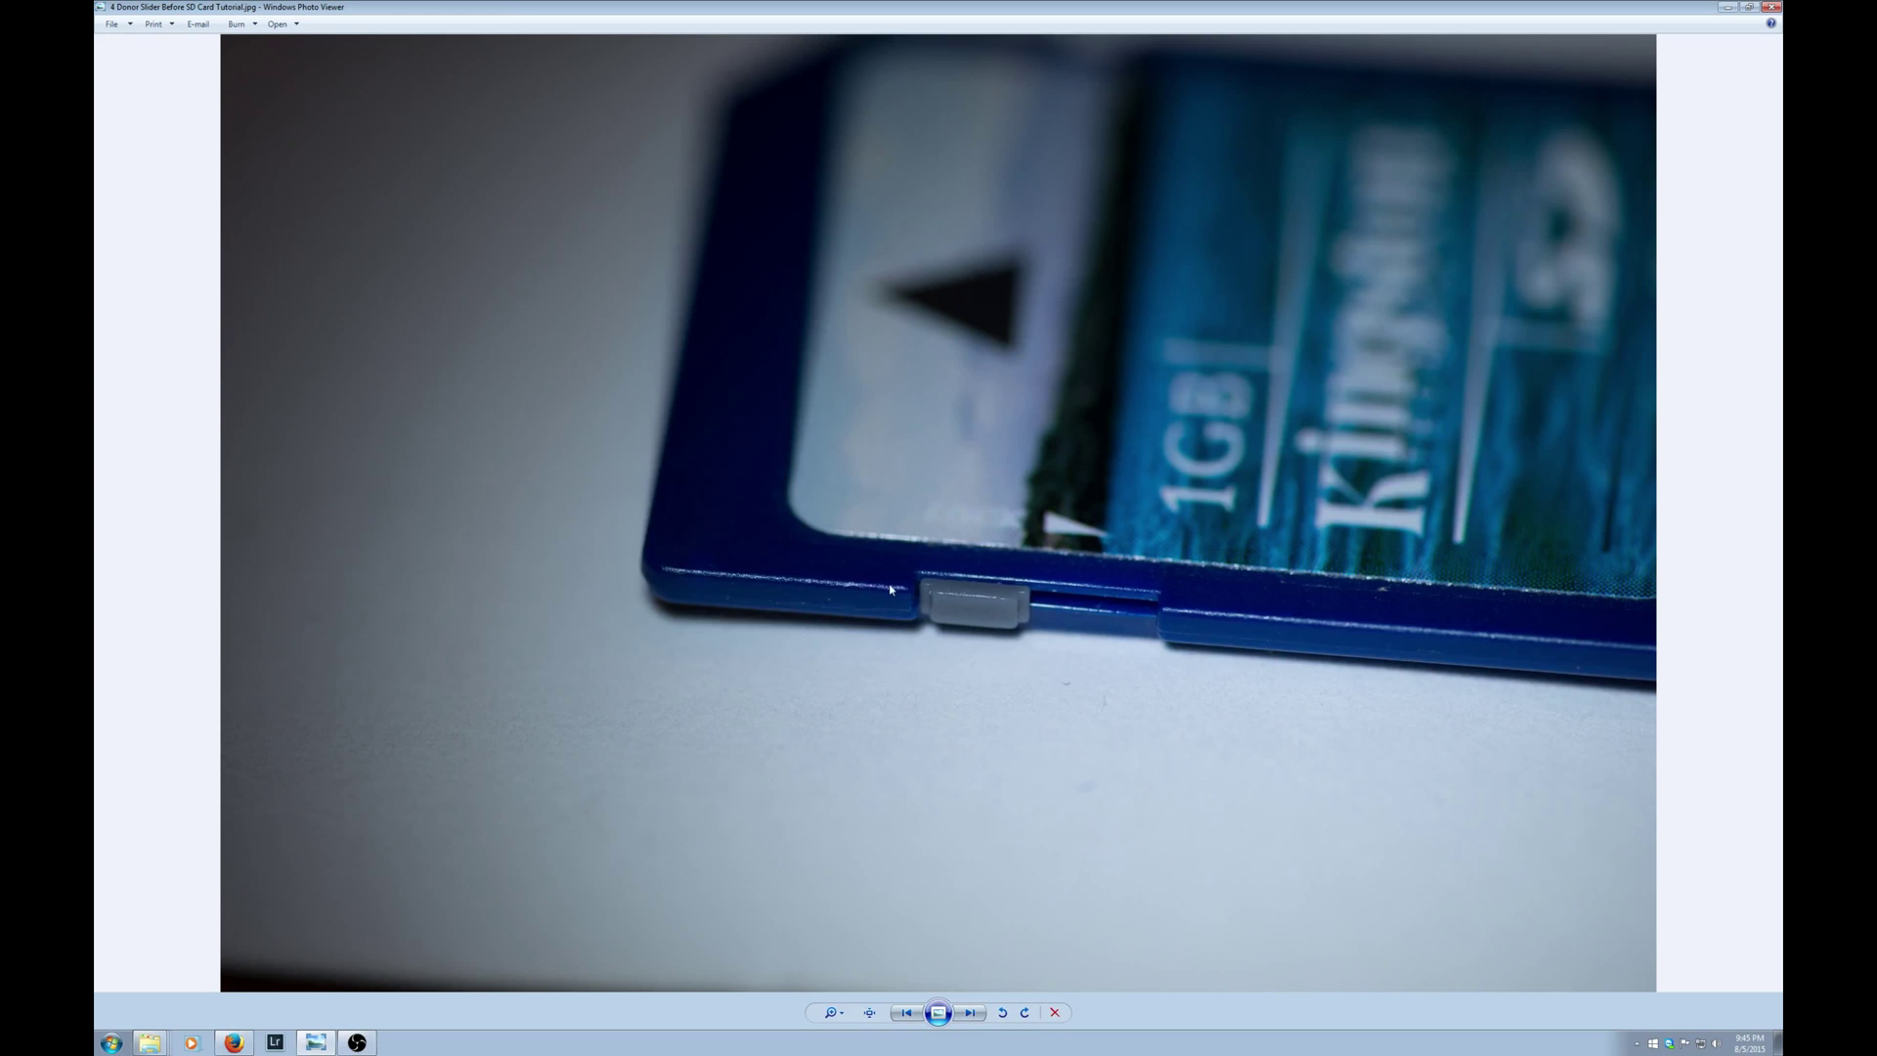
left_click(969, 1013)
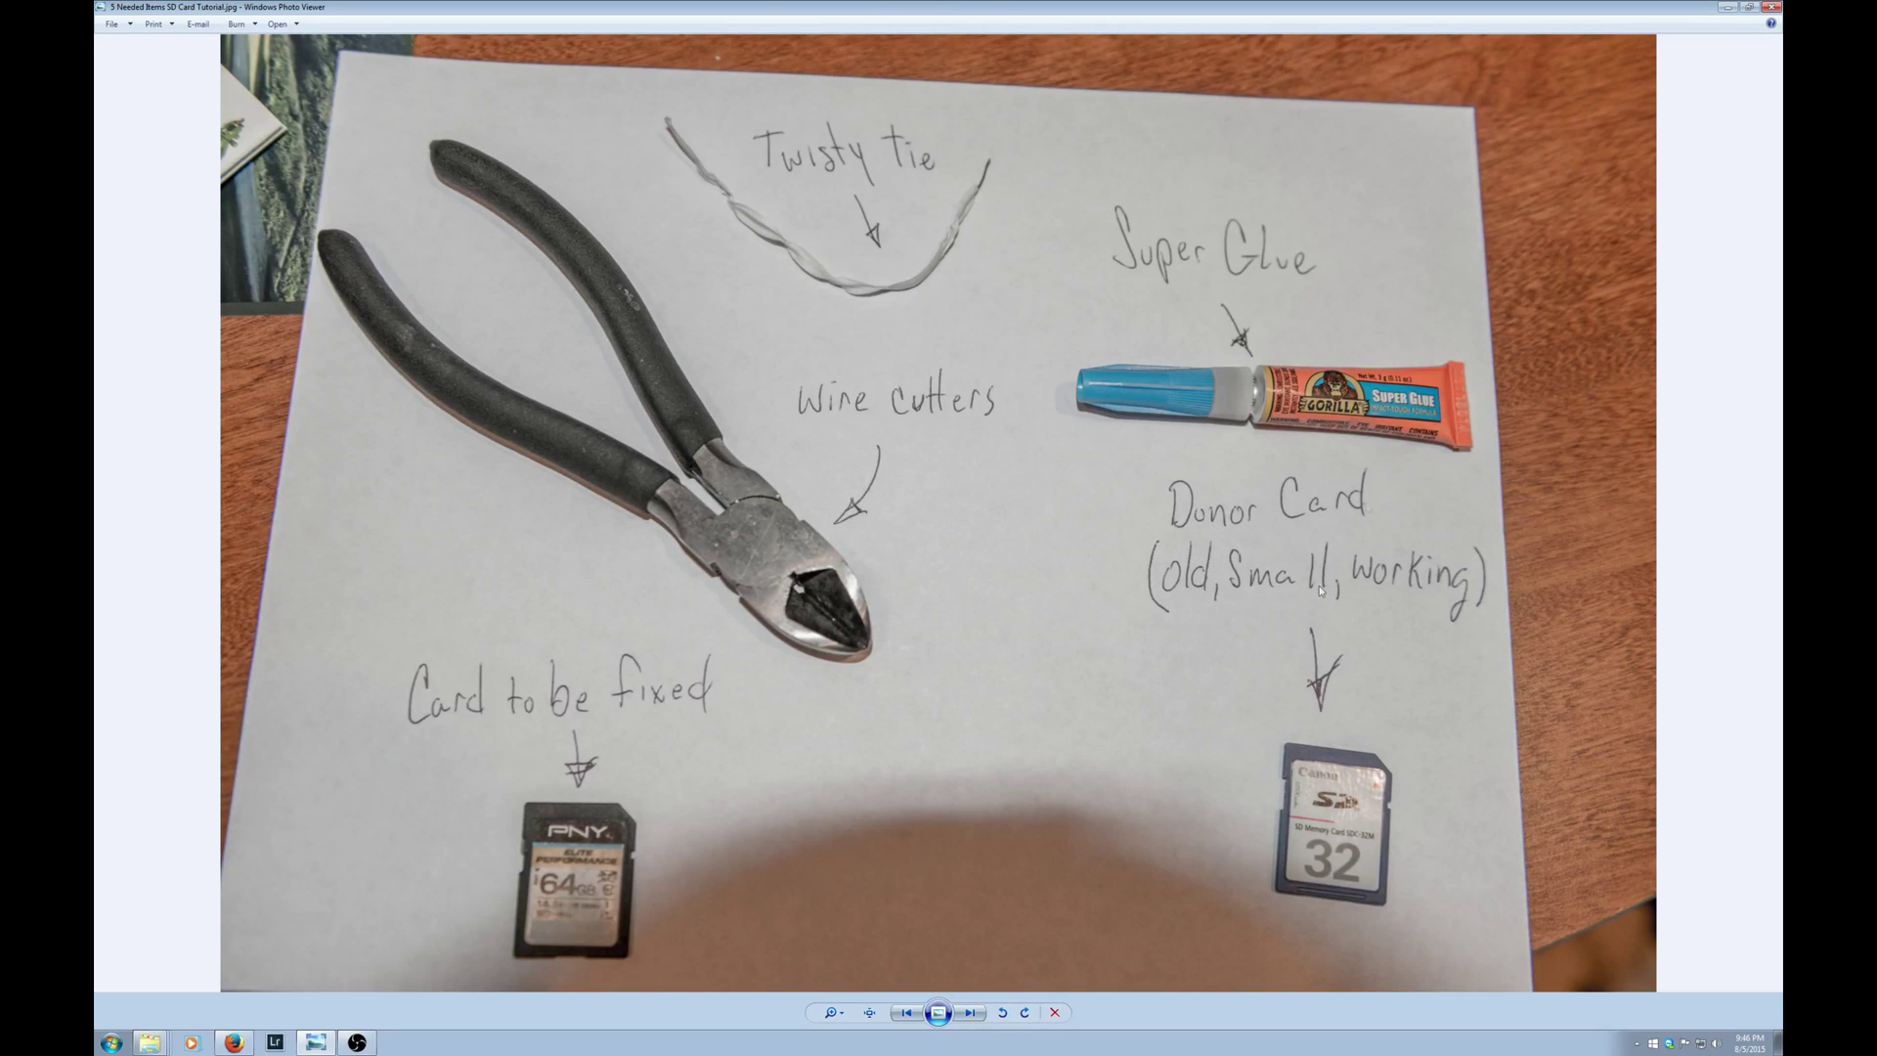
mouse_move(1178, 902)
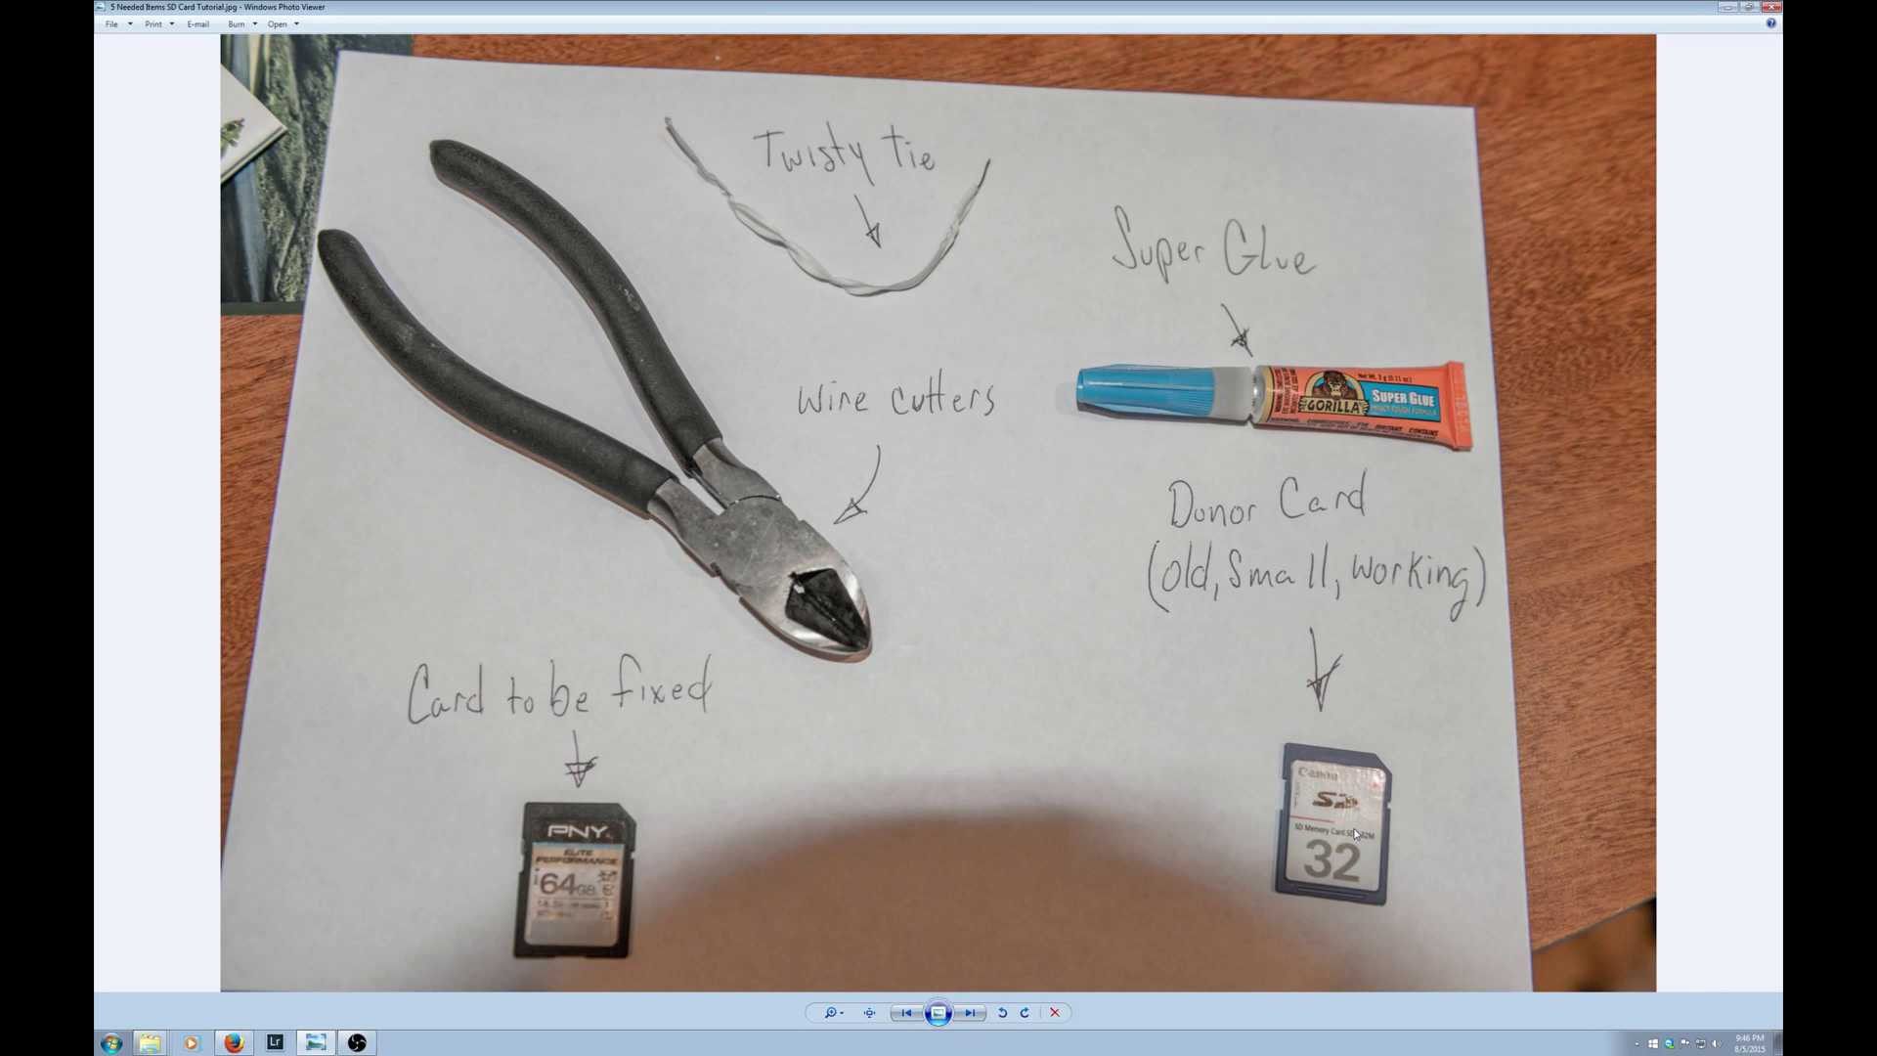
mouse_move(737, 856)
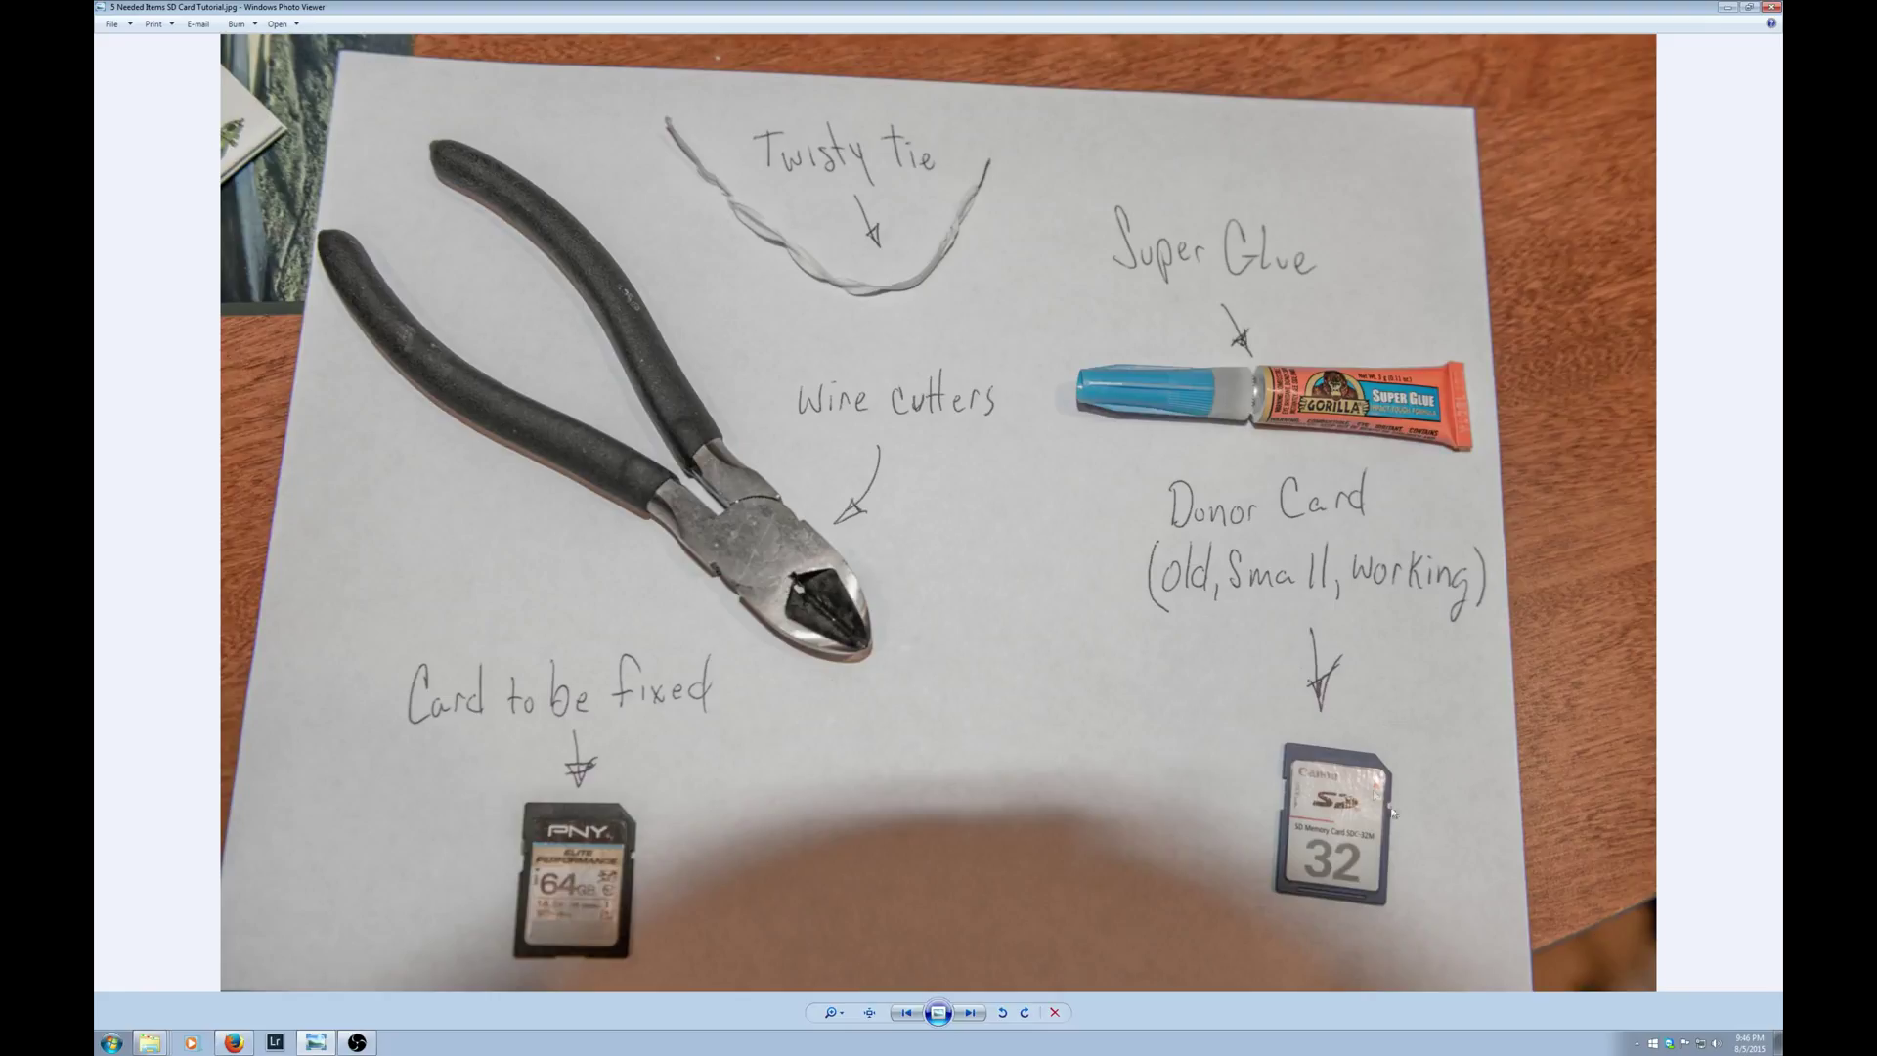
mouse_move(1303, 841)
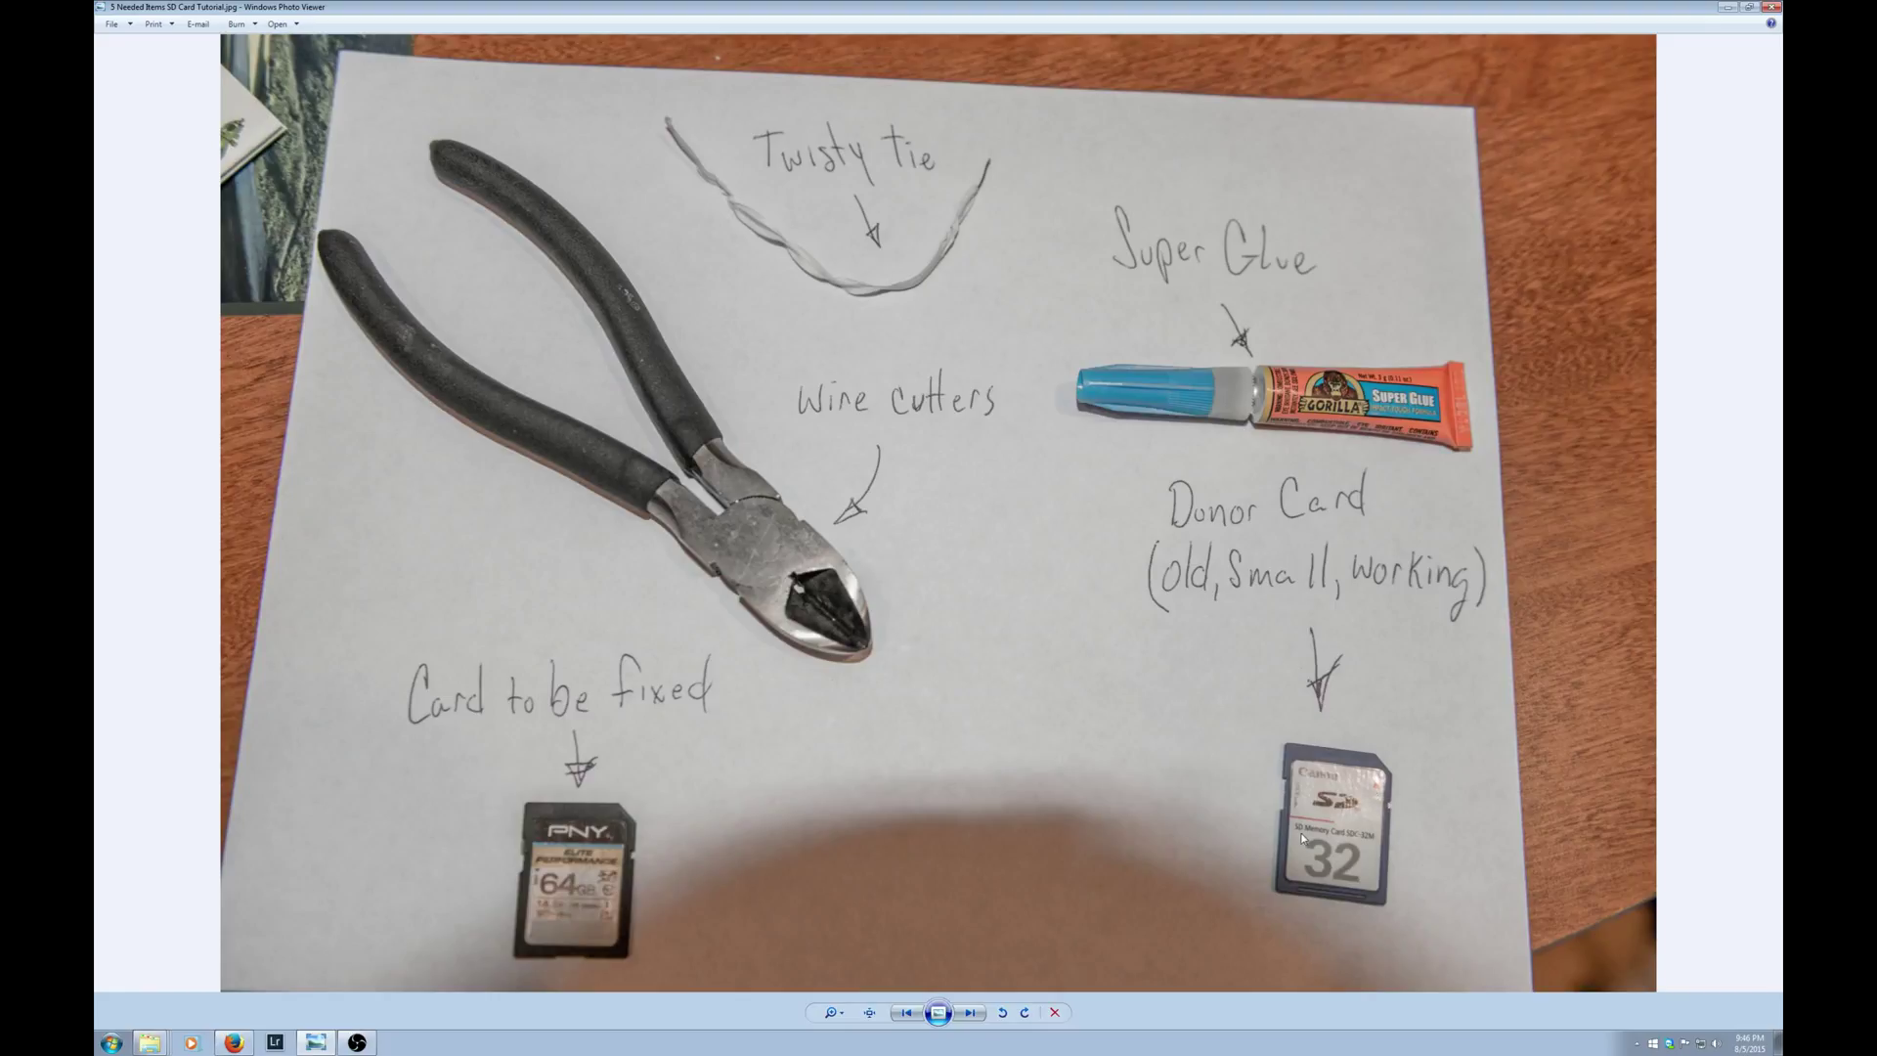
mouse_move(1265, 589)
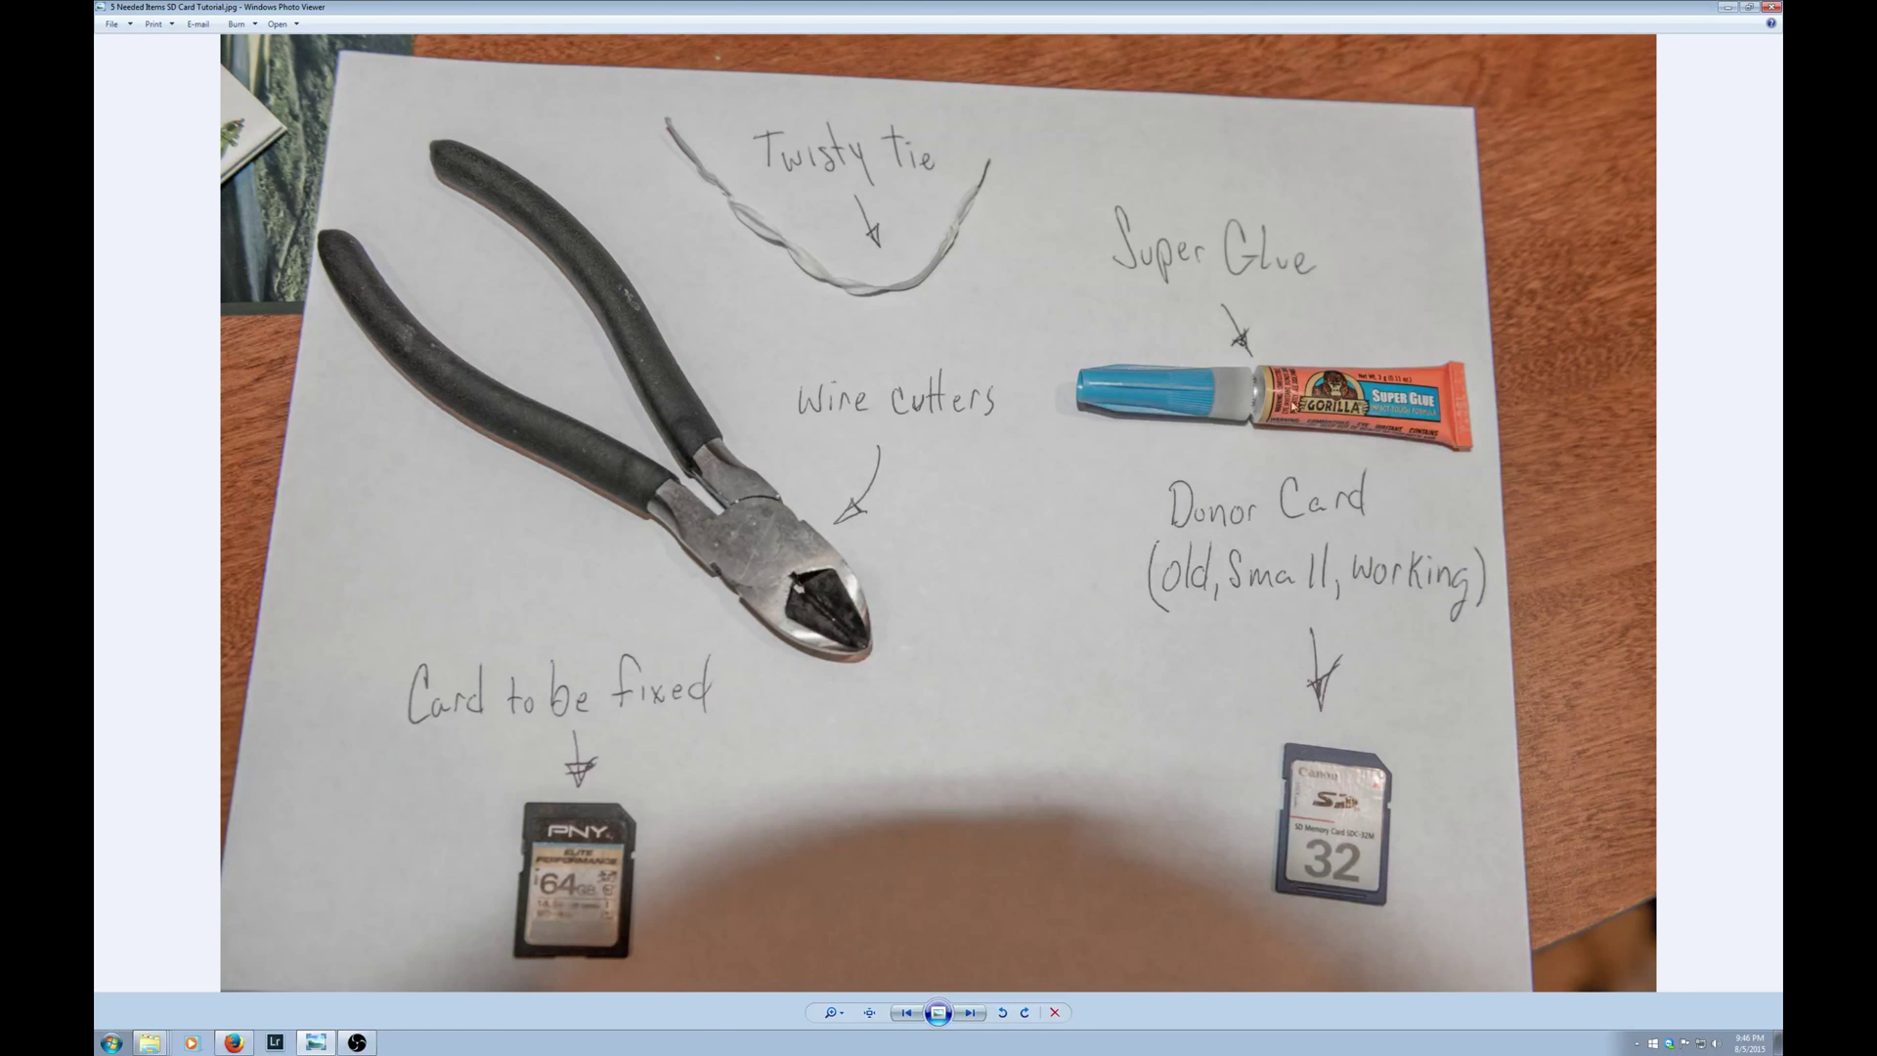
mouse_move(892, 177)
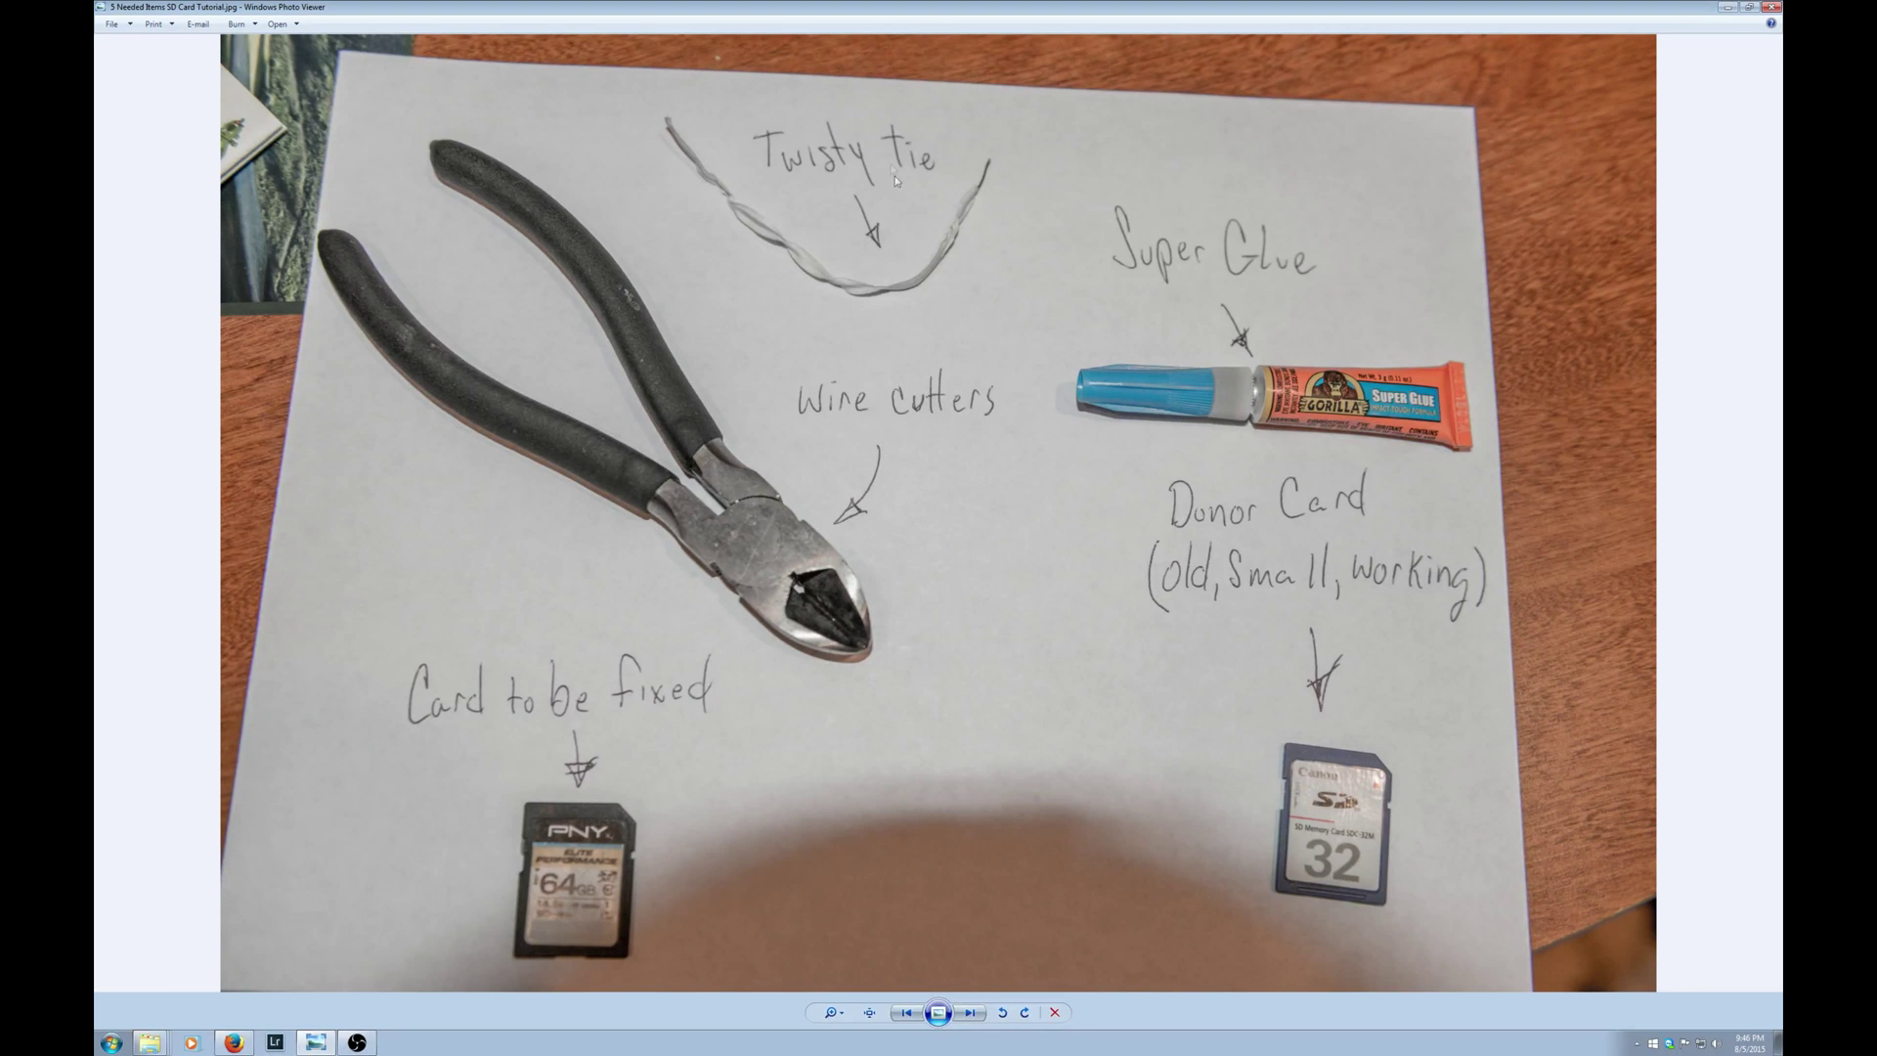
mouse_move(906, 479)
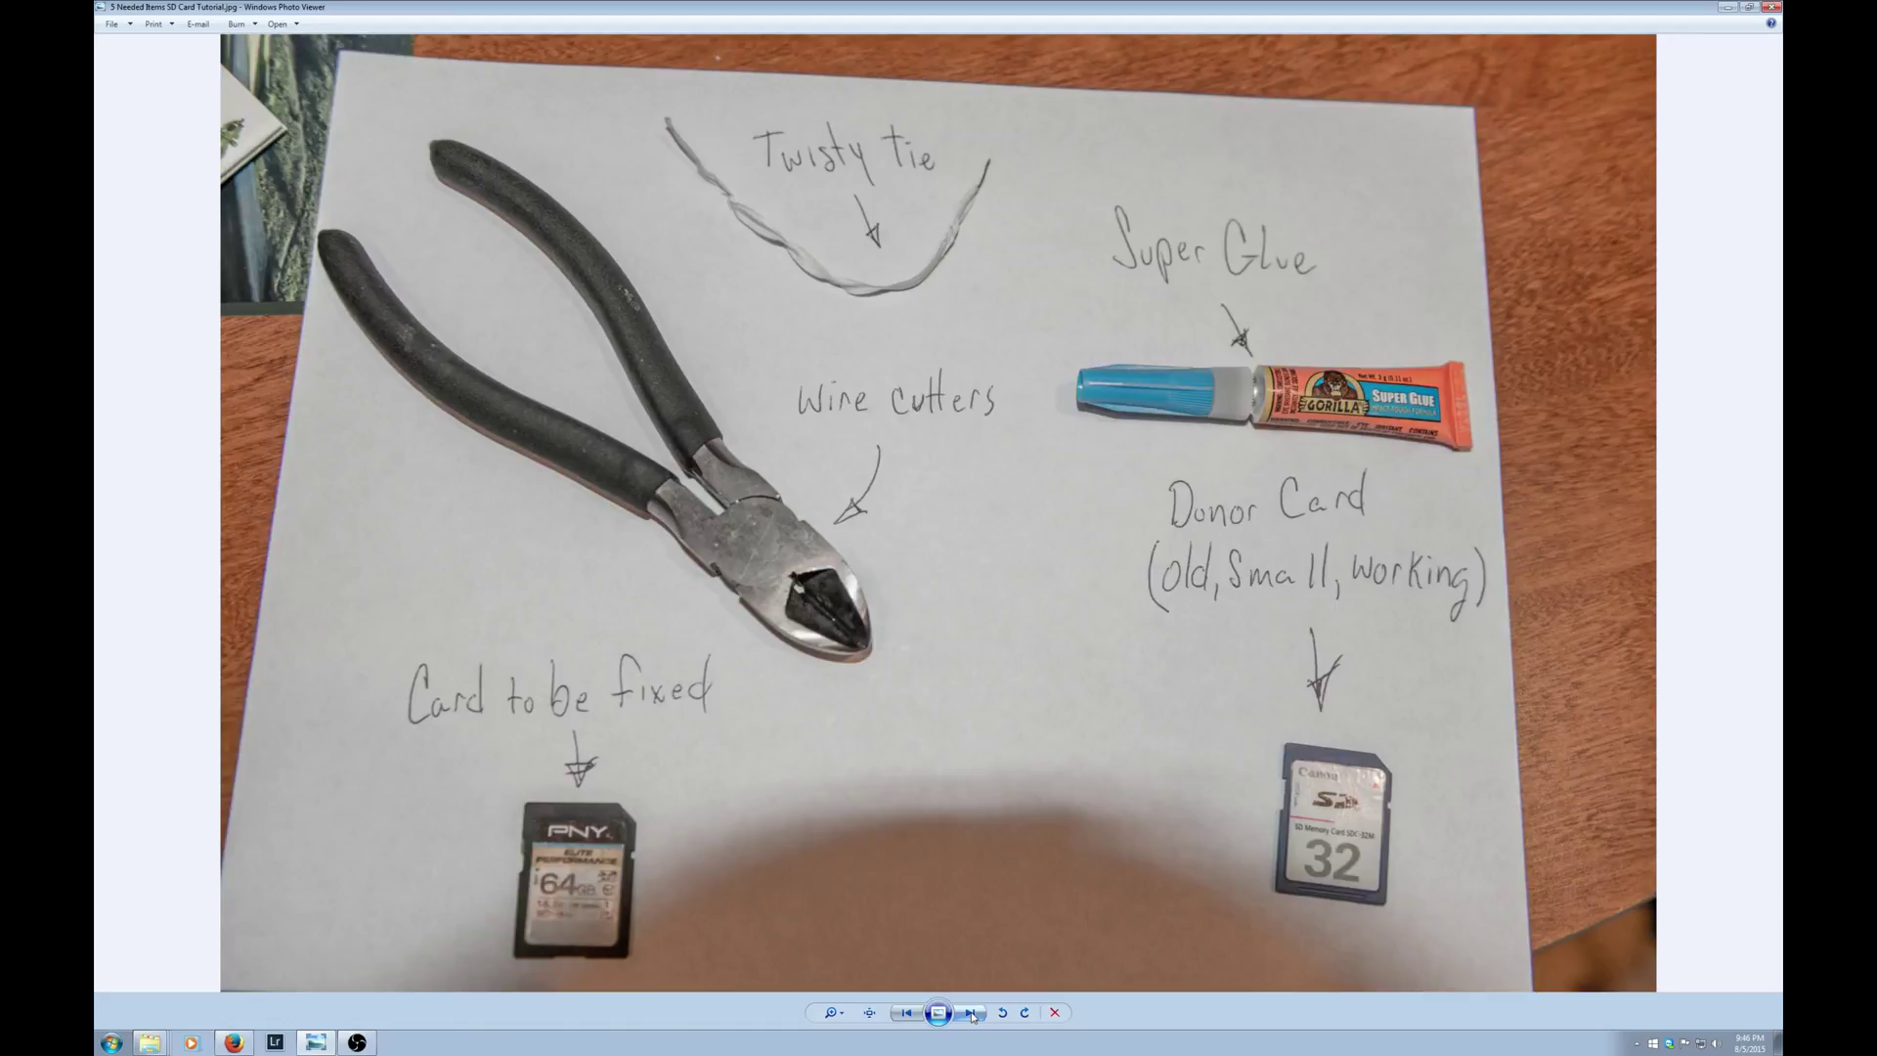
Advance from the needed-items photo to the removed slider close-up
left_click(969, 1012)
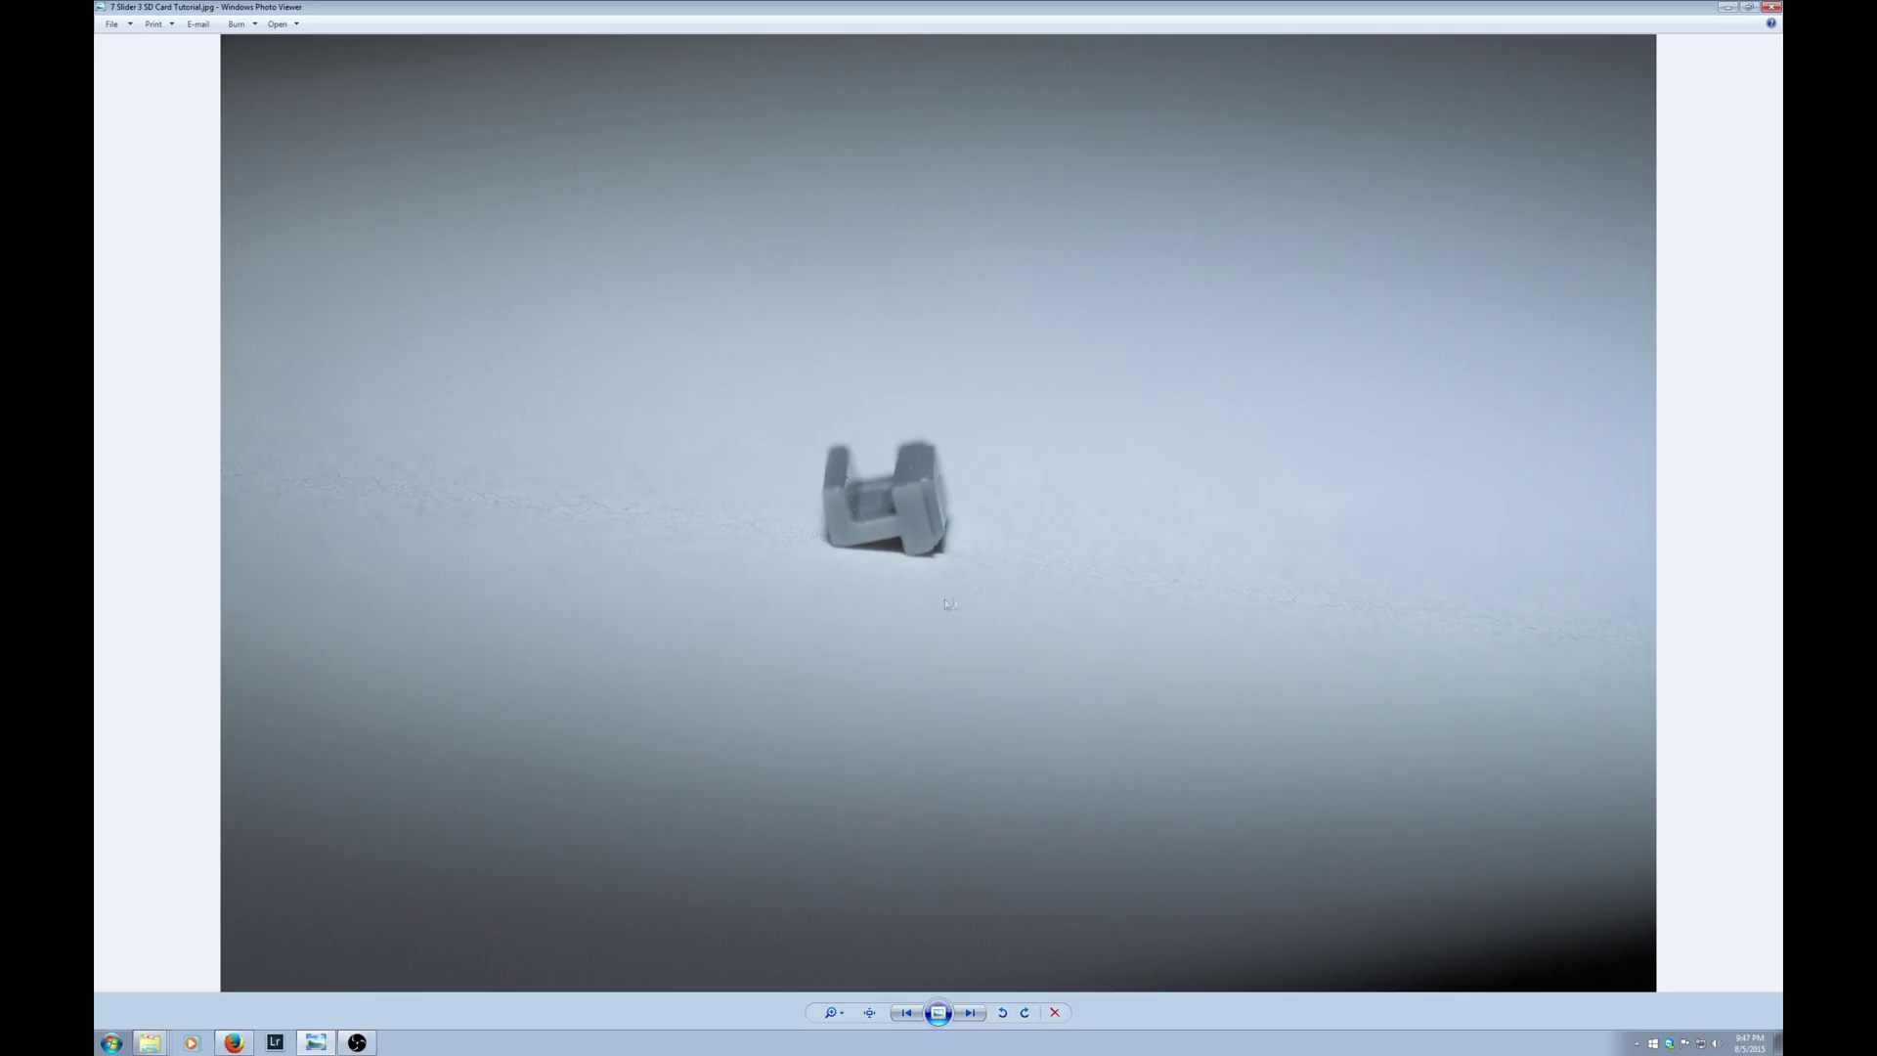
mouse_move(932, 586)
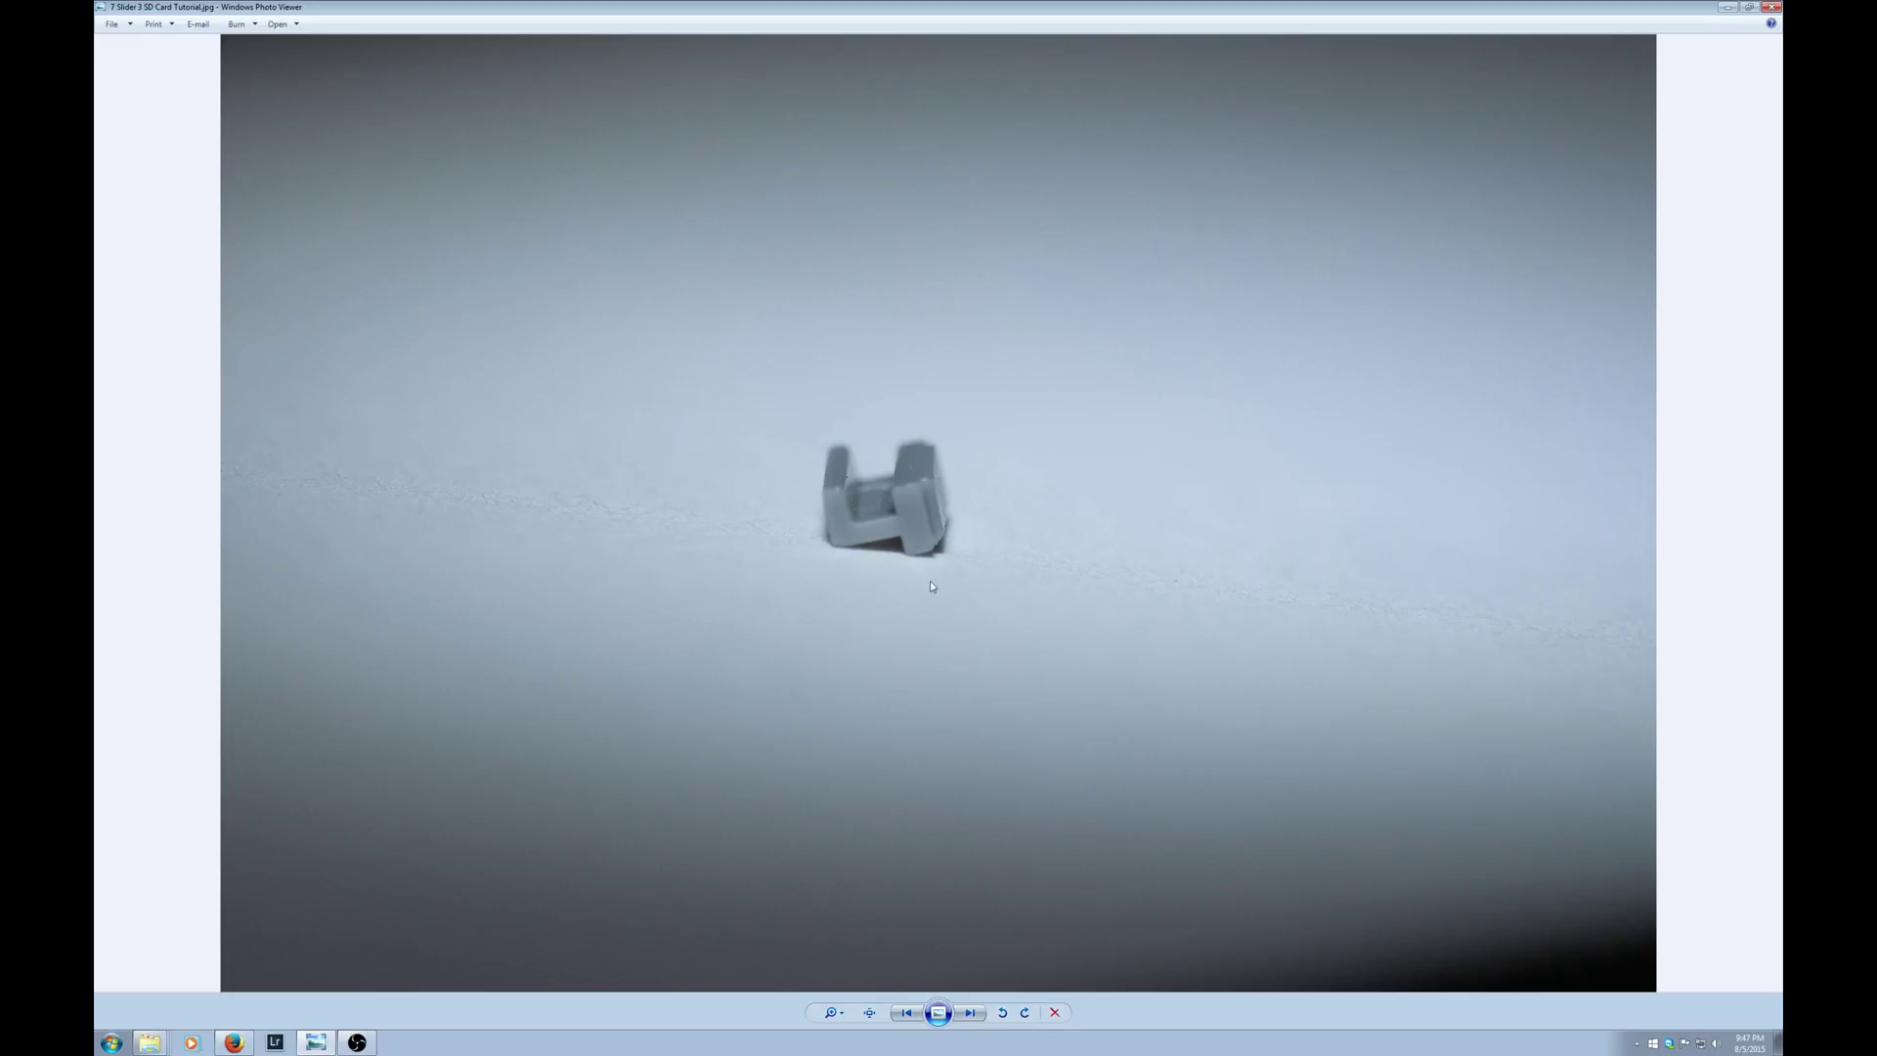
Advance to the close-up of the slider lying flat with its grooved side visible
left_click(969, 1013)
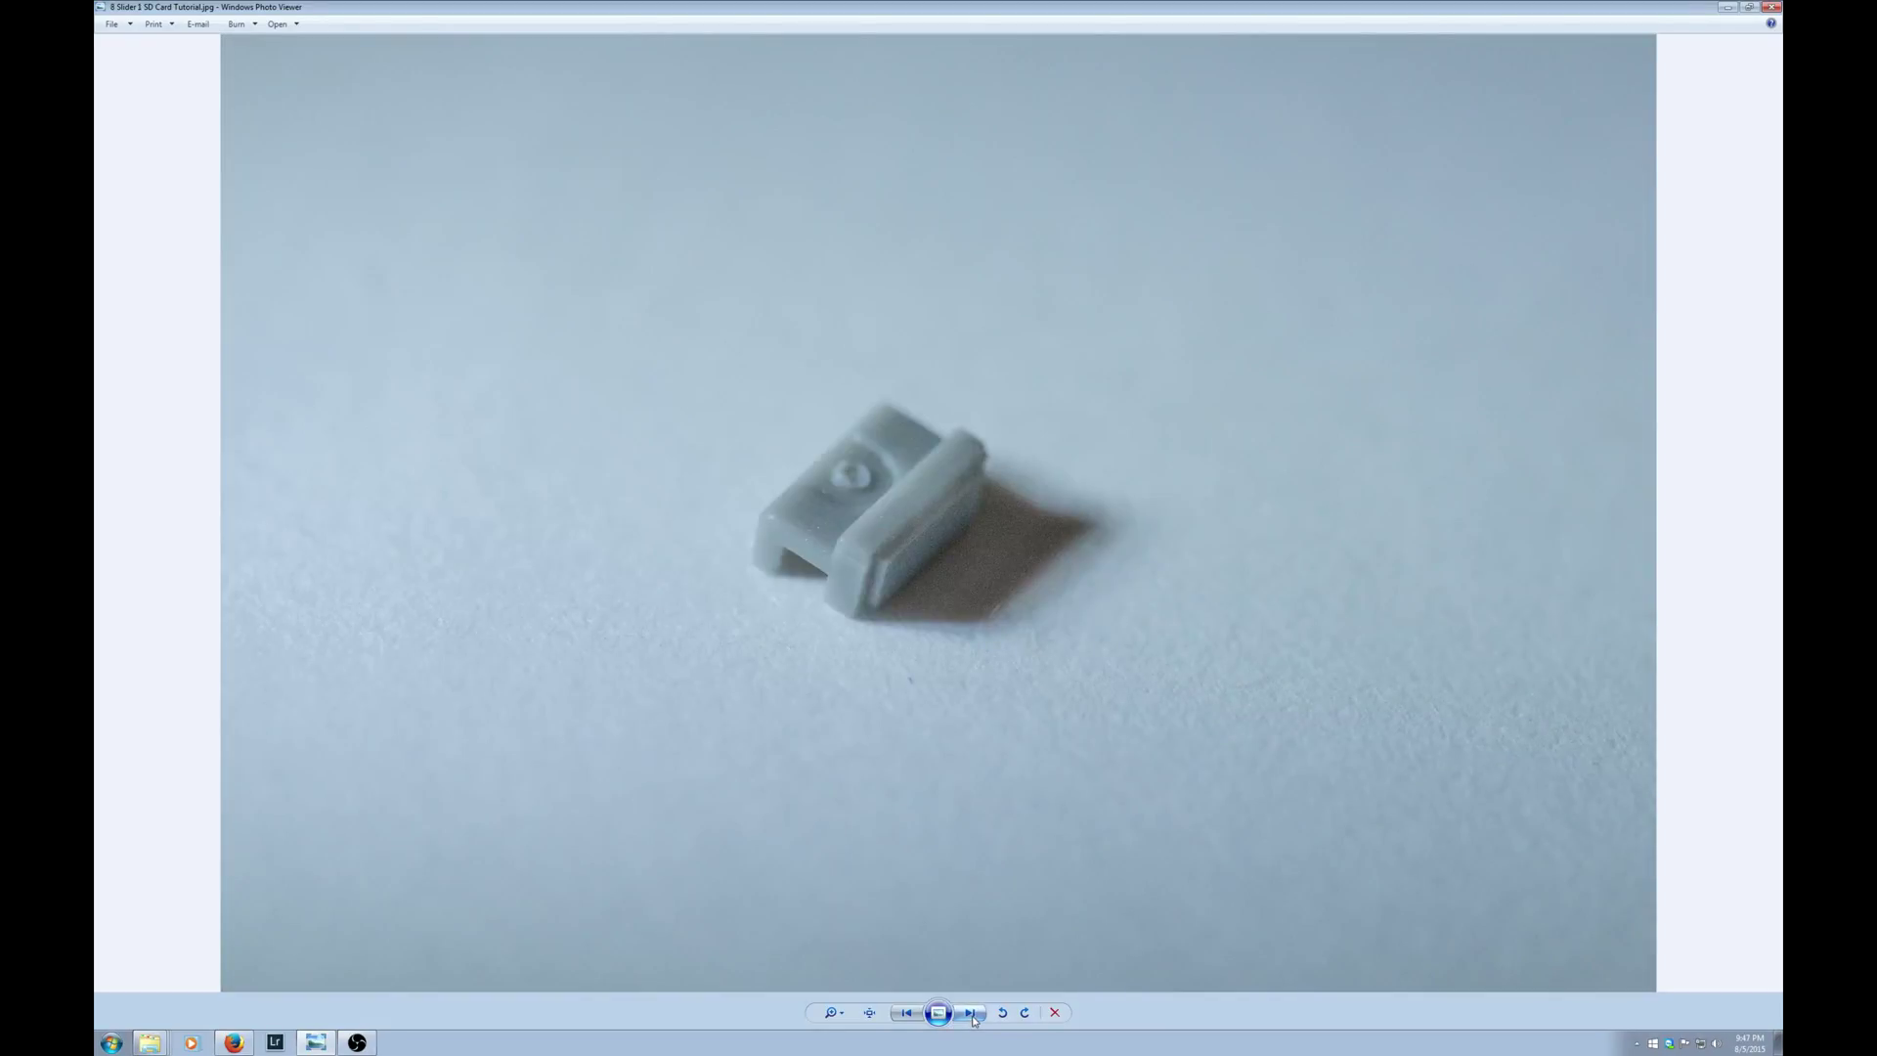
Advance past the twist-tie photo to the card with the new slider glued in
left_click(970, 1012)
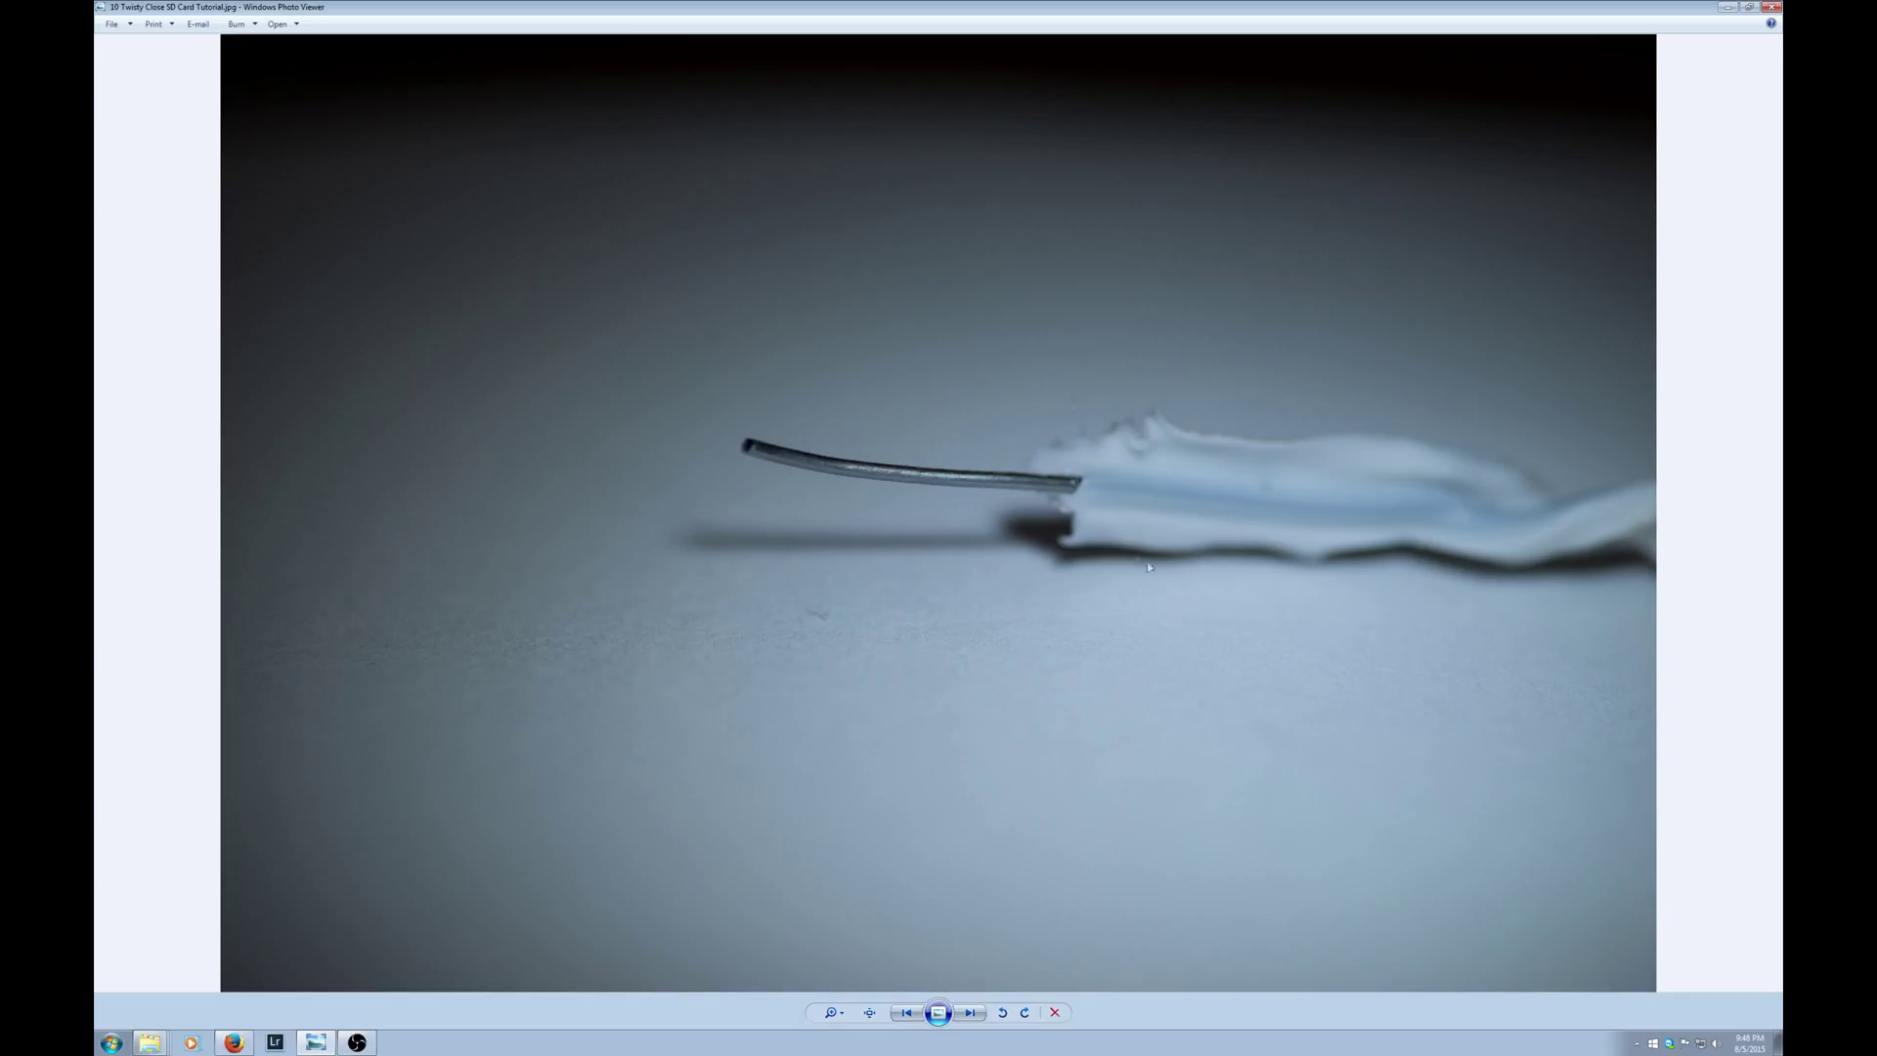
mouse_move(1076, 654)
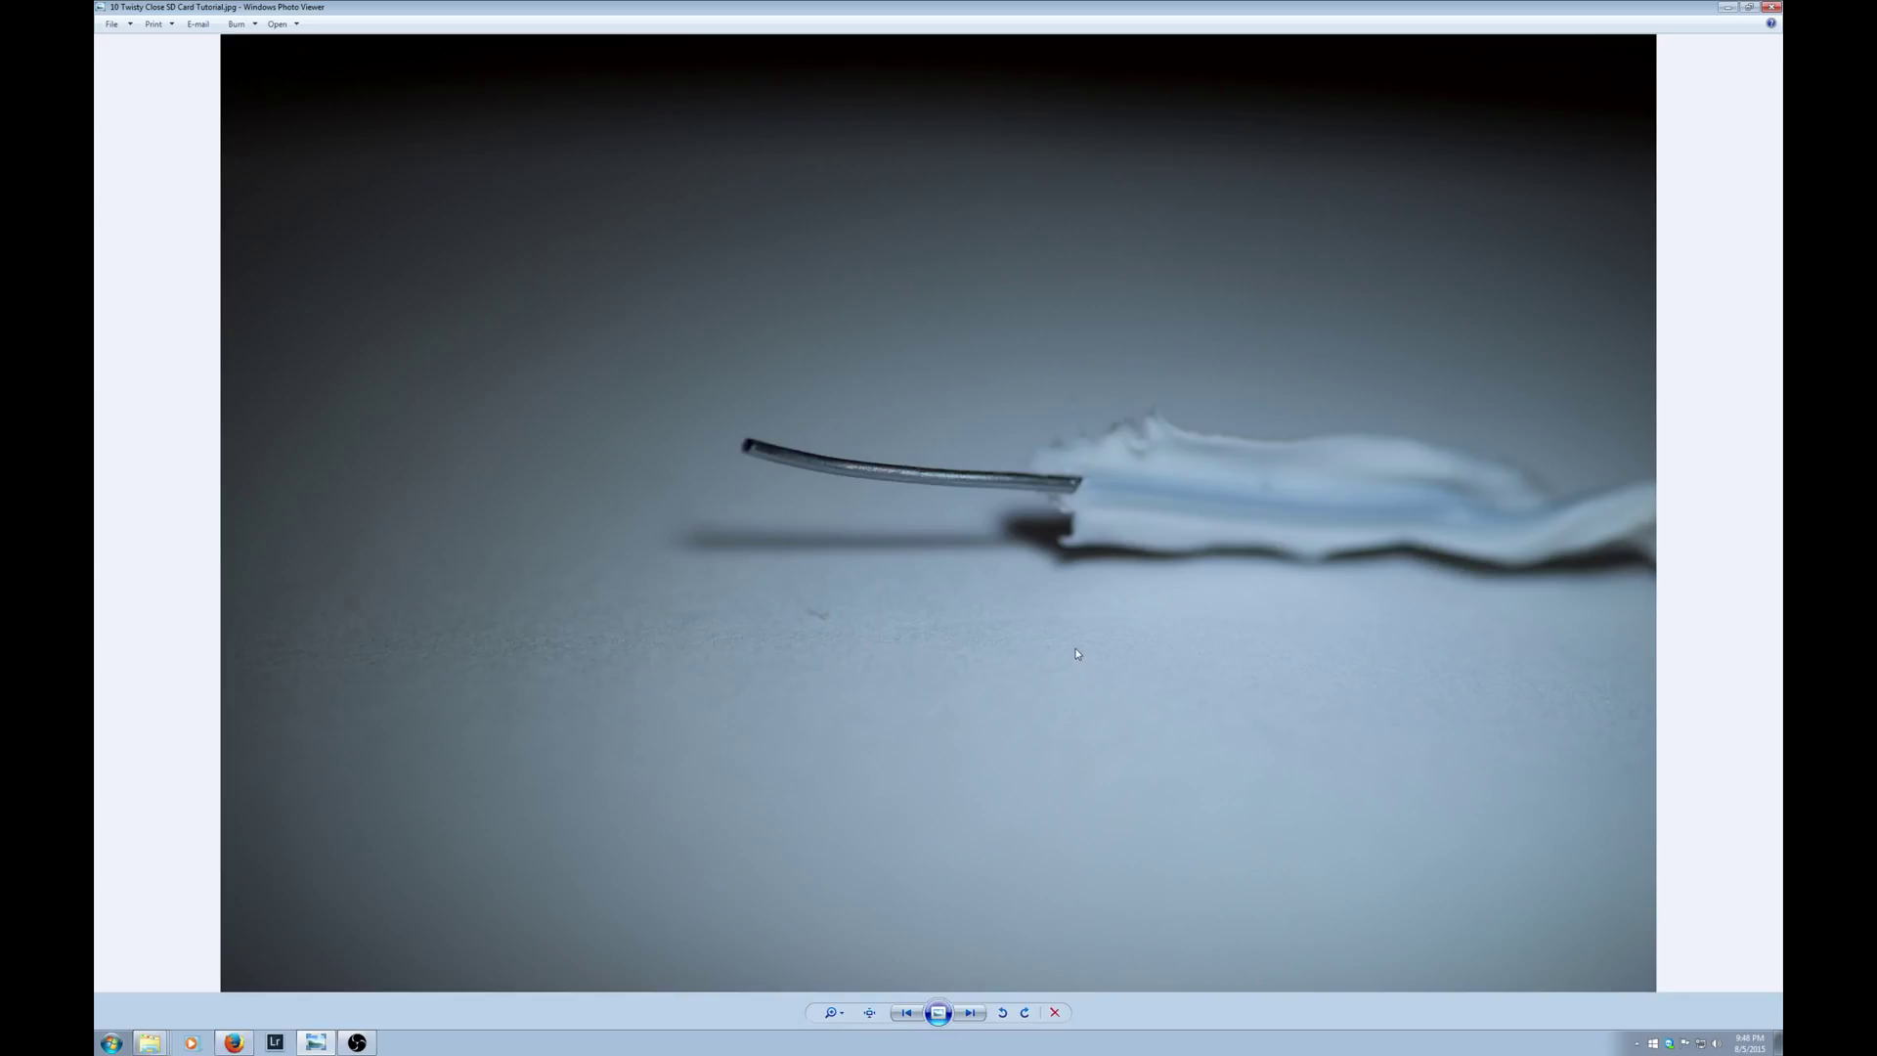
mouse_move(982, 727)
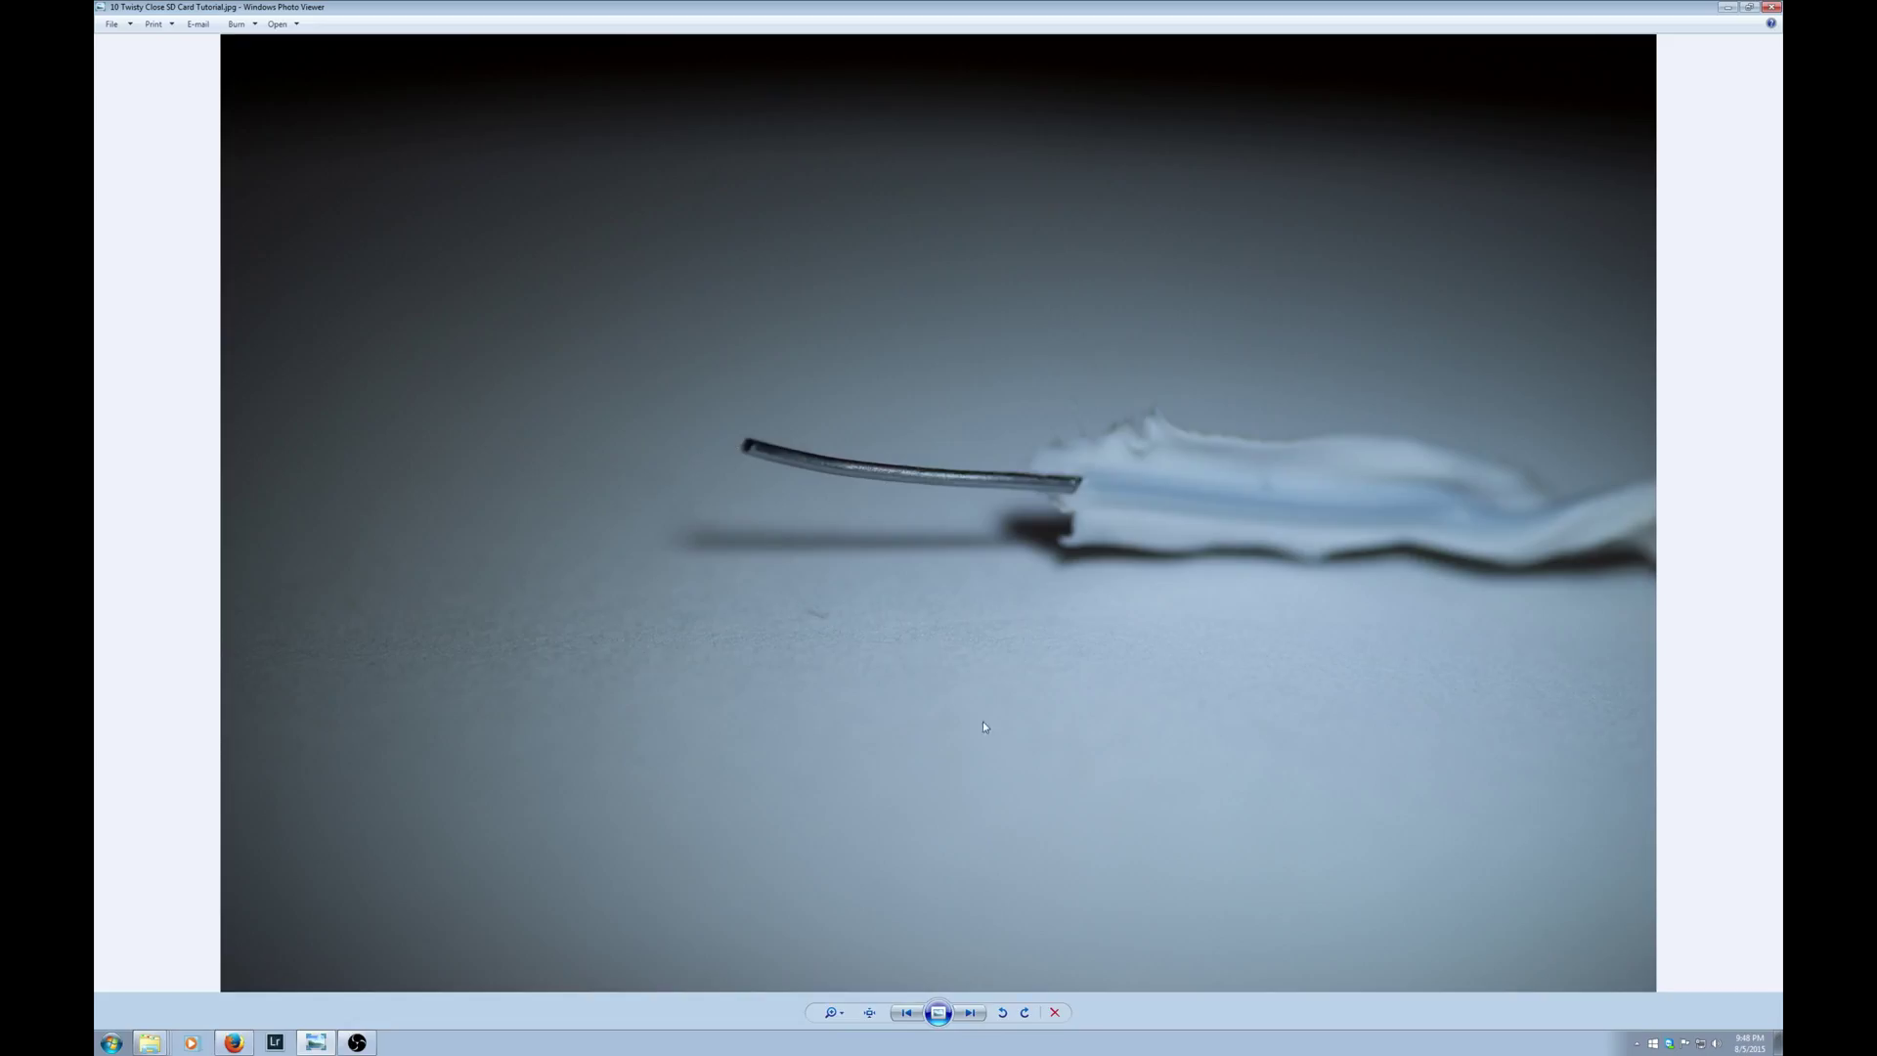
mouse_move(1094, 826)
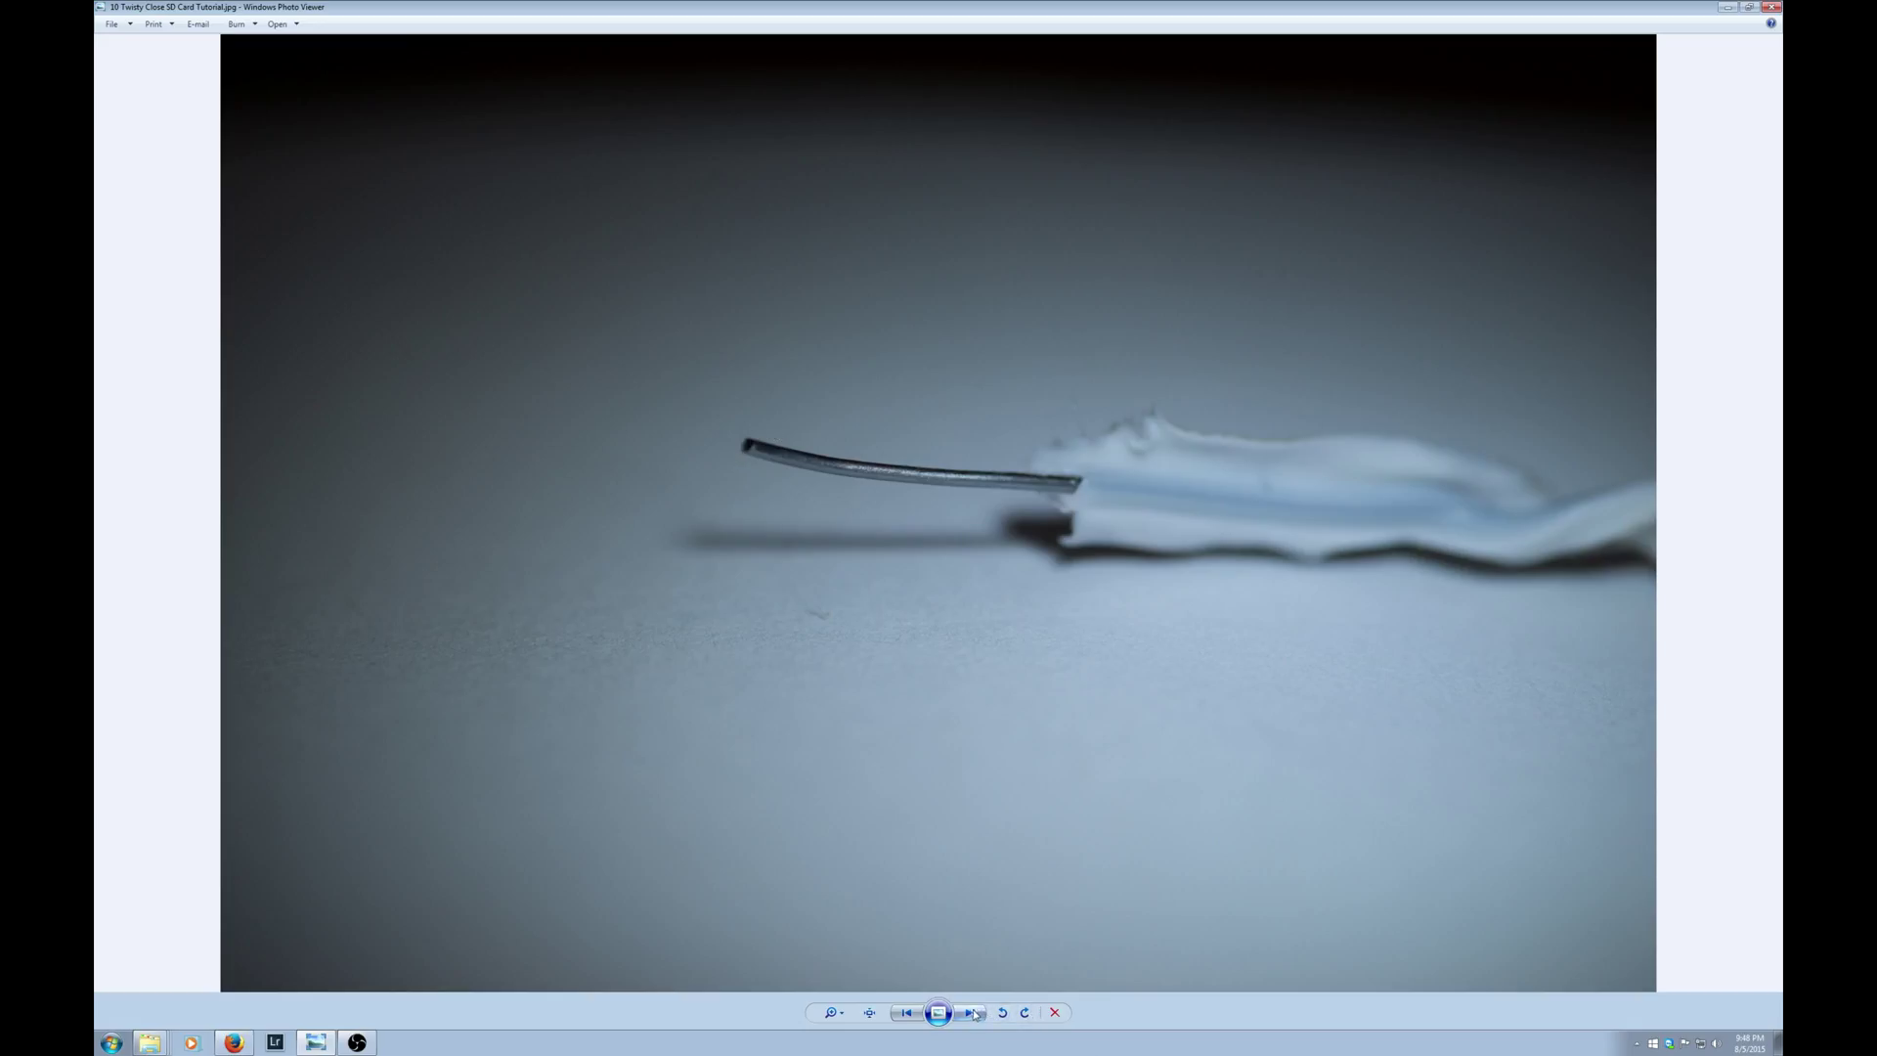
left_click(970, 1012)
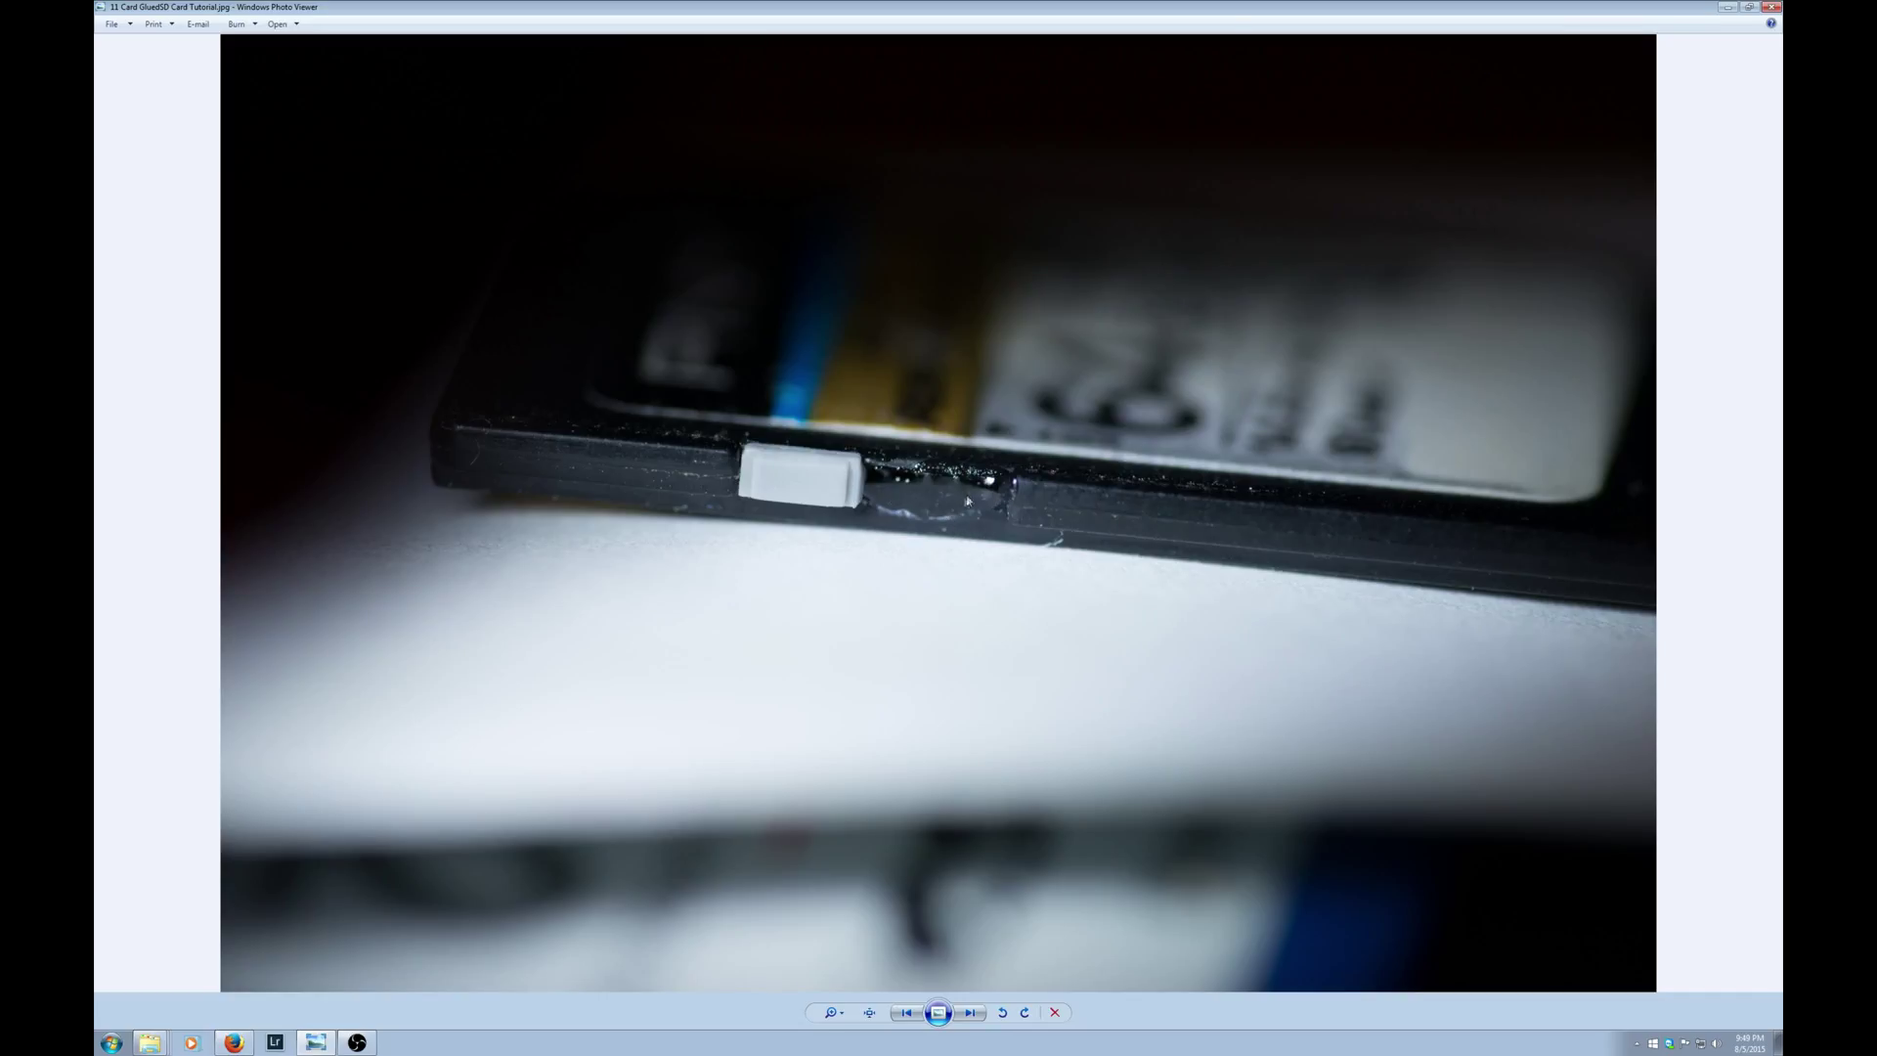
mouse_move(945, 501)
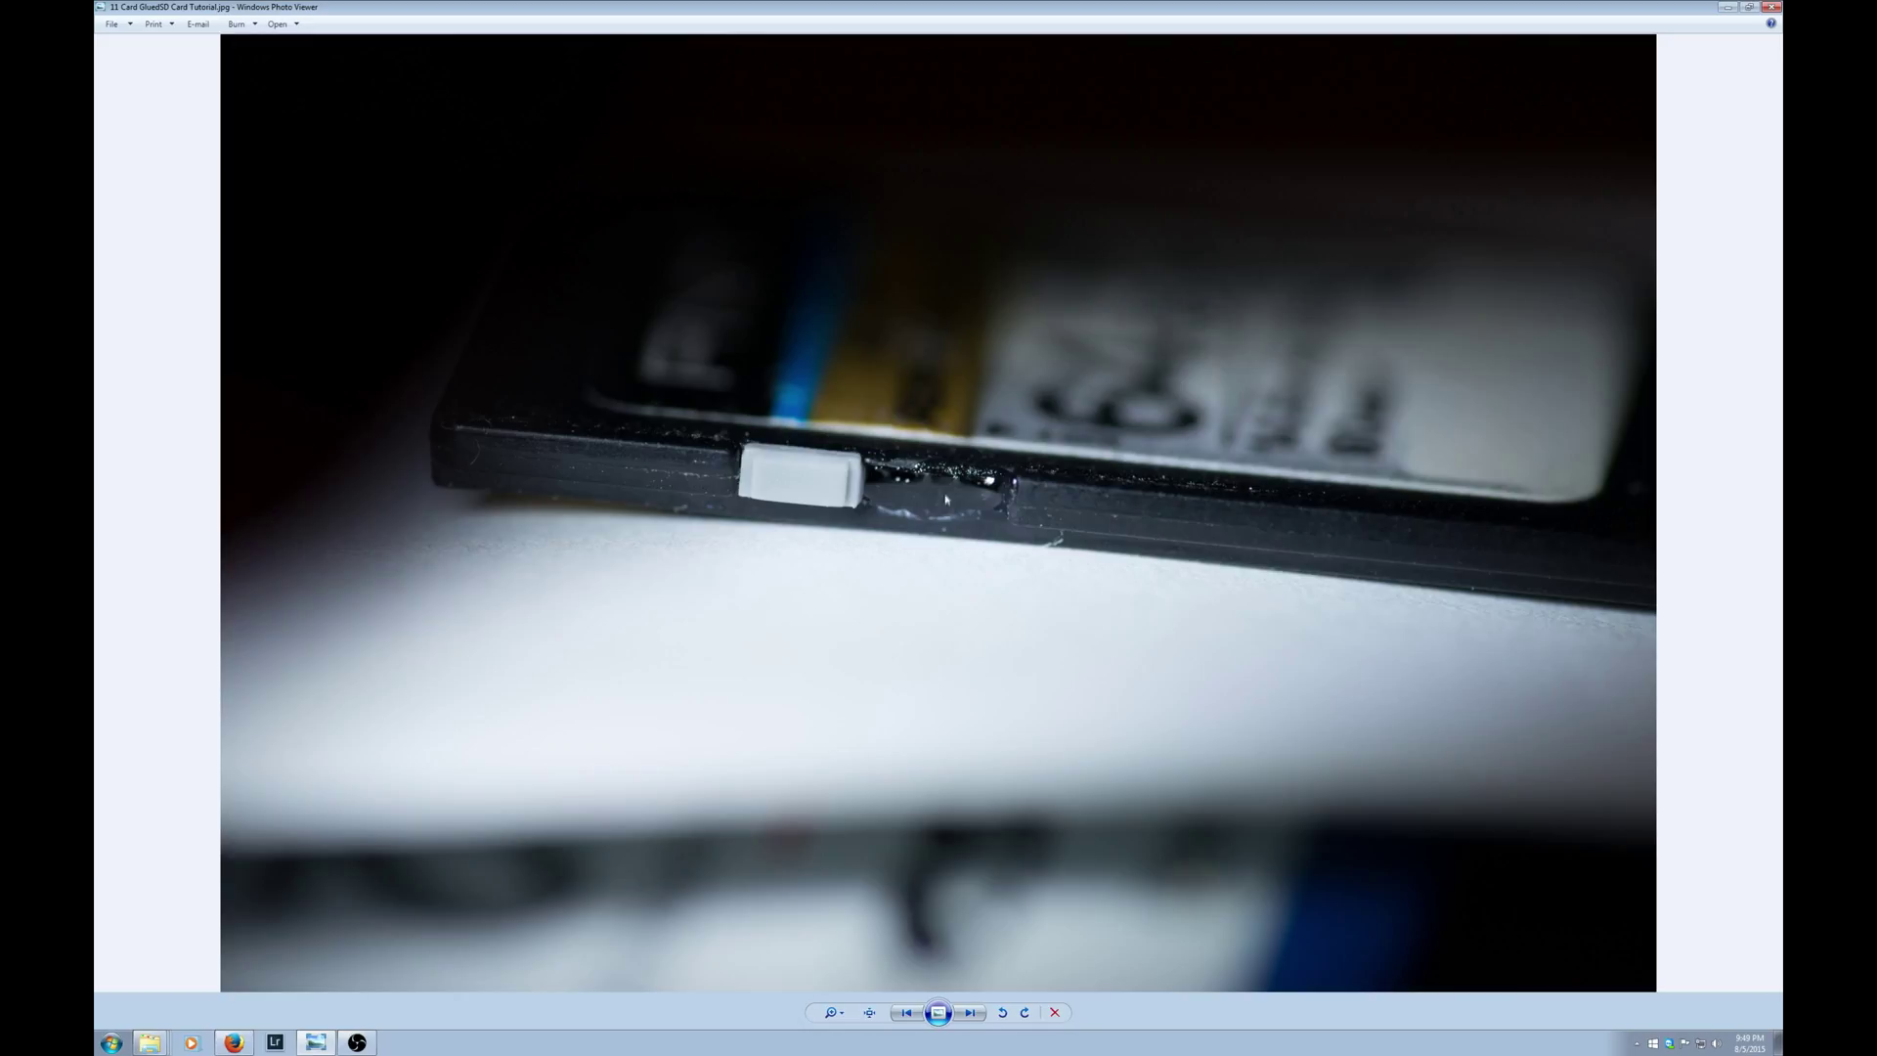
mouse_move(761, 486)
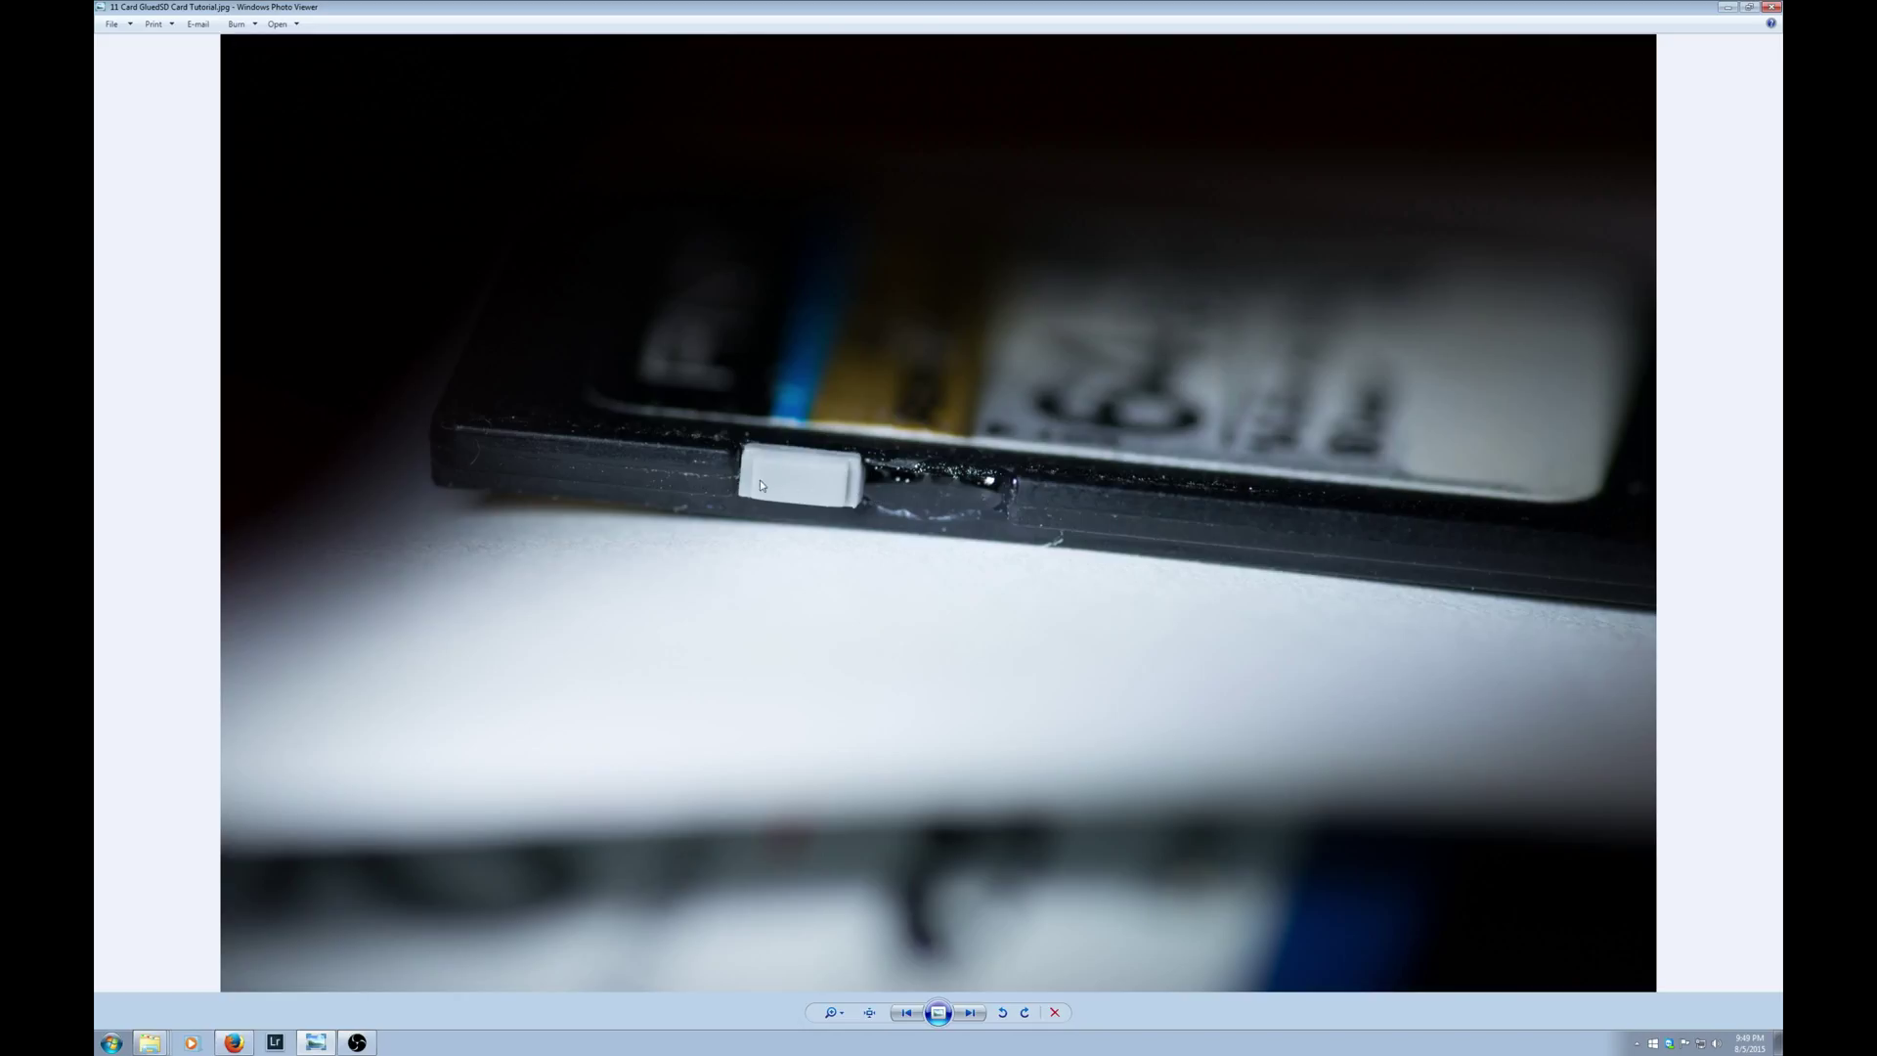